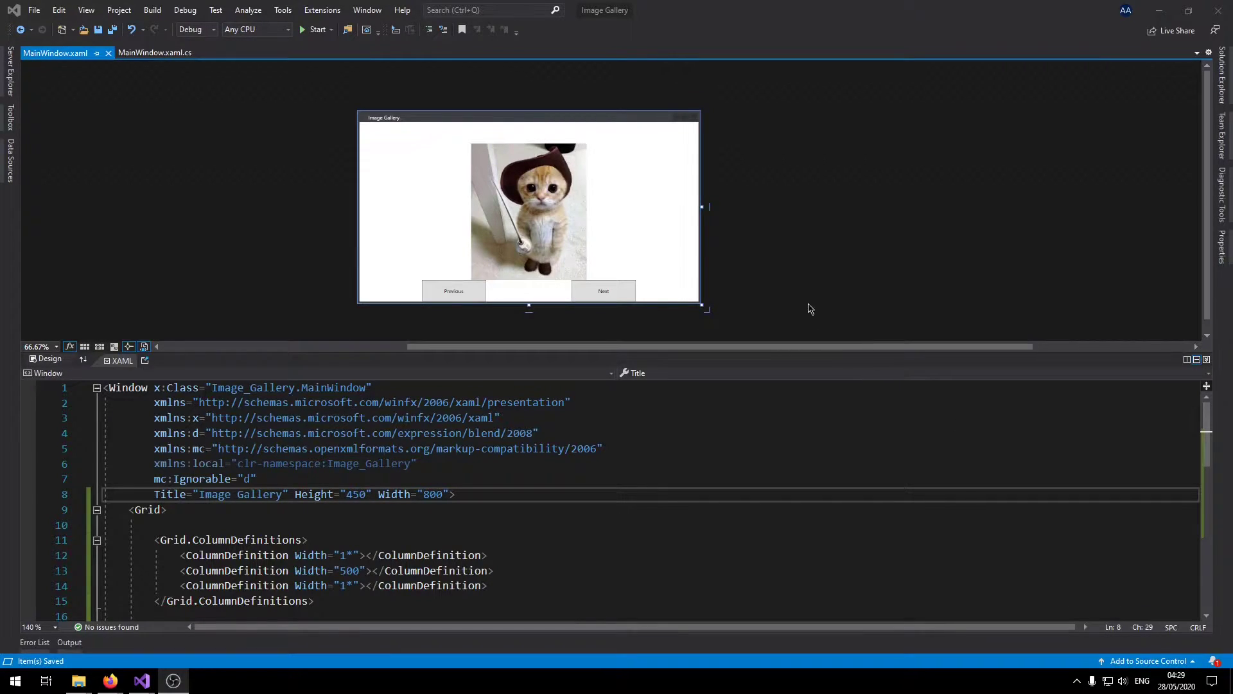
Run the Image Gallery app and step back then forward through the kitten pictures.
click(526, 212)
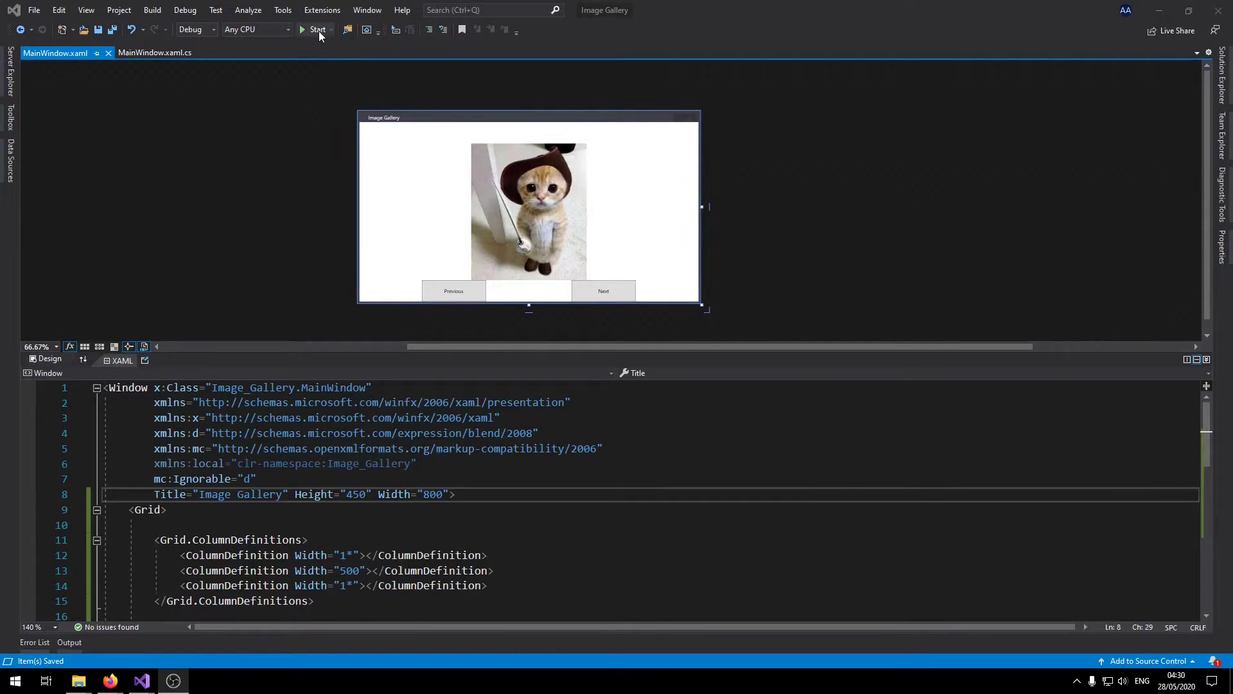
click(317, 29)
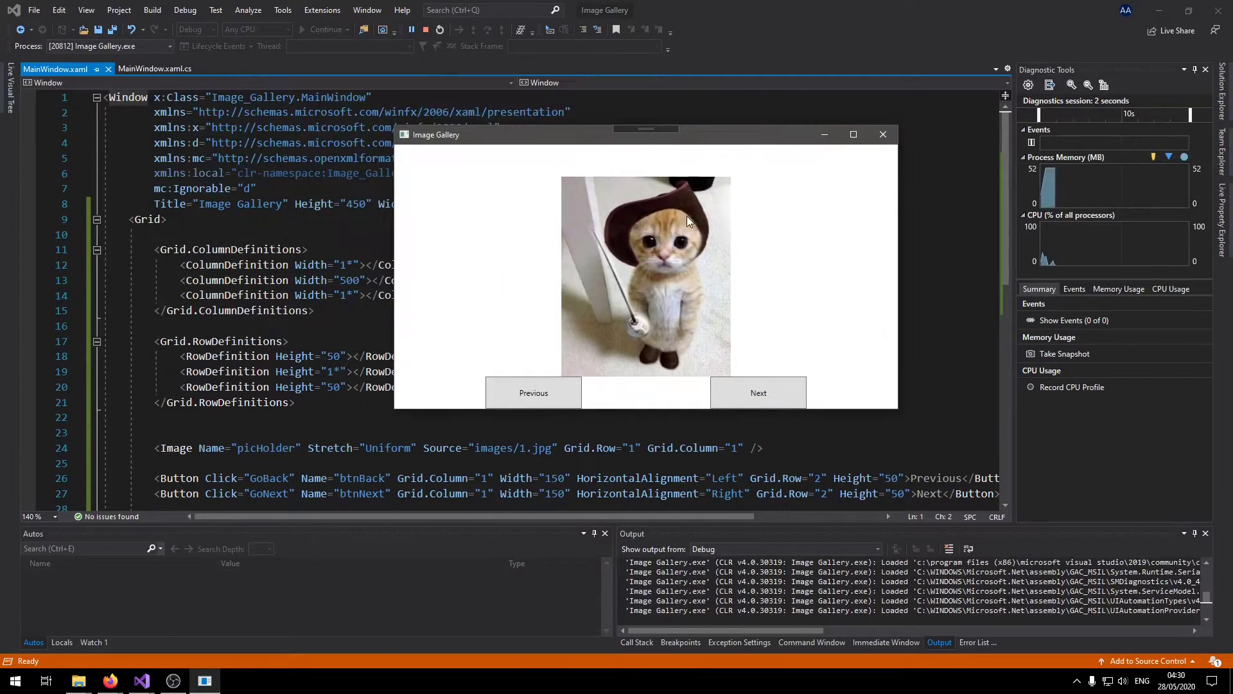
mouse_move(703, 316)
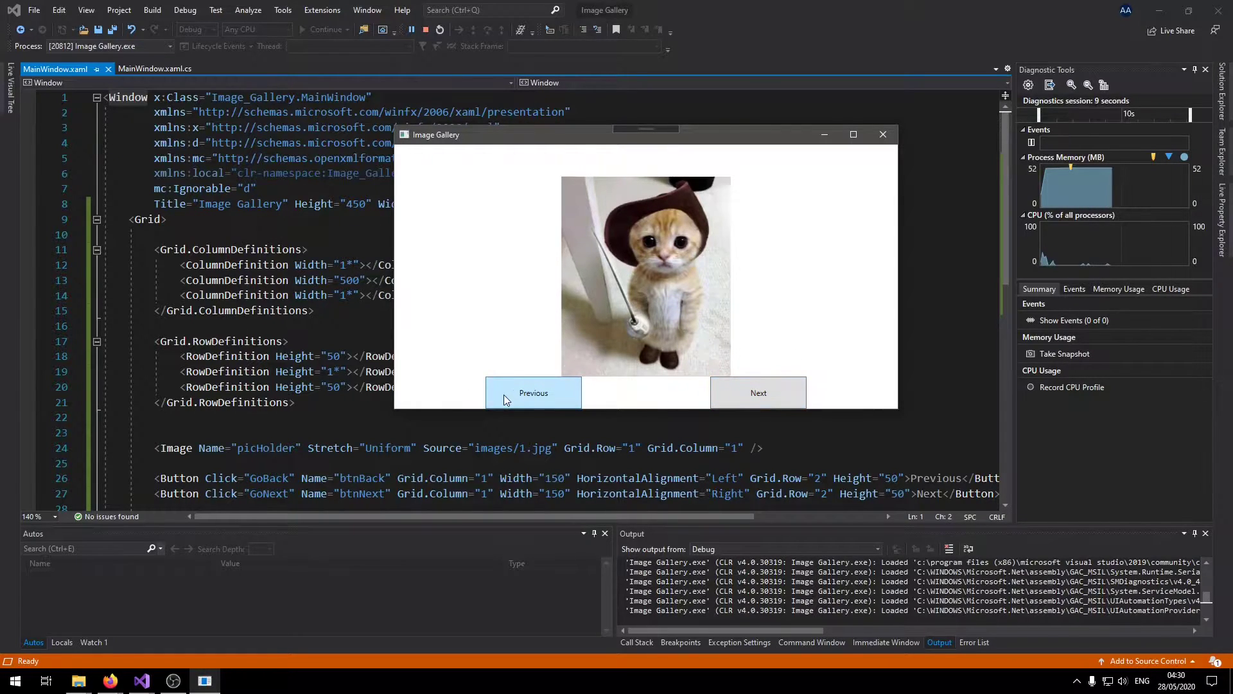
click(758, 393)
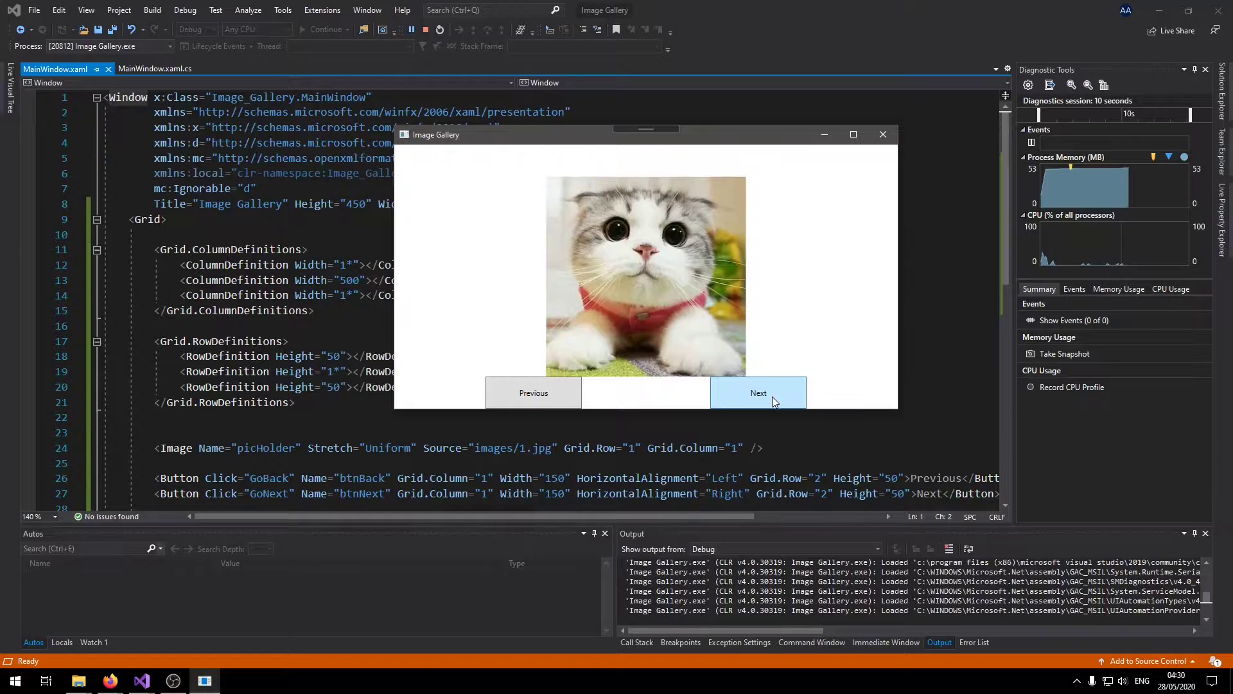
click(758, 393)
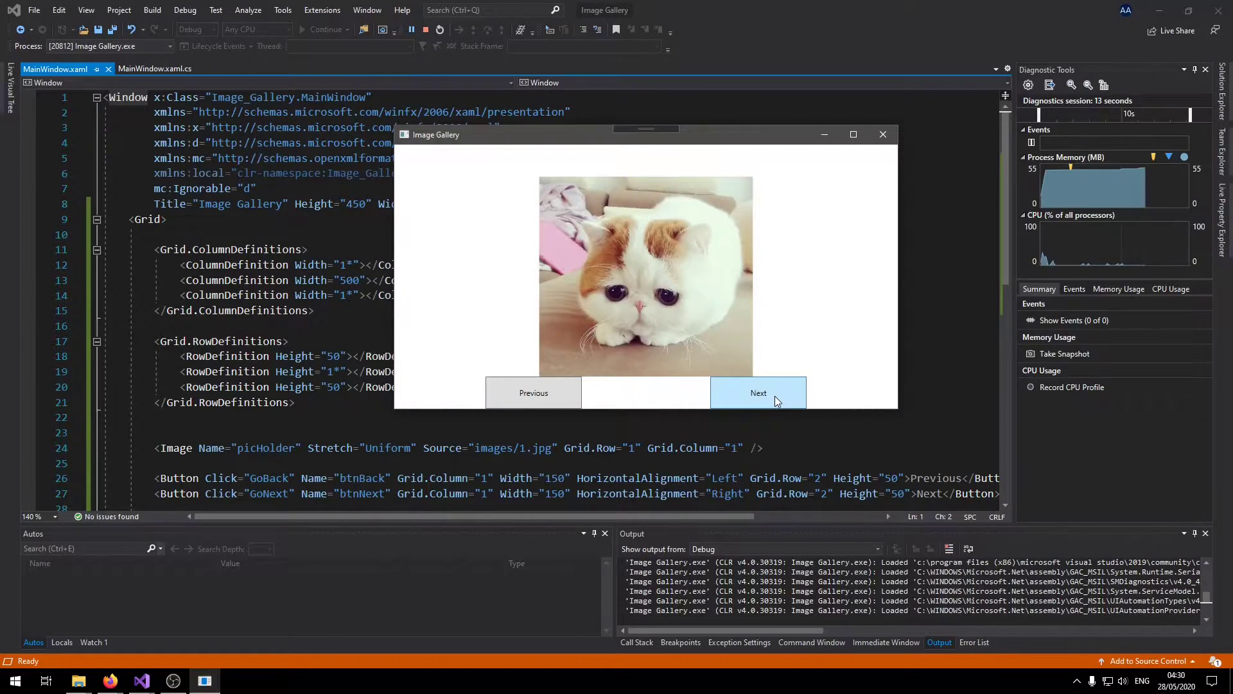
click(758, 393)
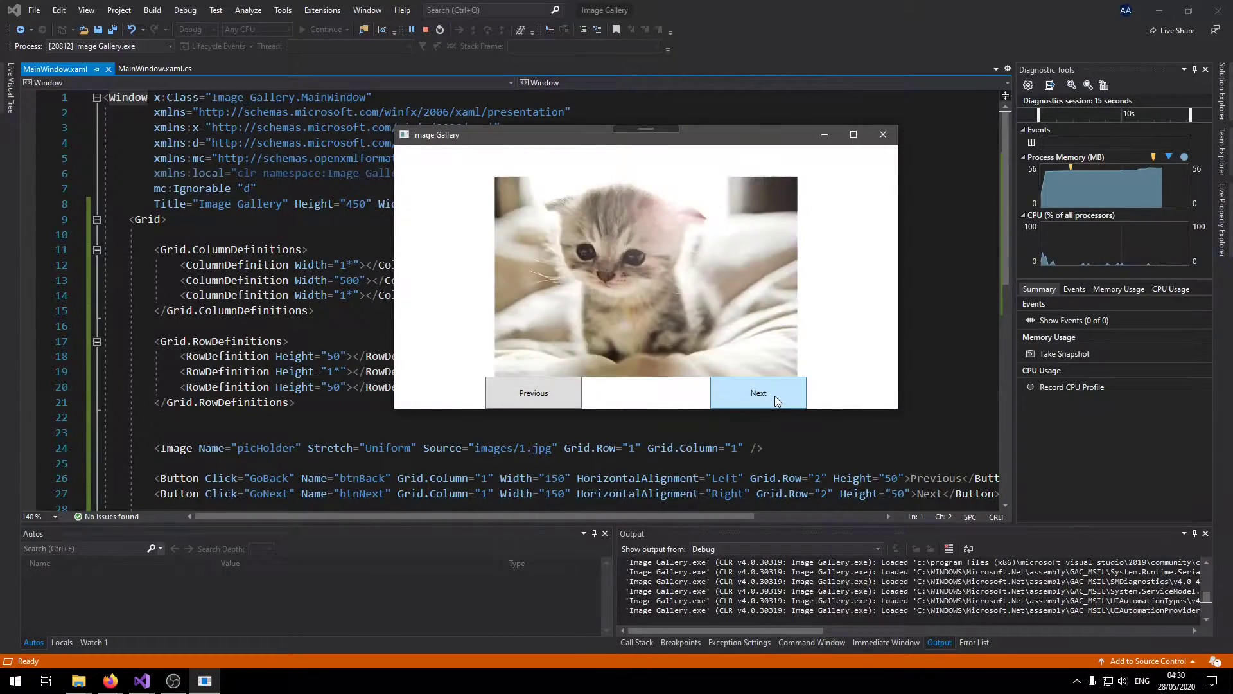
click(758, 393)
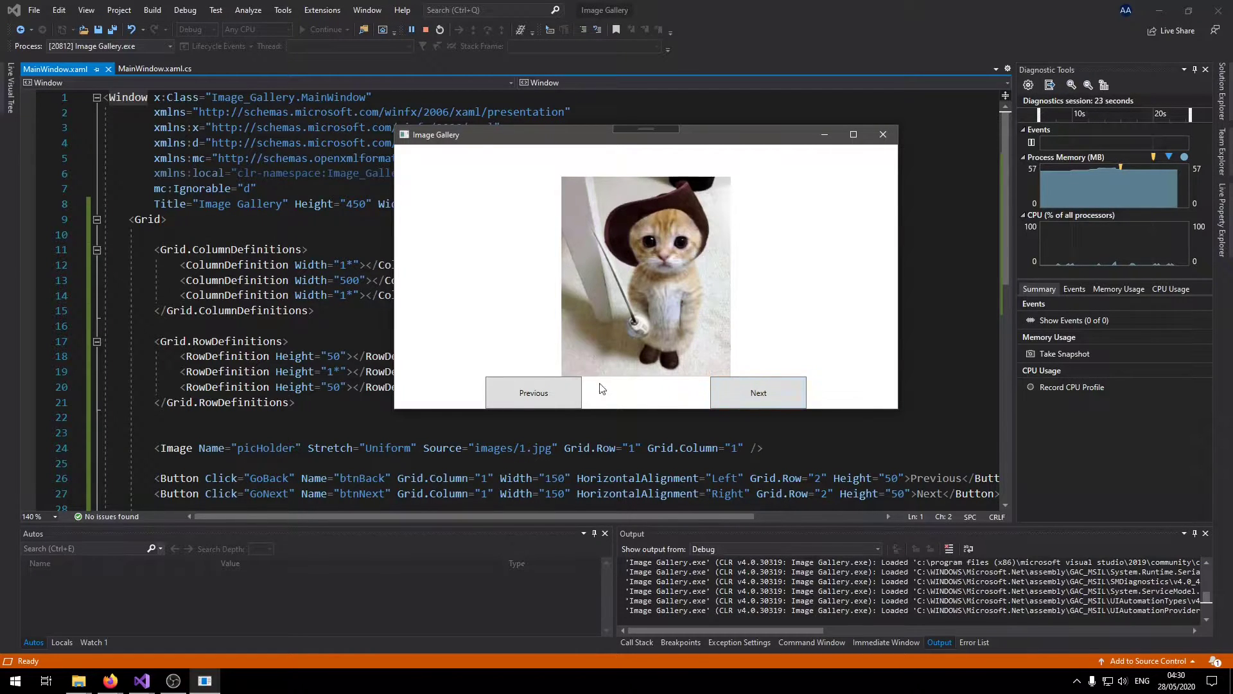
Keep cycling through the remaining kitten pictures, then close the running app.
click(758, 393)
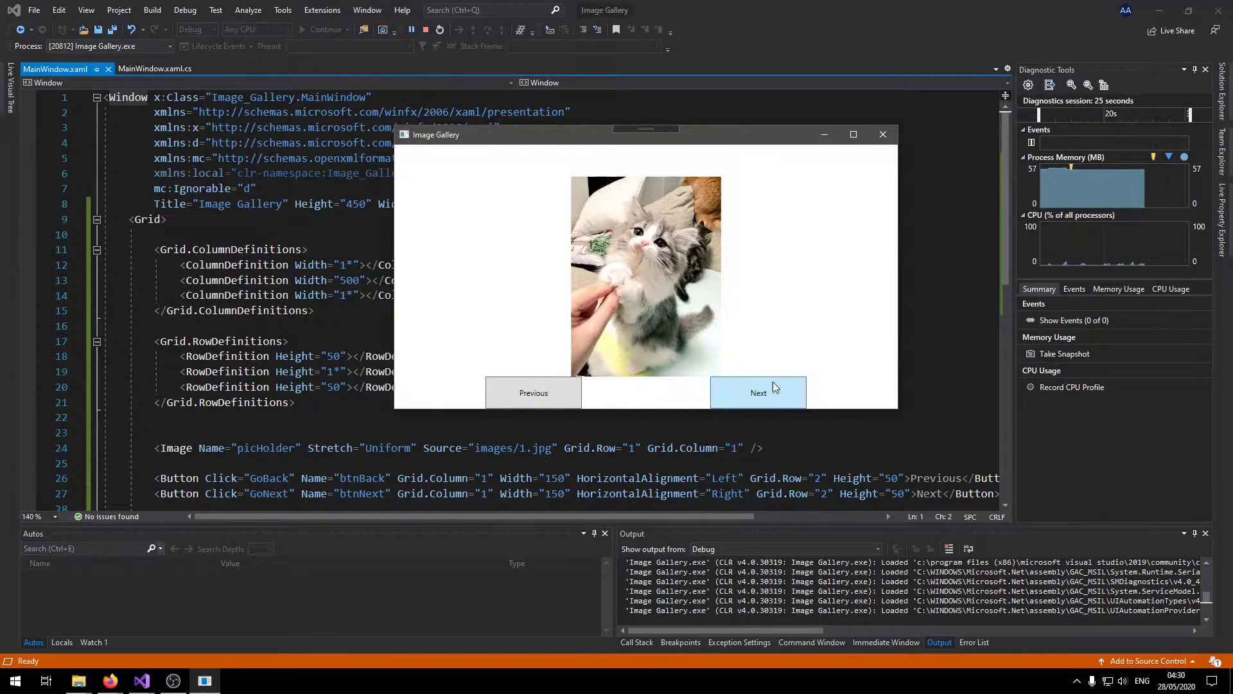
click(758, 393)
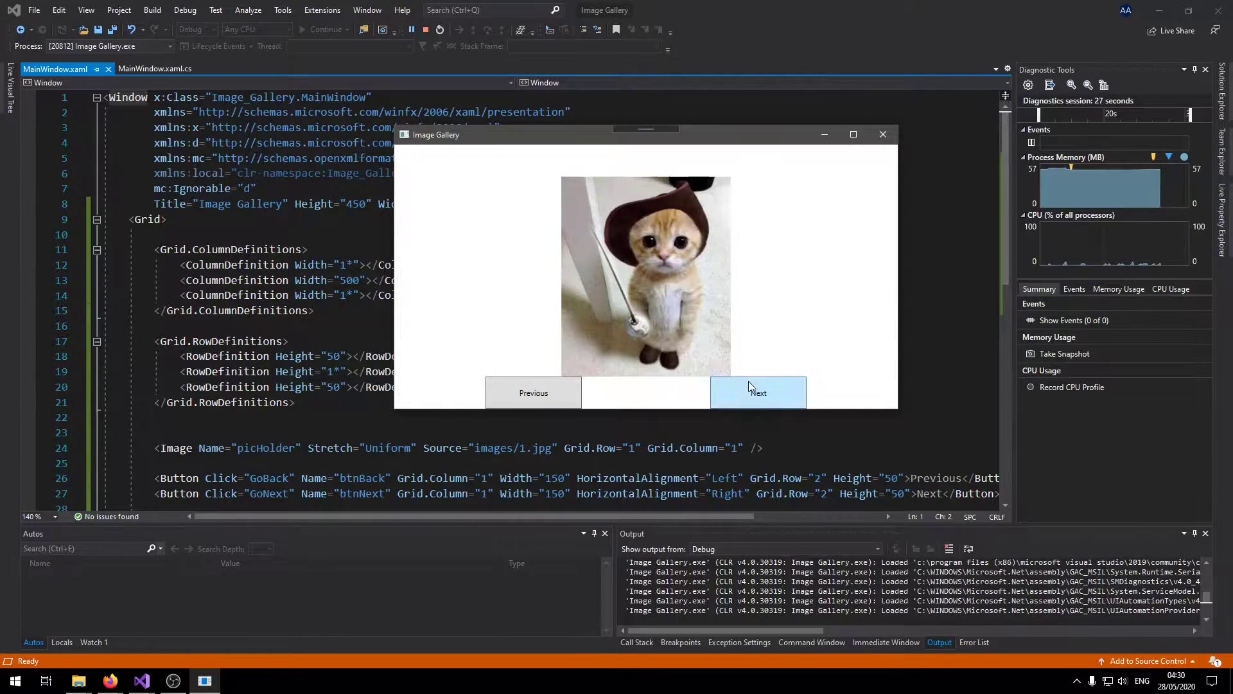
click(758, 393)
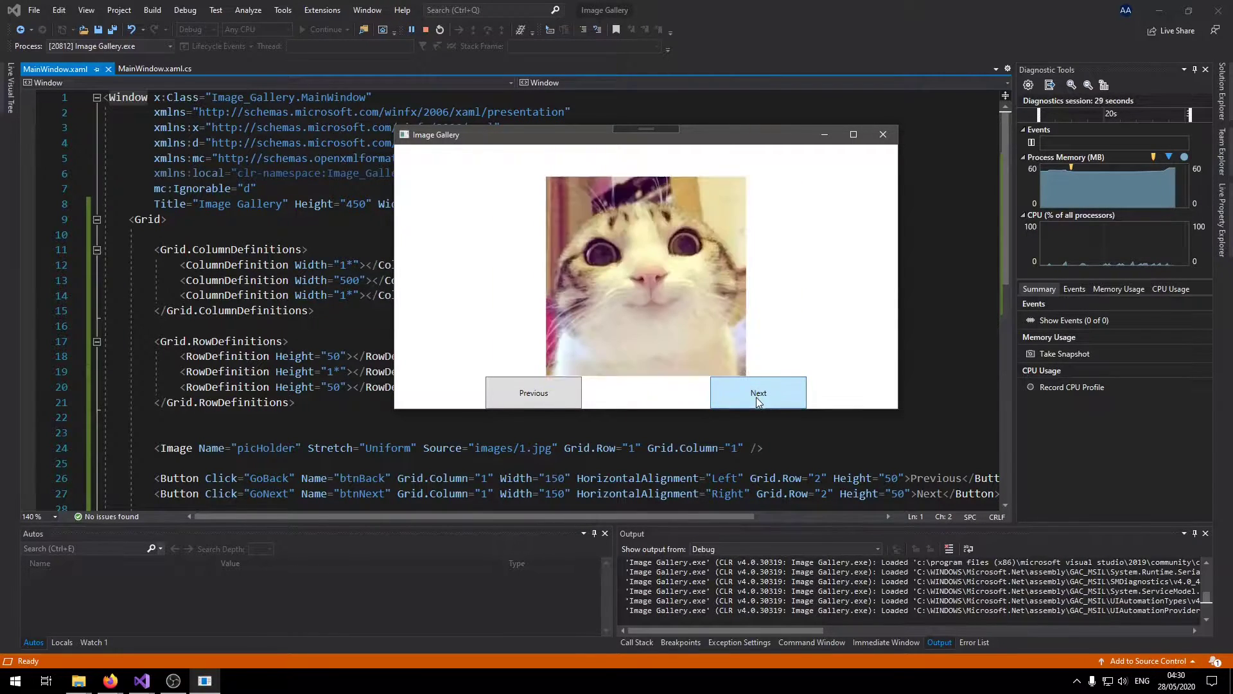
click(759, 394)
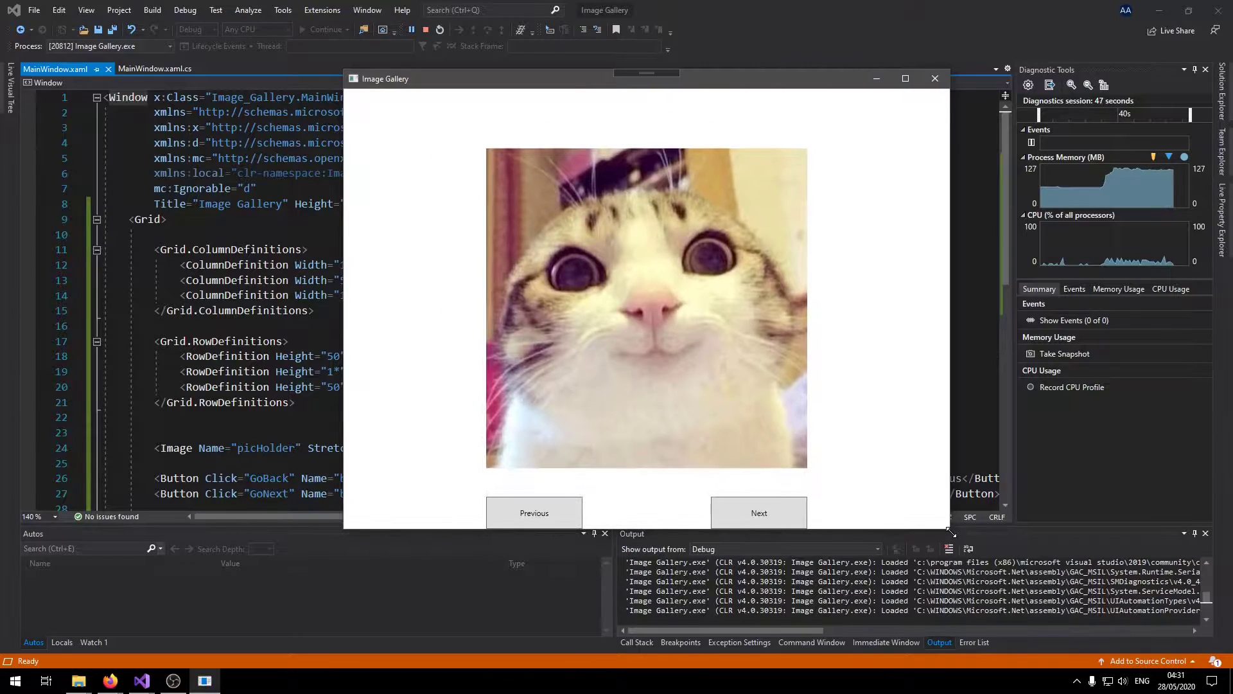
click(760, 513)
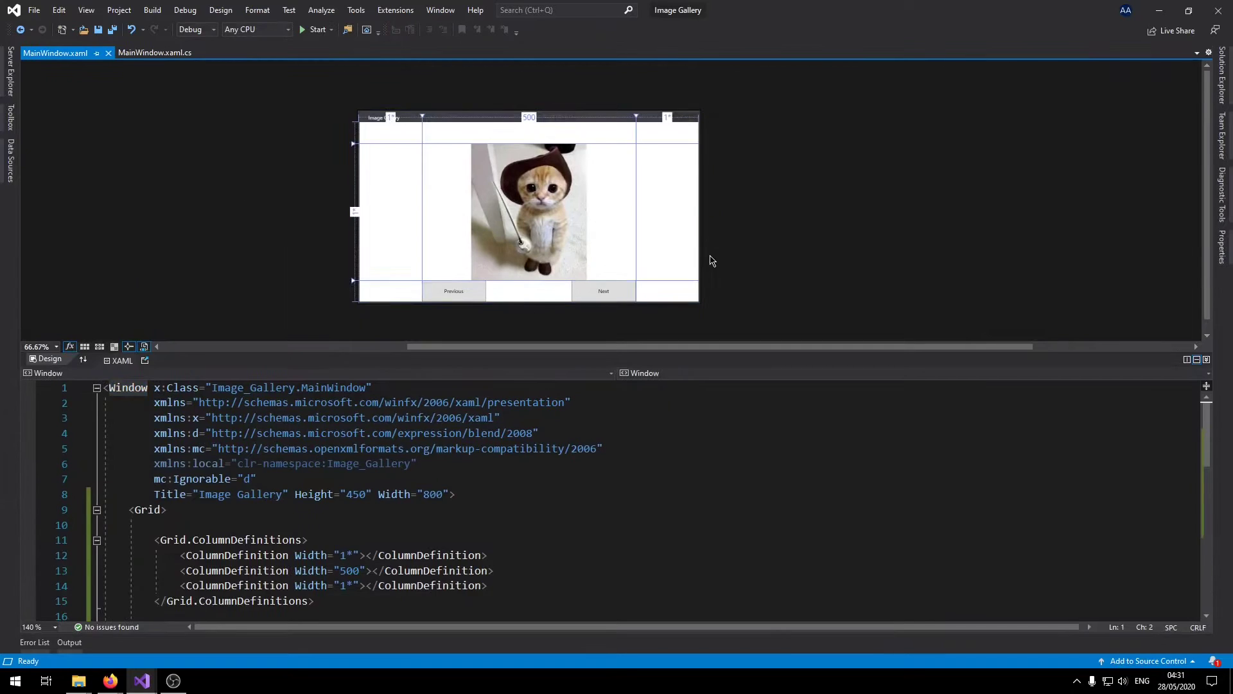
Close the existing project and start a new WPF App (.NET Framework) project.
key(ctrl+s)
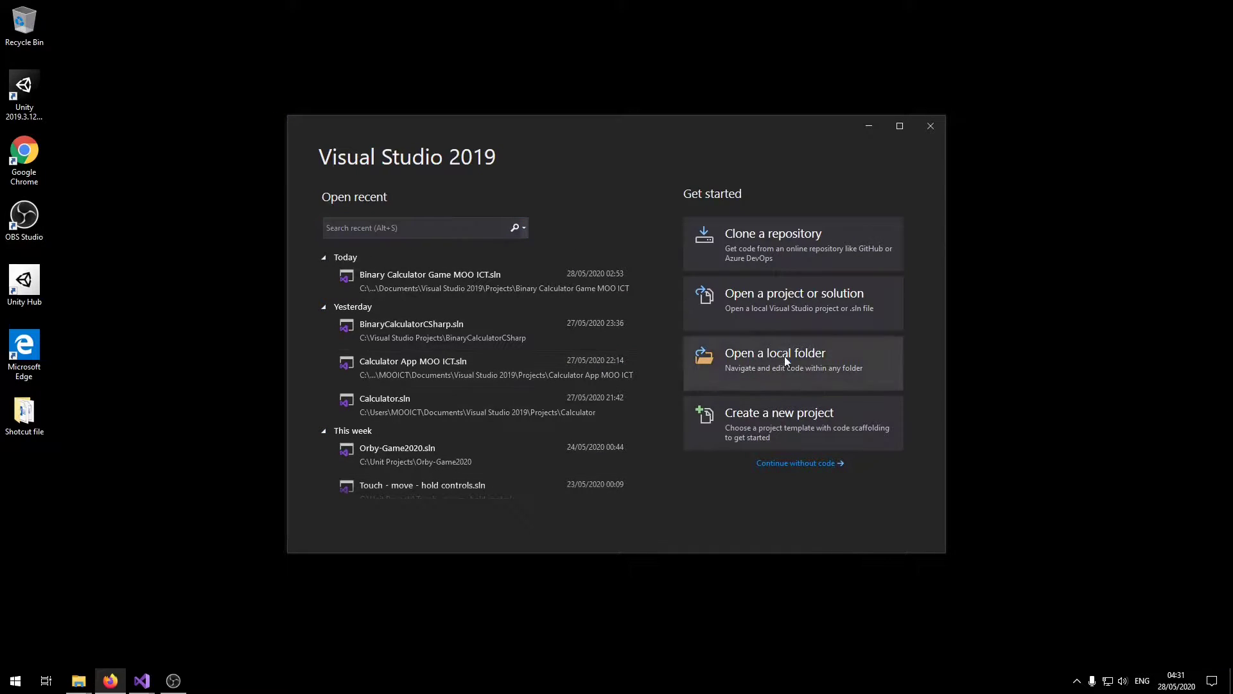
click(778, 412)
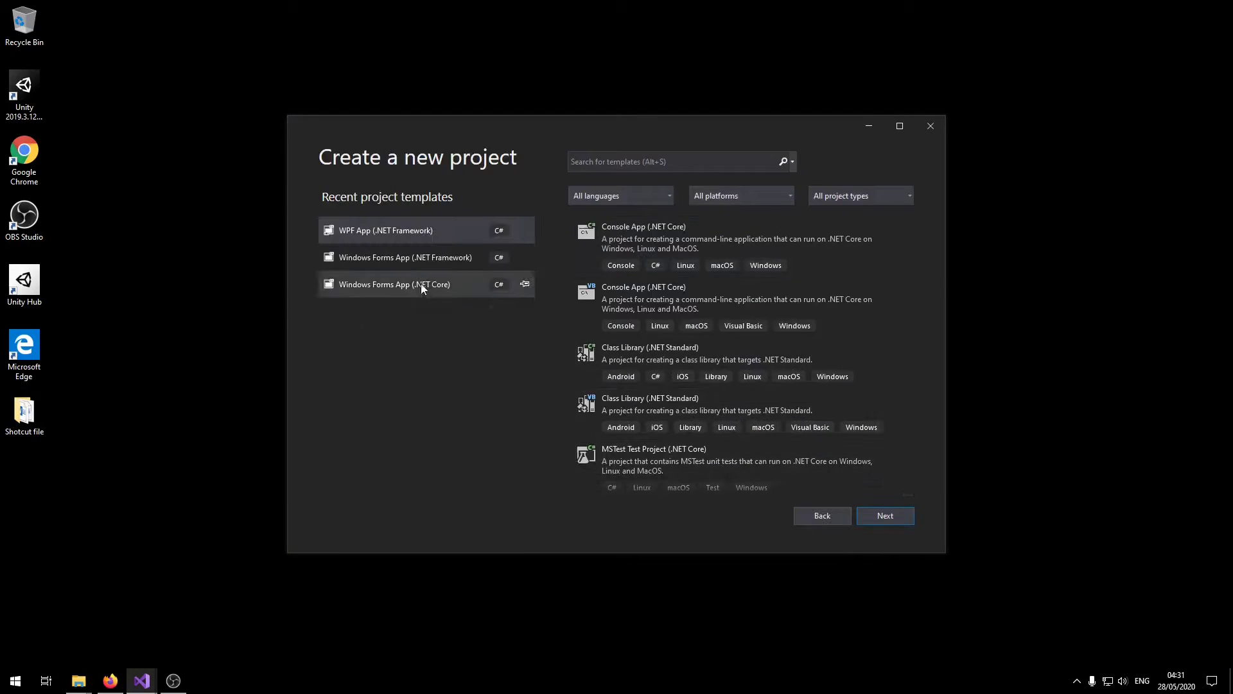
click(384, 230)
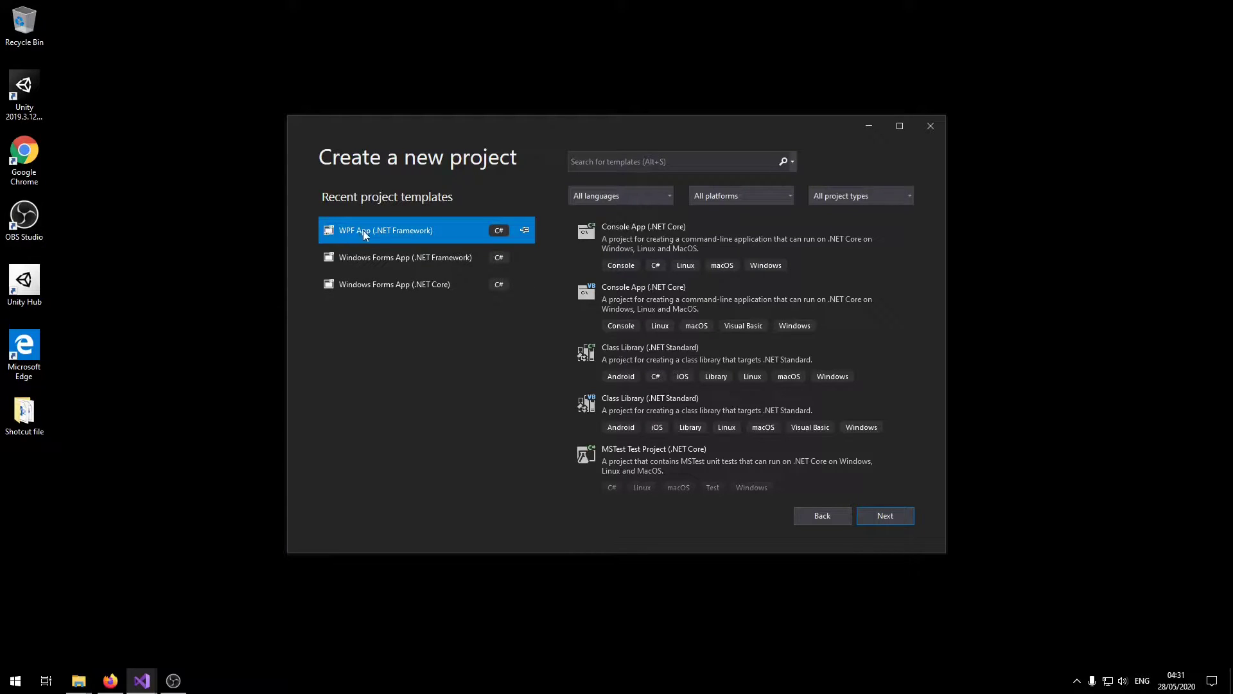
click(884, 515)
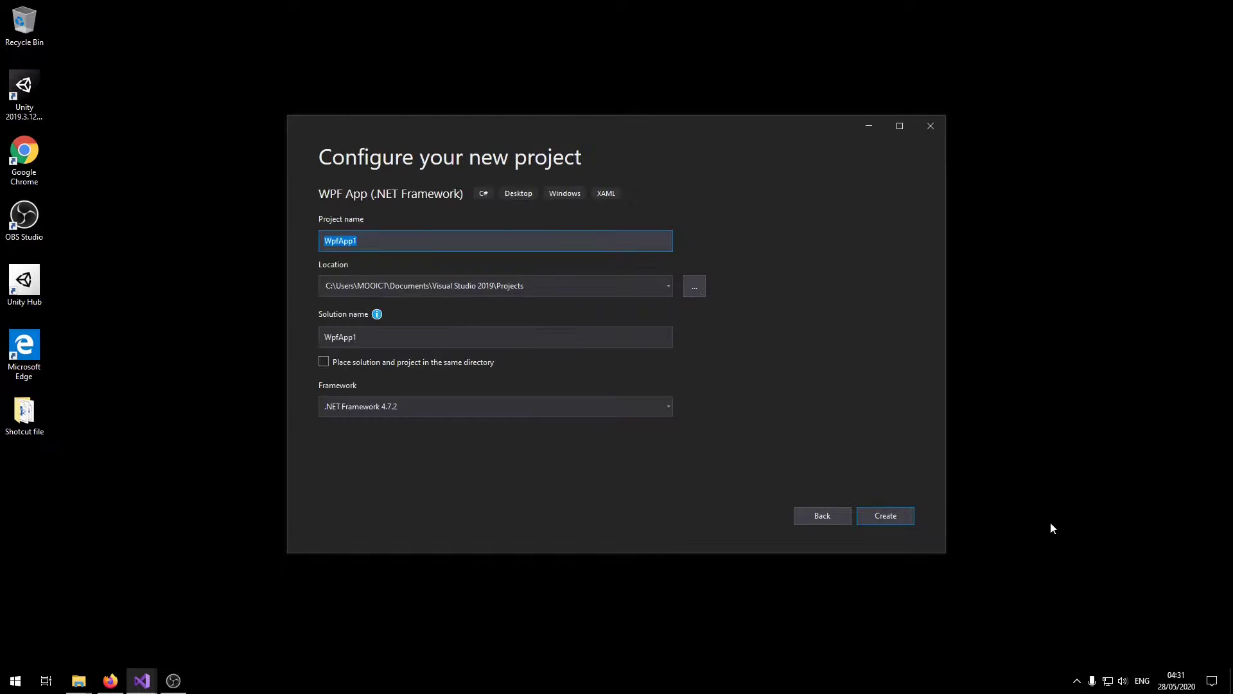
Name the project Image Gallery MOO ICT and create it.
text(lm)
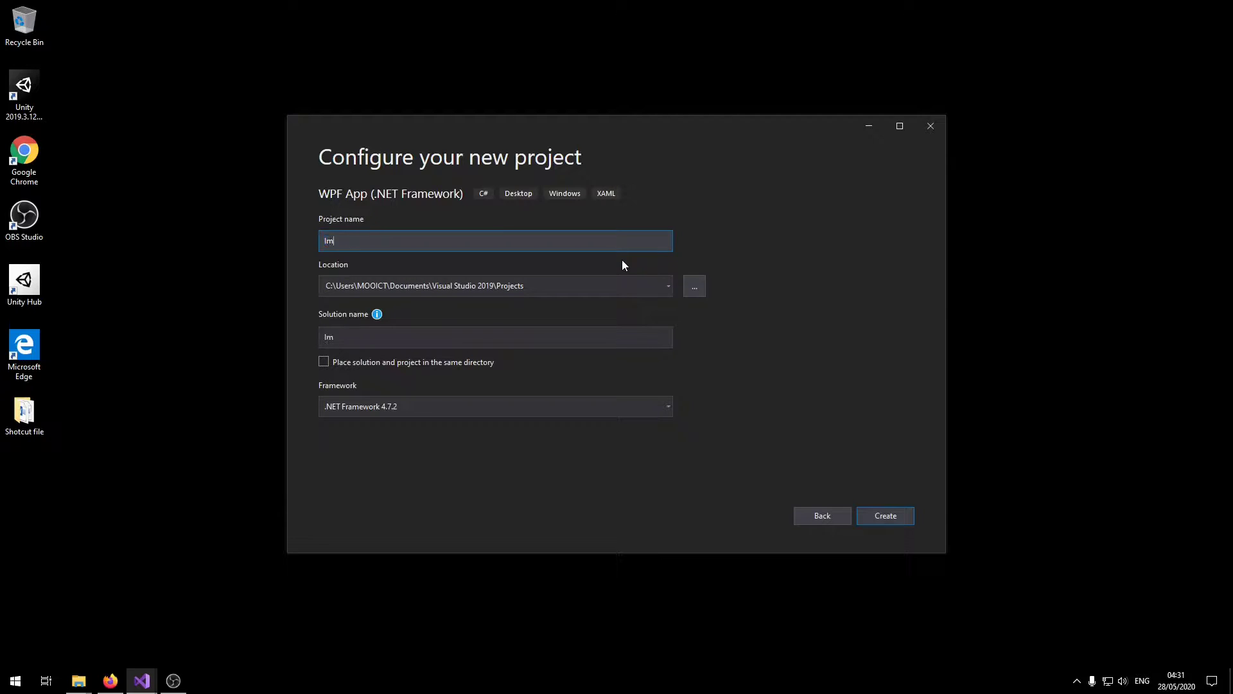
text(Image Gallery MOO ICT)
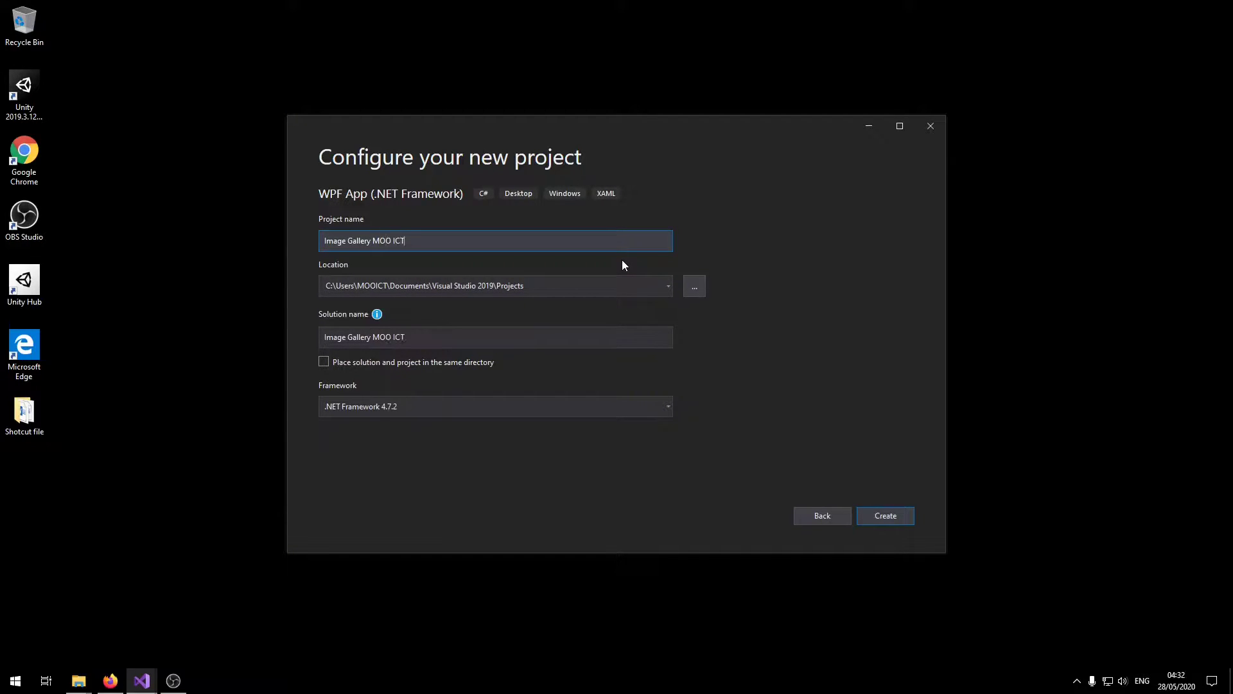
click(884, 515)
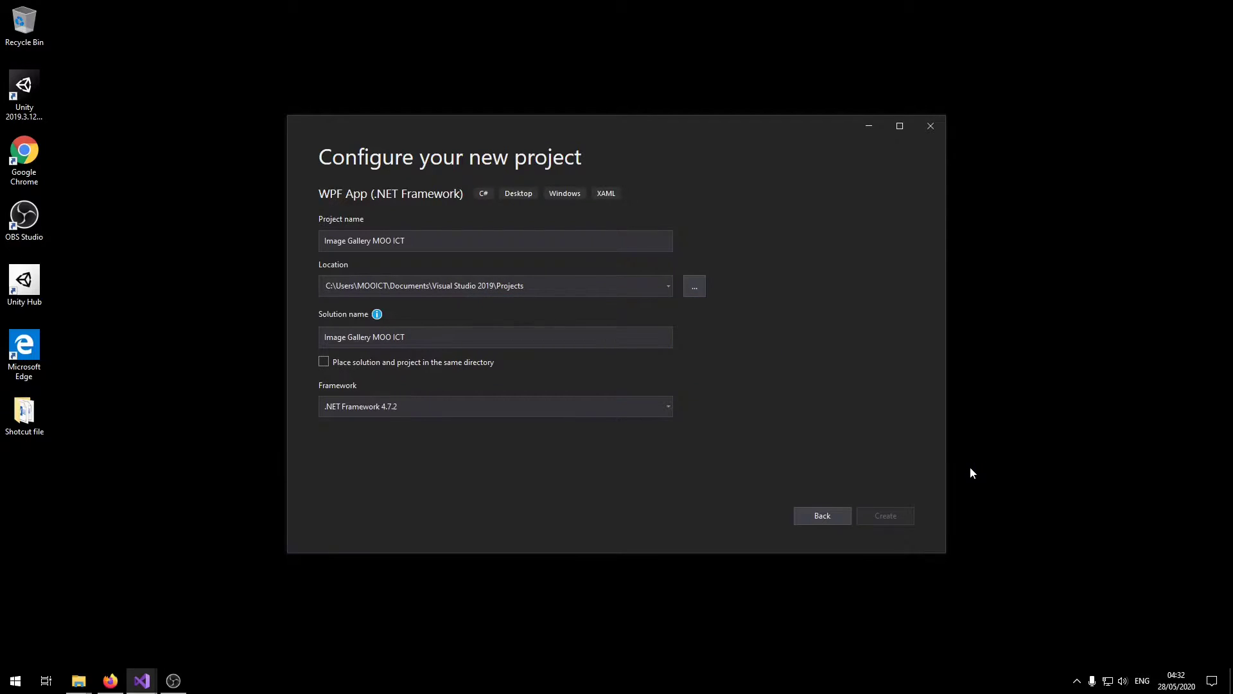
click(884, 515)
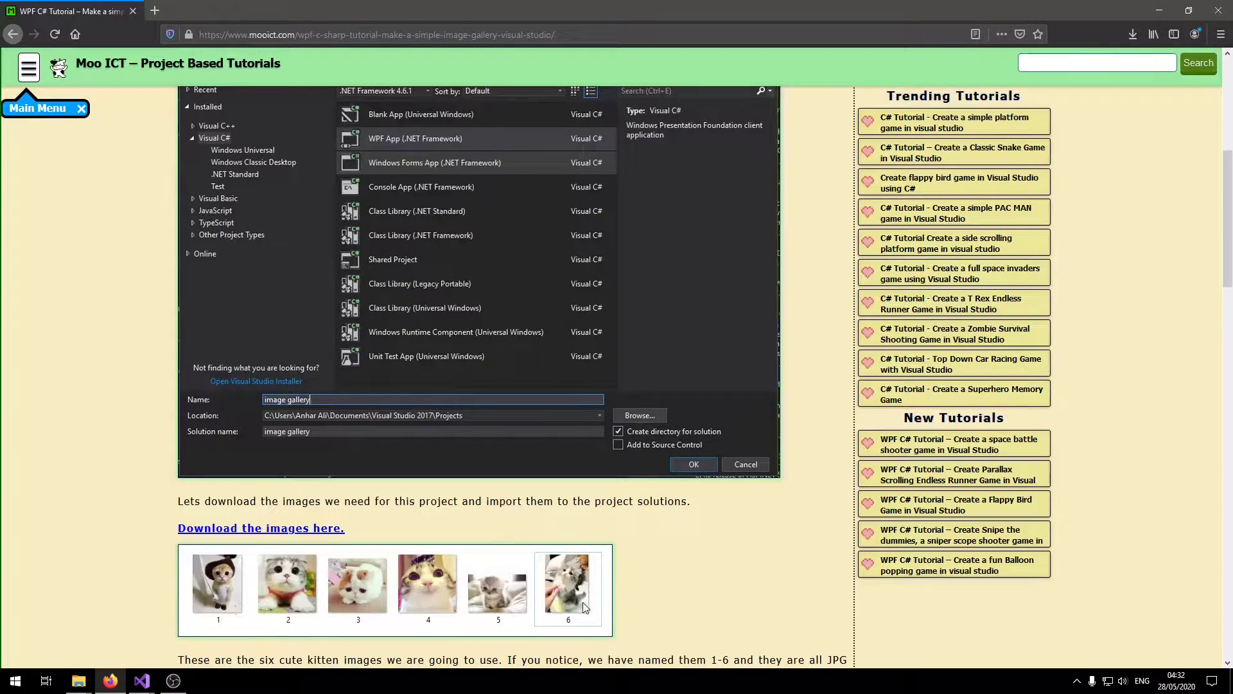
mouse_move(307, 535)
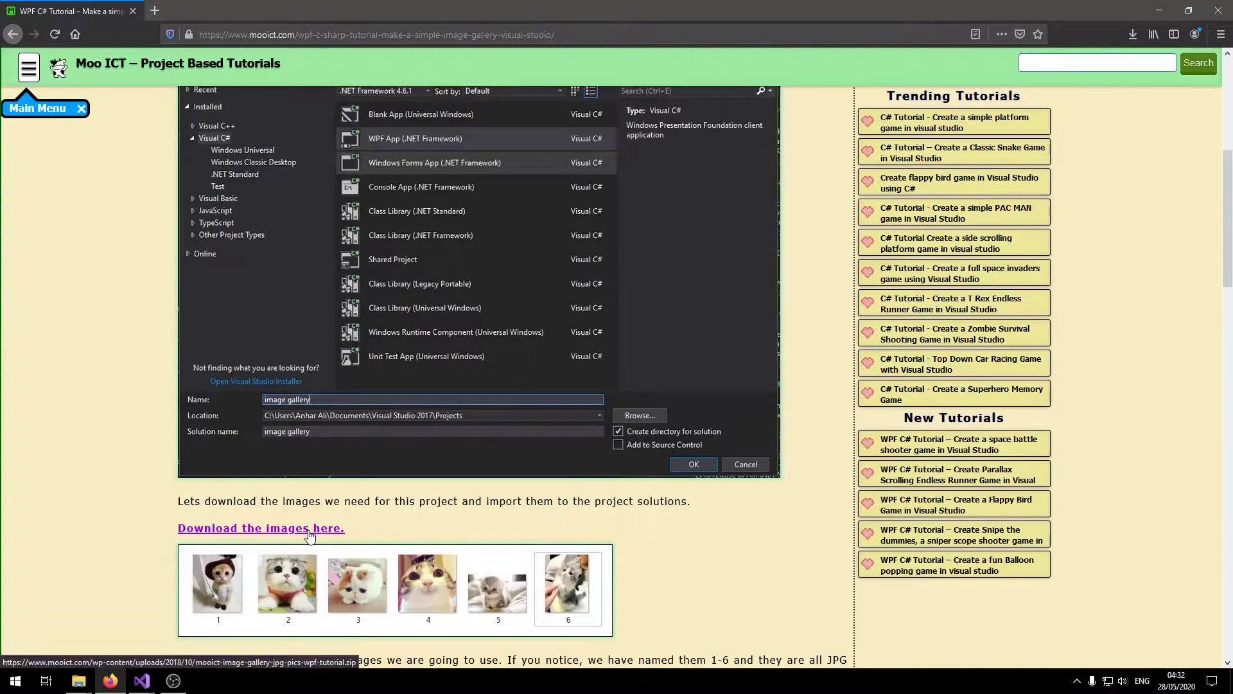
Download the six kitten images from the tutorial page's link.
click(693, 464)
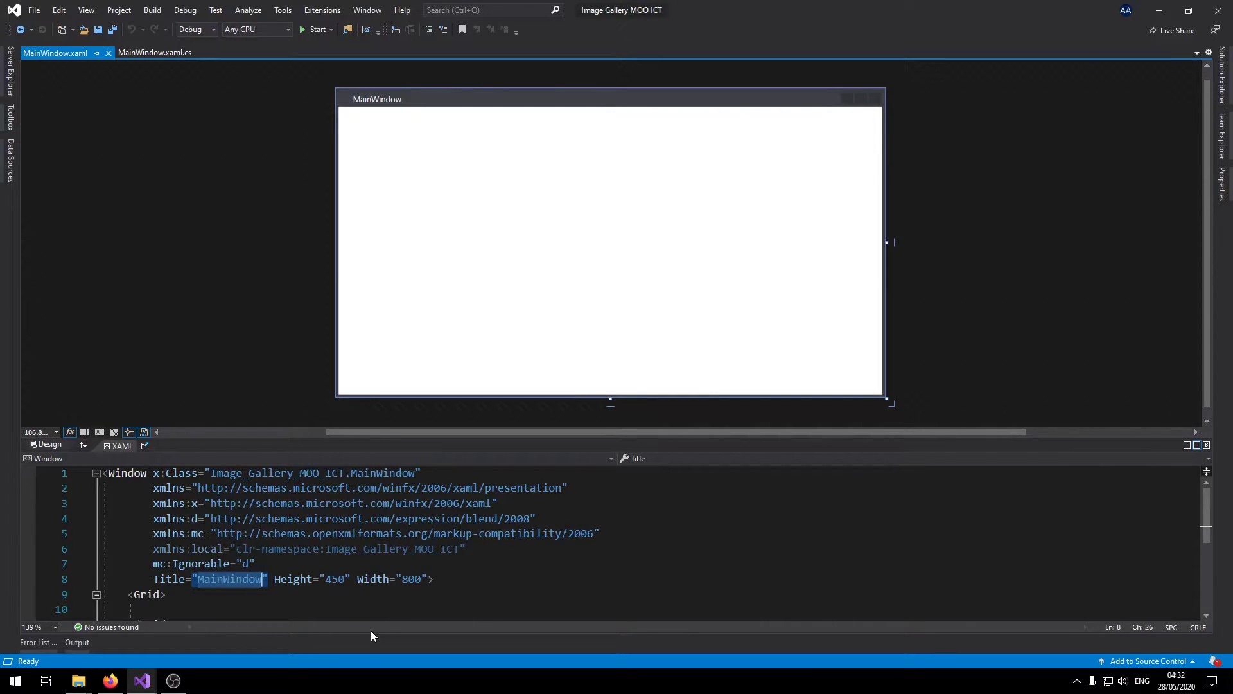
Set the window's XAML Title attribute to Image Gallery MOO ICT.
text(Image Gallery MOO ICT)
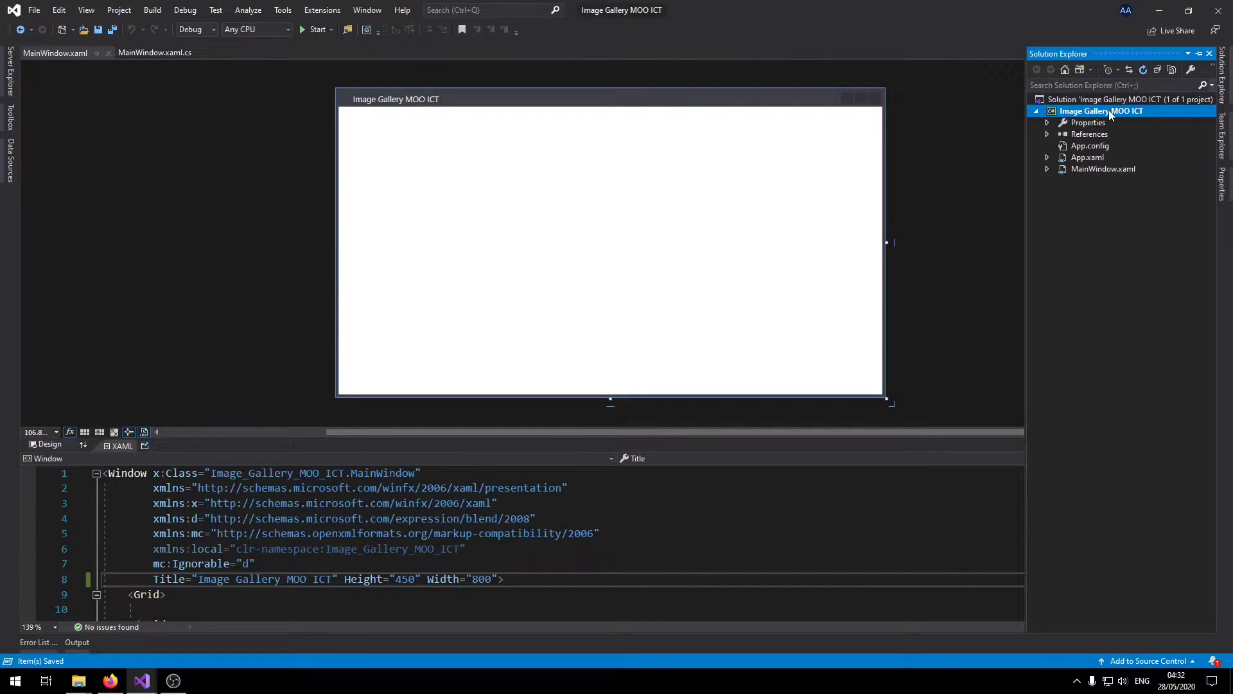
Add a new folder named images to the project.
right_click(1102, 111)
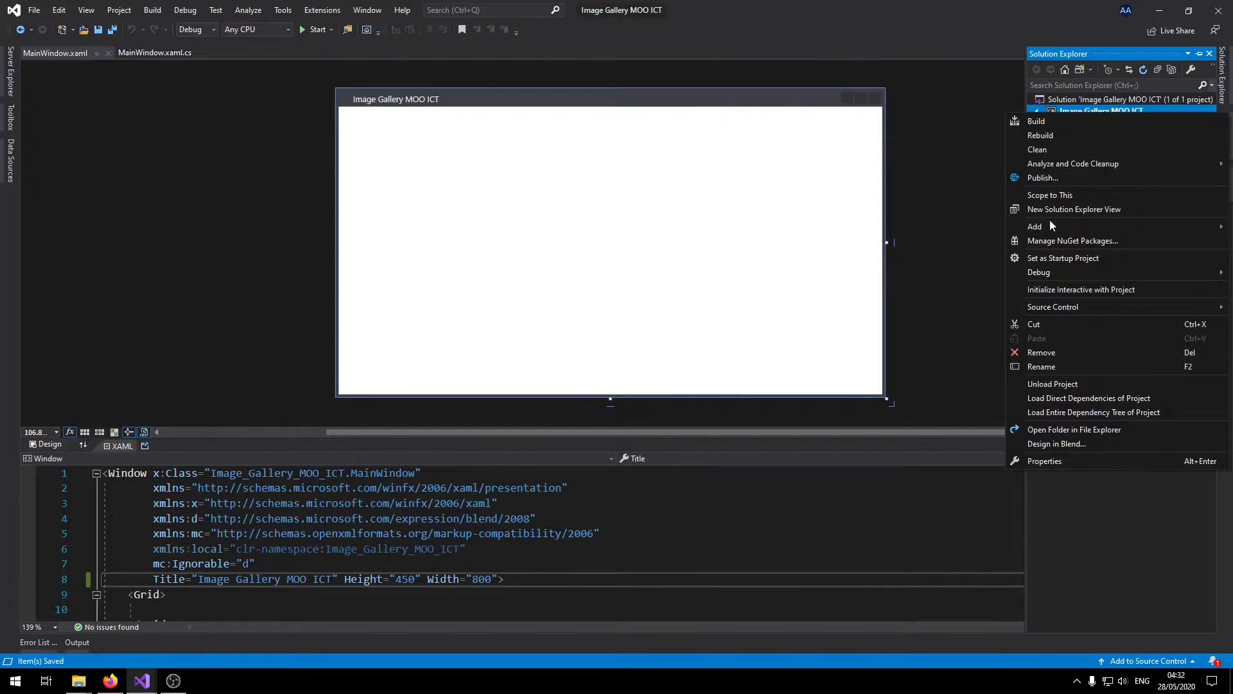
click(1034, 226)
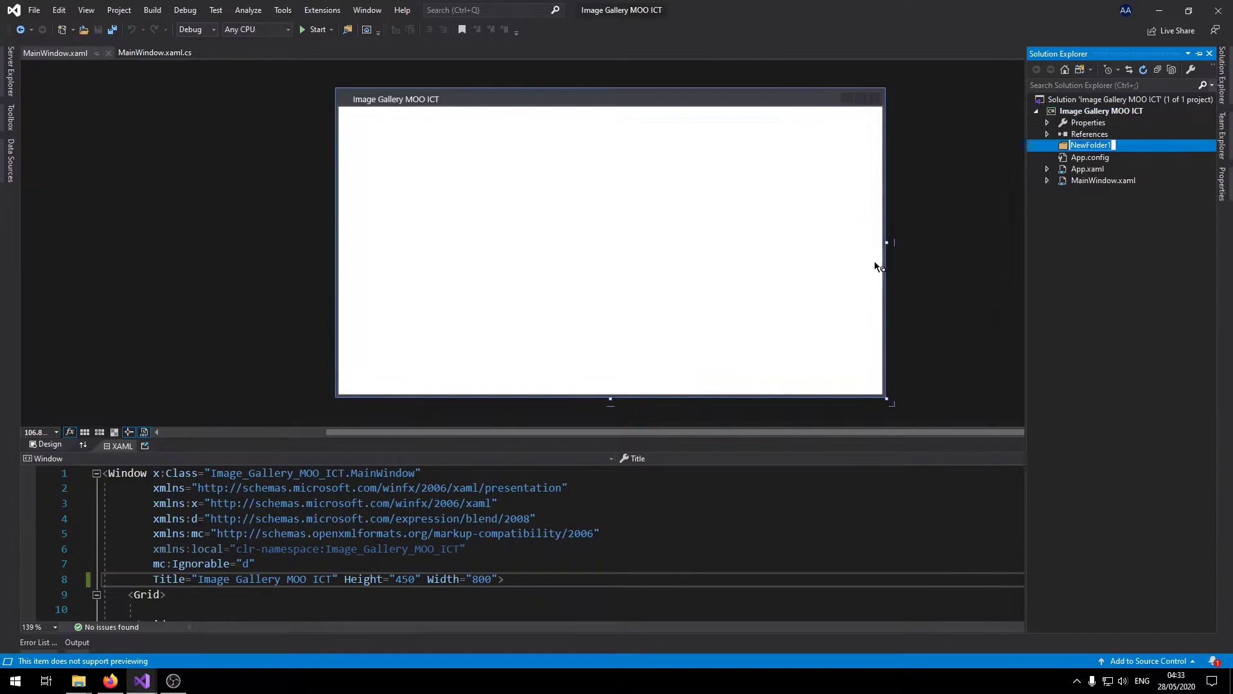
text(images)
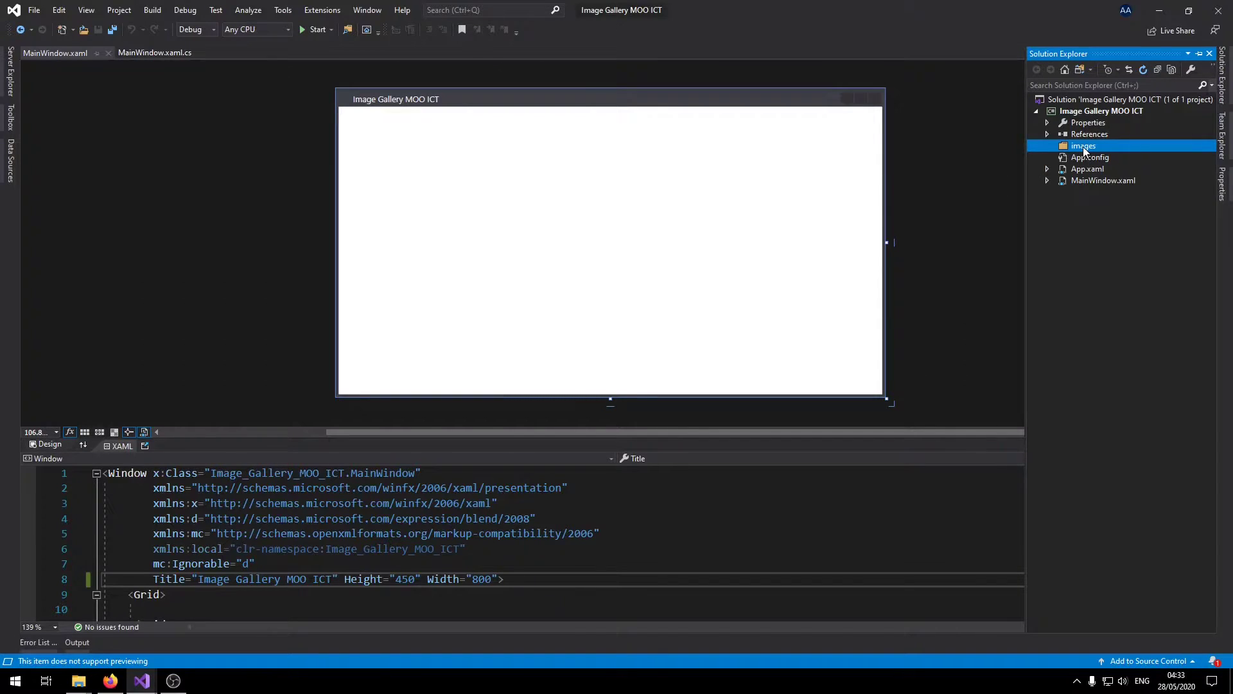
Start adding existing items to images, browsing to the downloaded image gallery folder.
right_click(1084, 145)
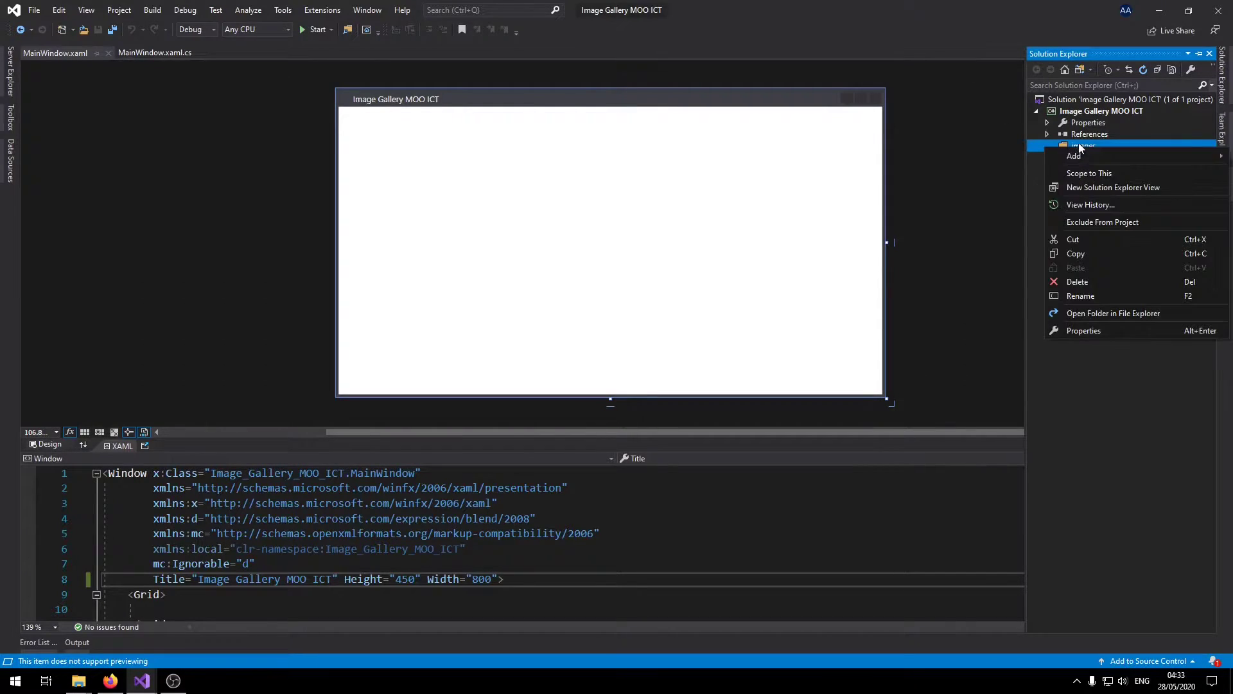
click(1075, 155)
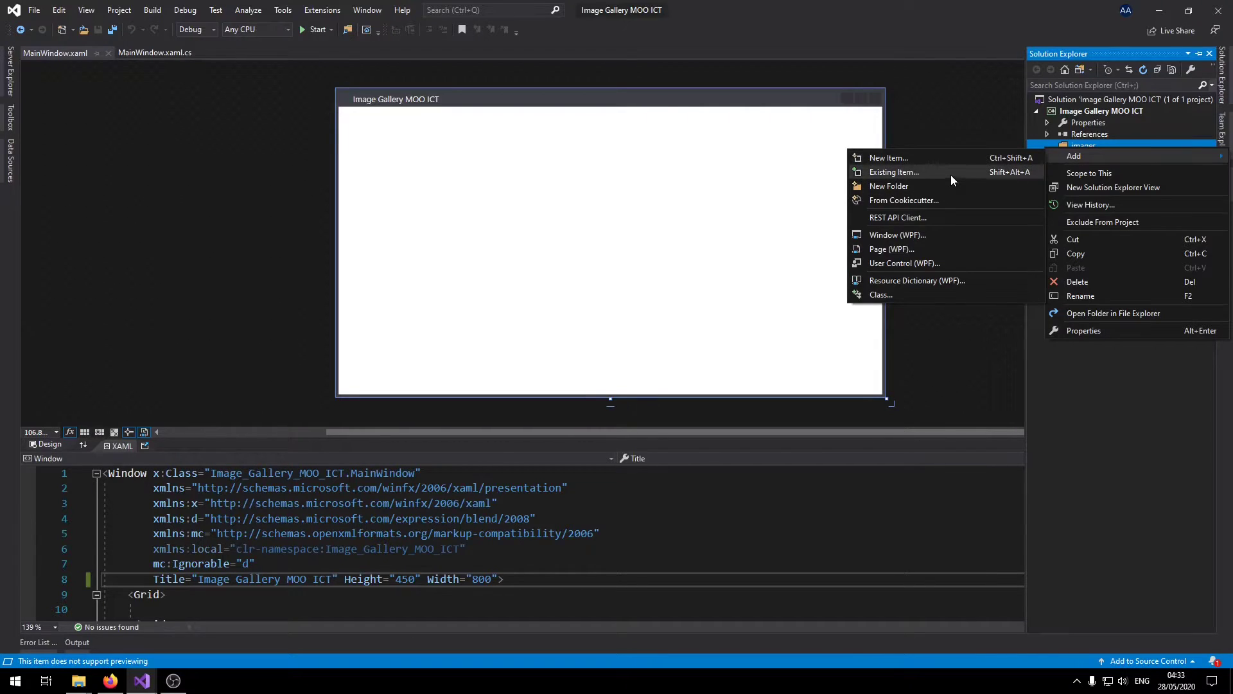
click(894, 171)
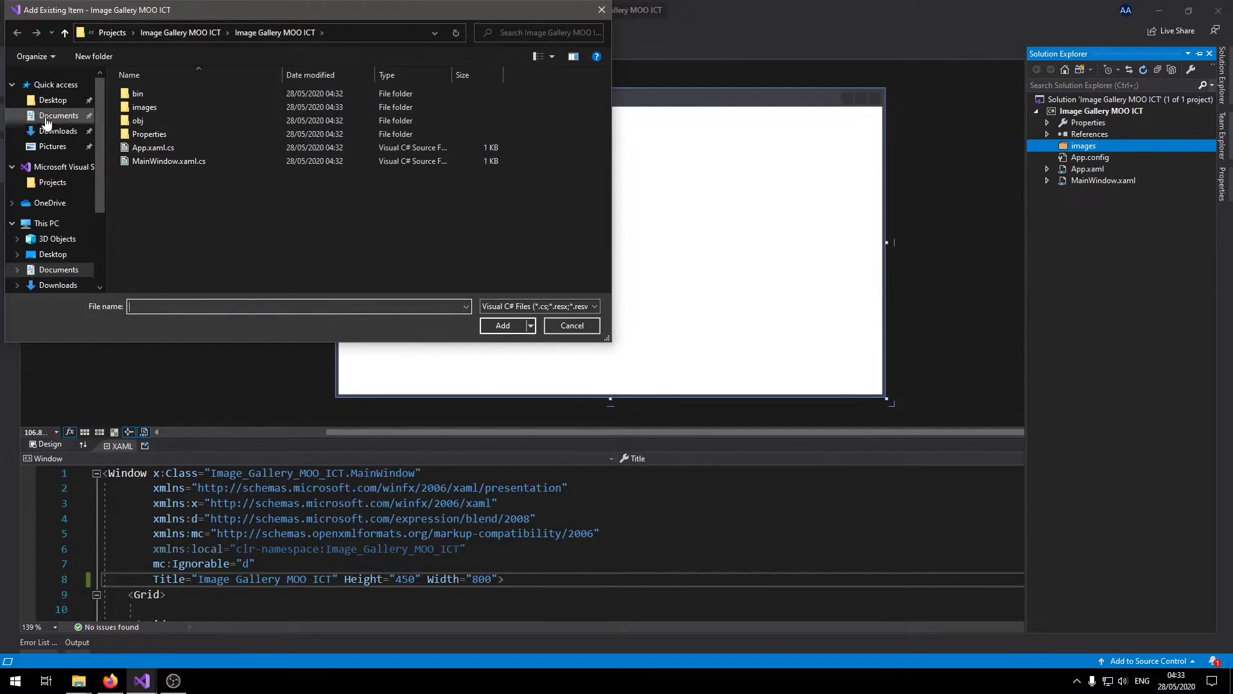
click(58, 131)
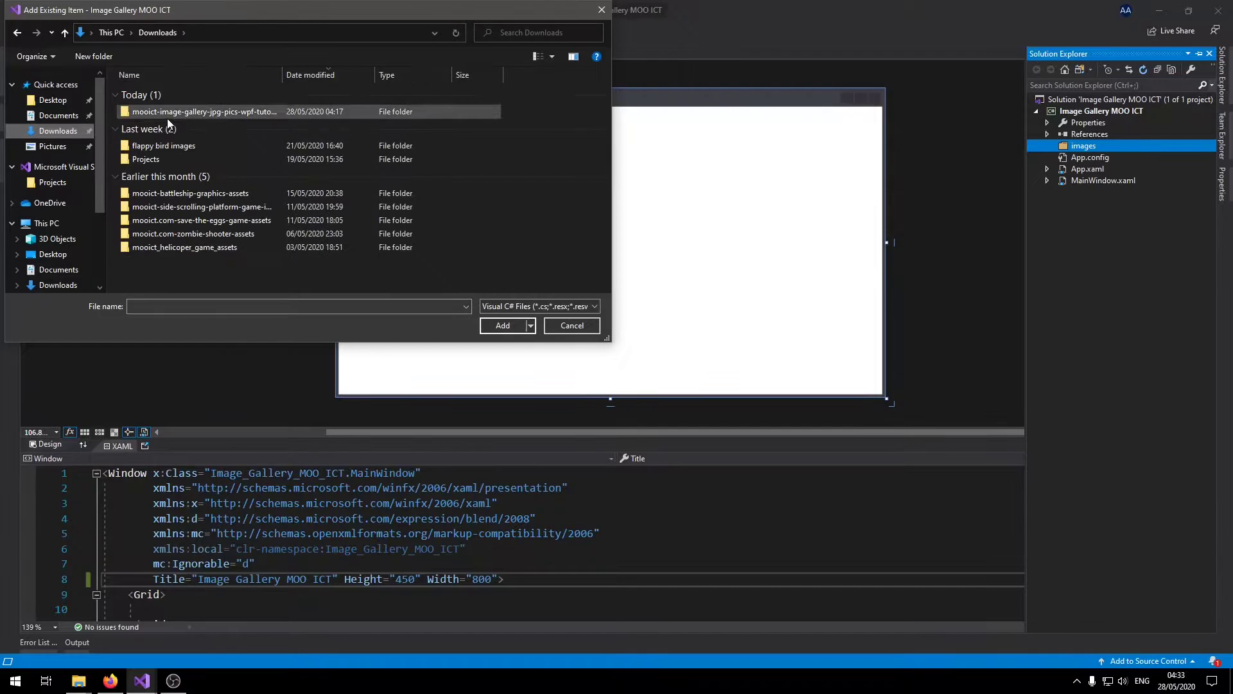
double_click(203, 110)
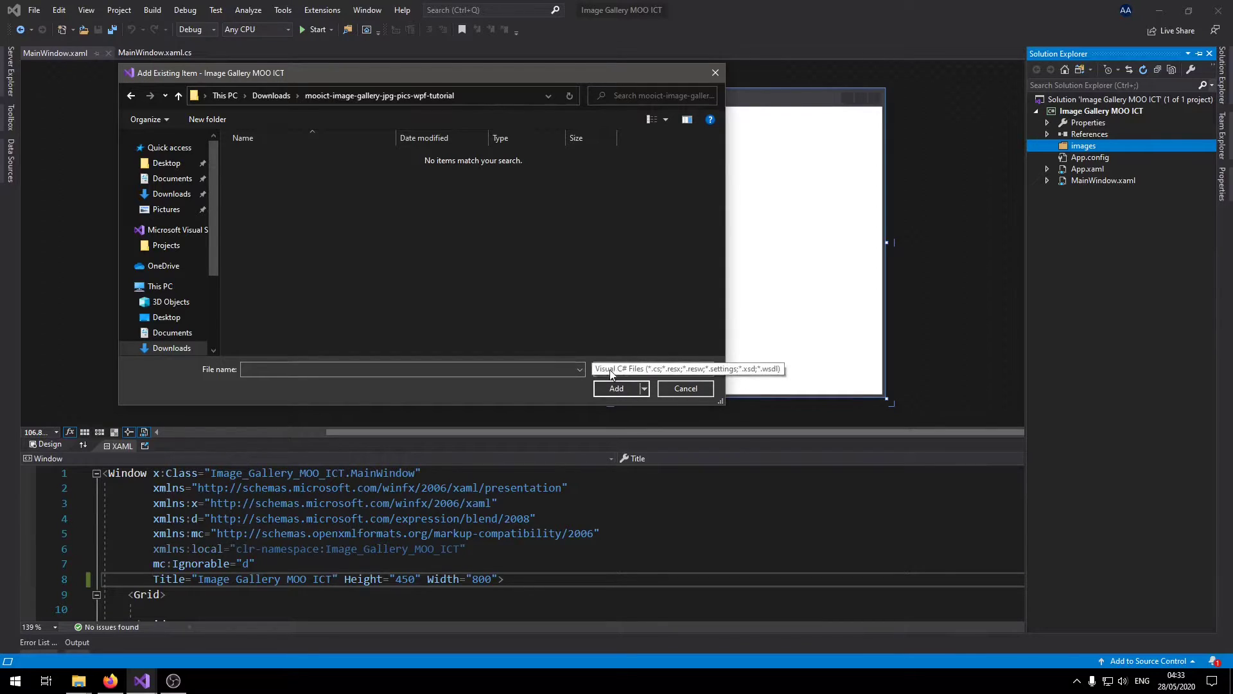
Filter to image files, add the six kitten JPGs and expand the images folder.
click(689, 369)
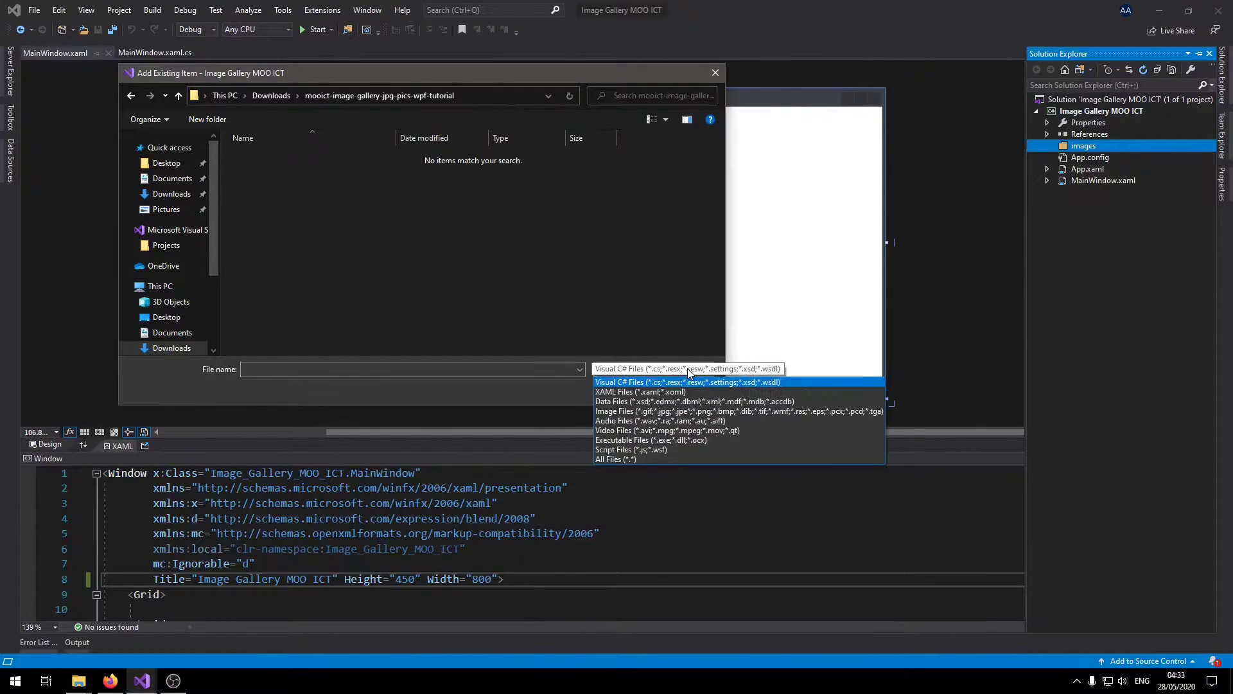
click(739, 411)
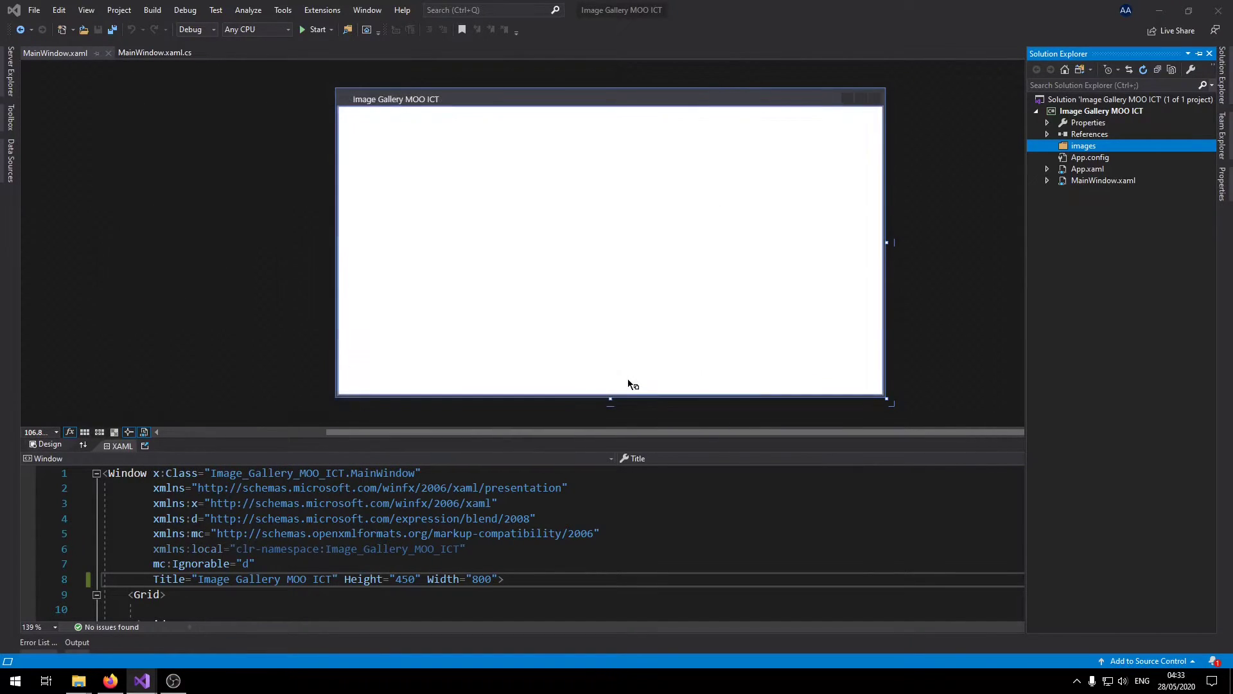
click(1049, 145)
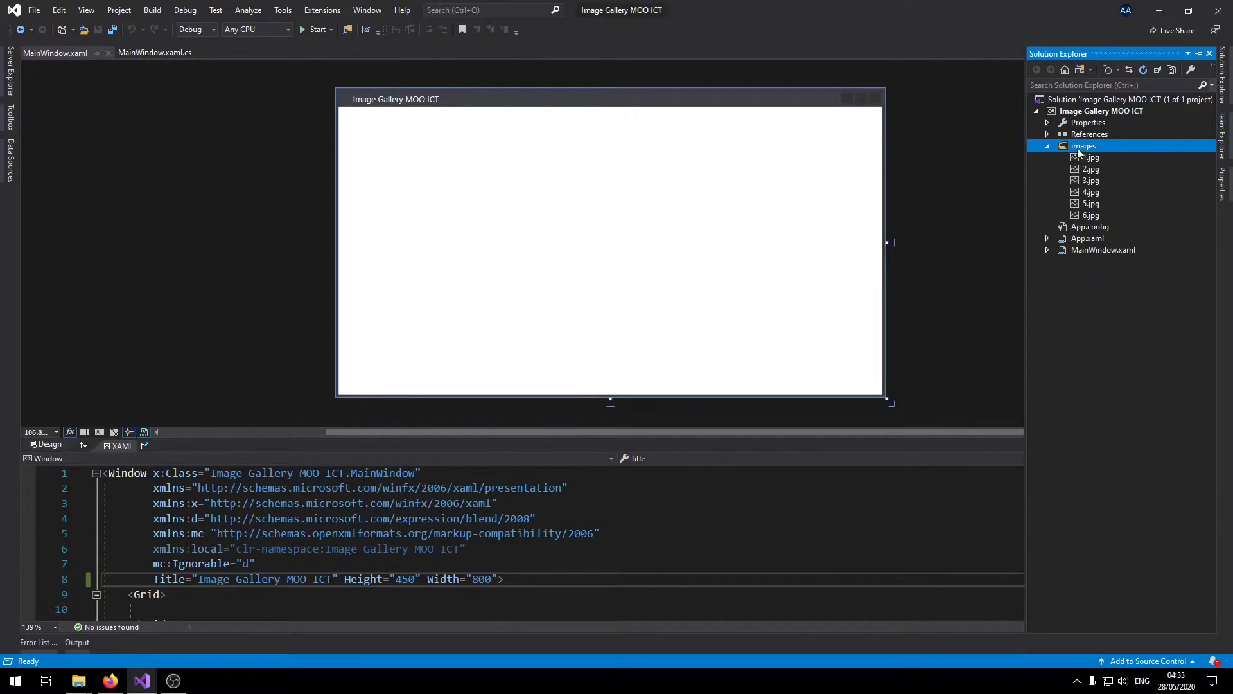
mouse_move(1130, 216)
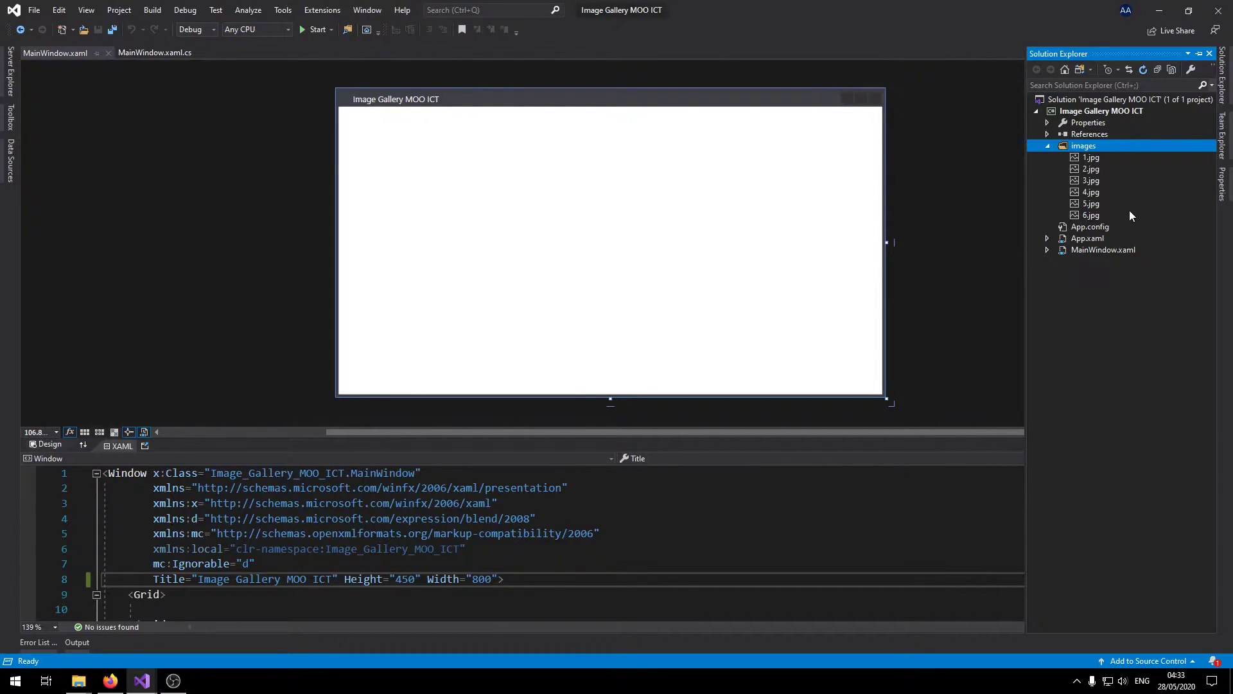
mouse_move(1119, 216)
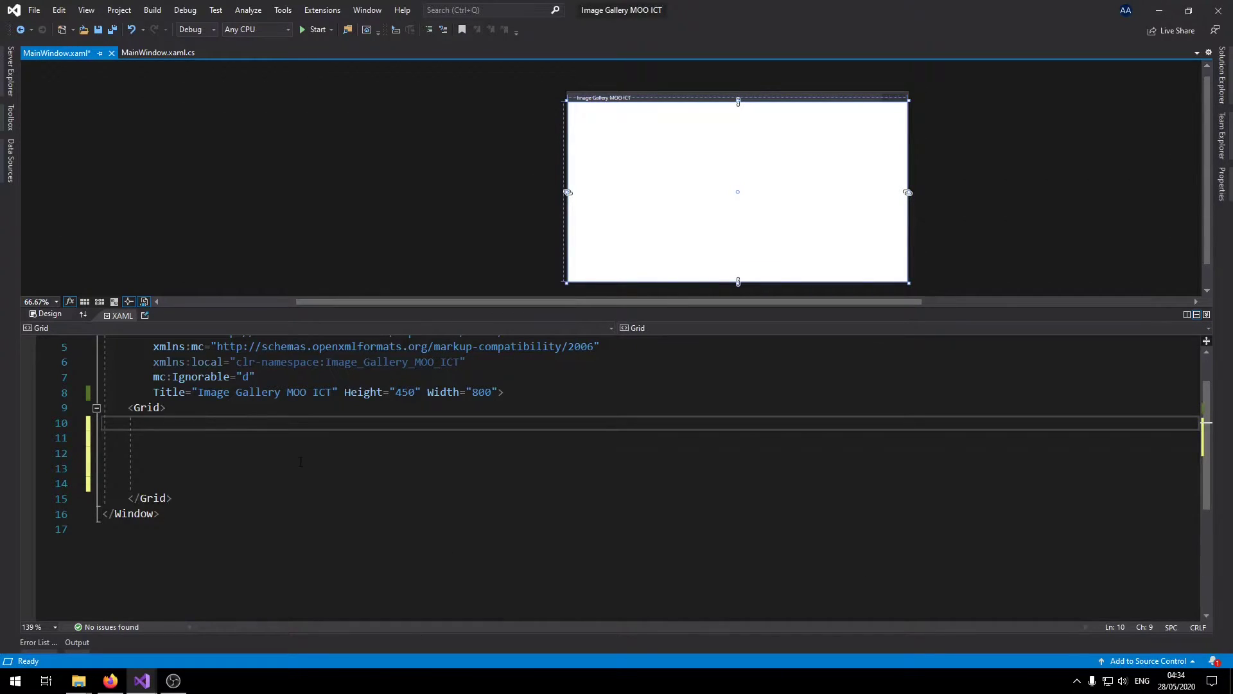
Add Grid.ColumnDefinitions with three columns of Width 1*, 500 and 1*.
text(grid)
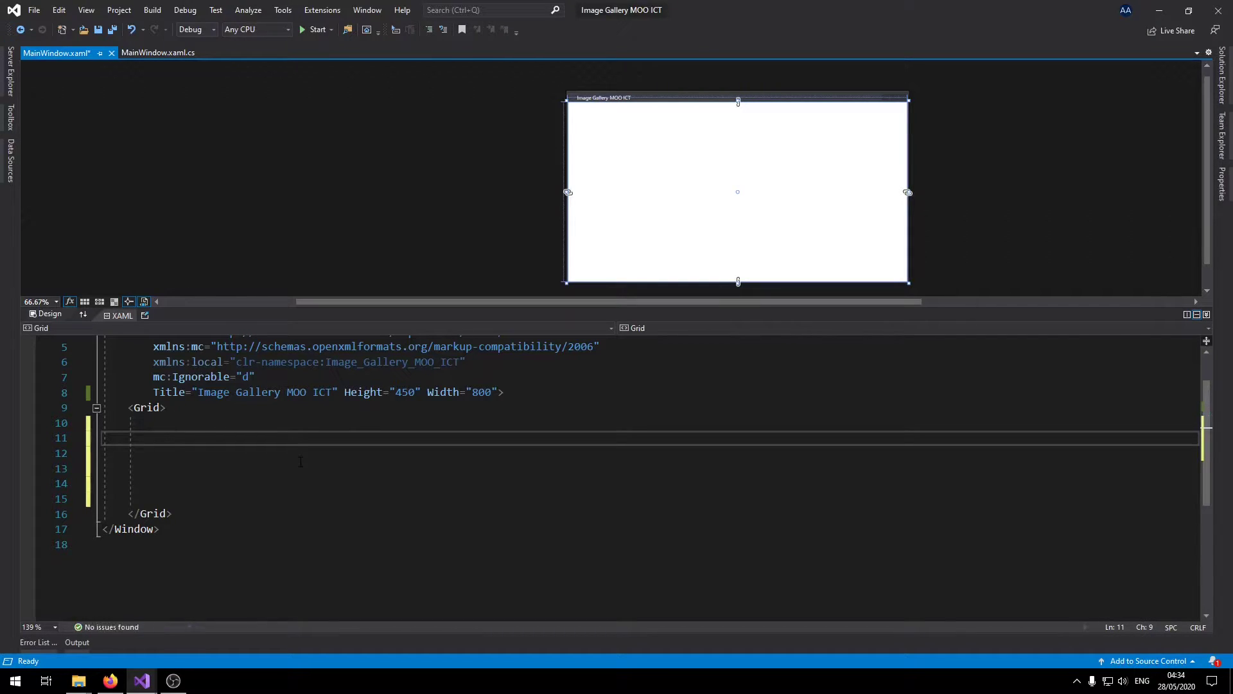
text(<Grid.ColumnDefinitions>)
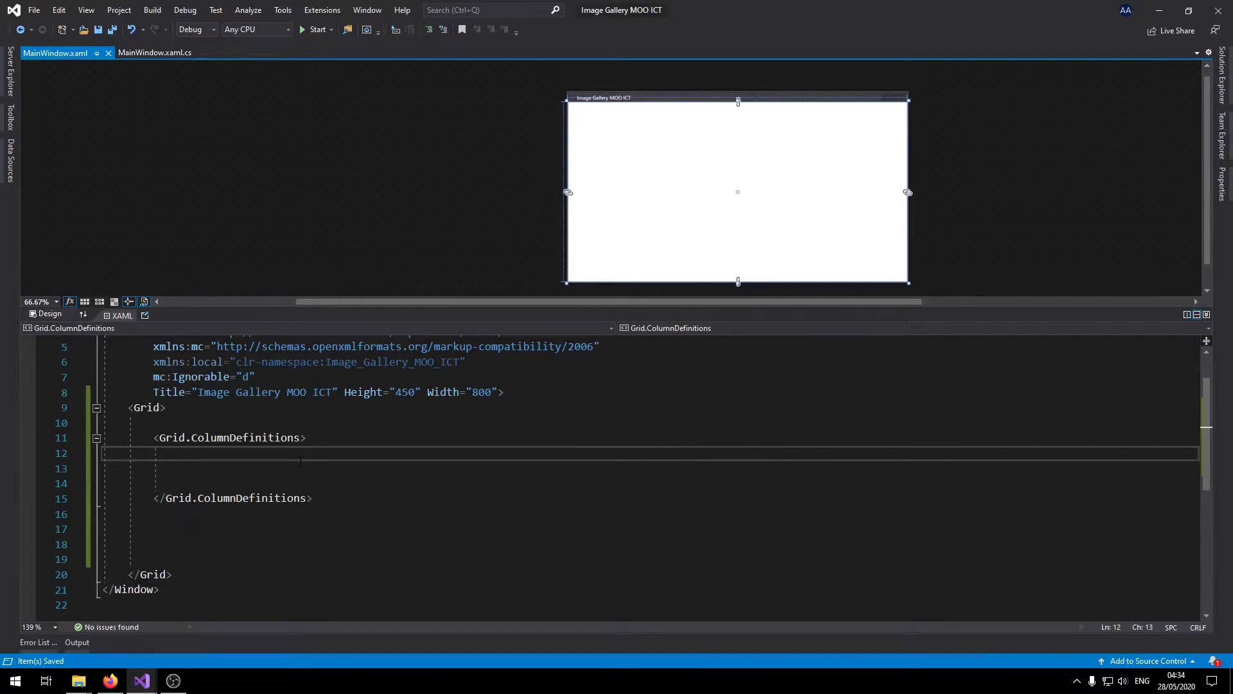
text(<)
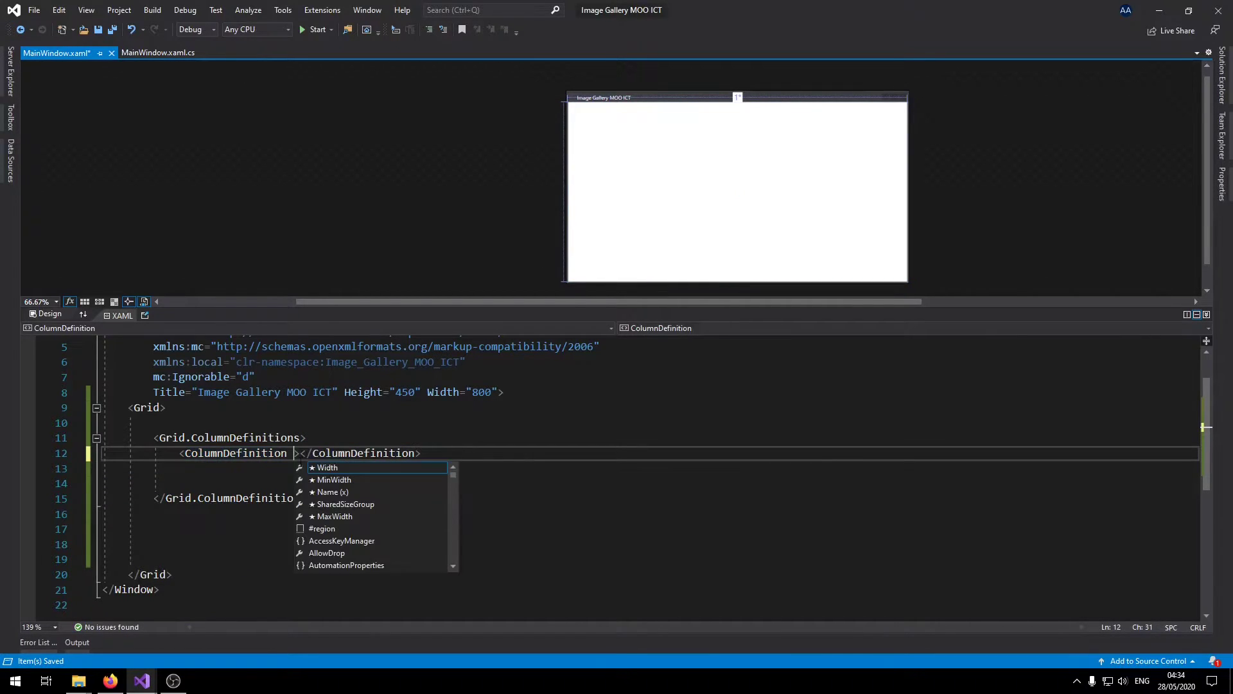
text(1*)
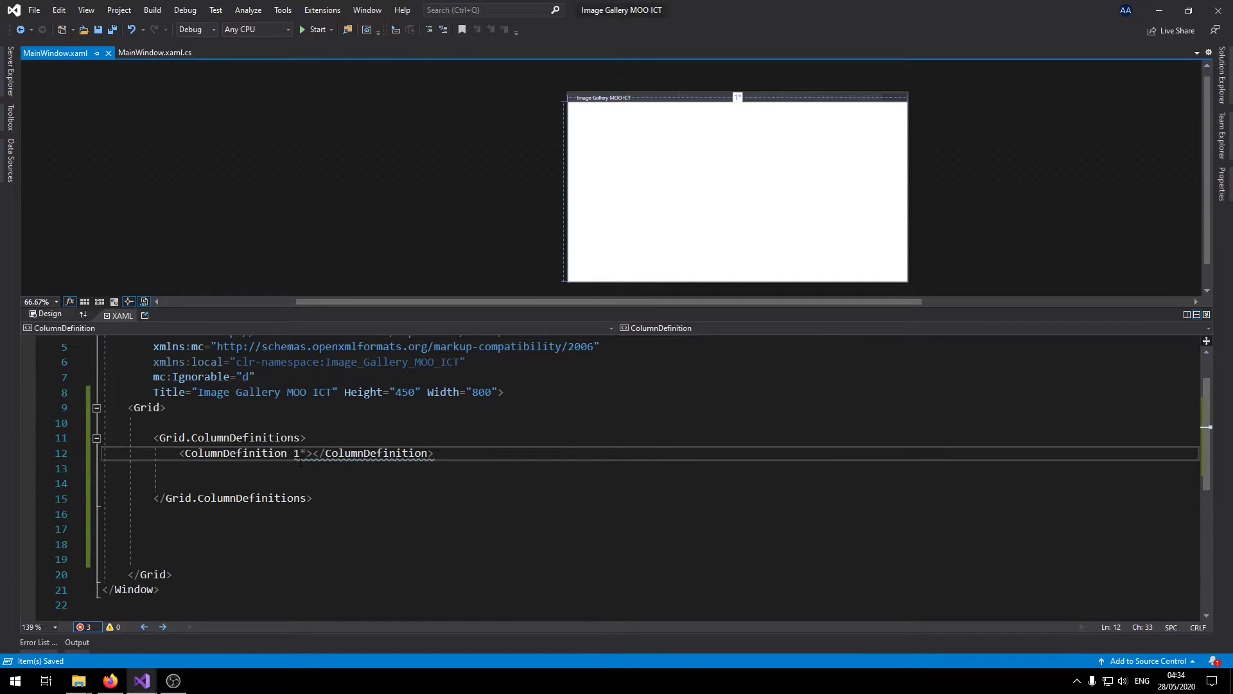
text(he)
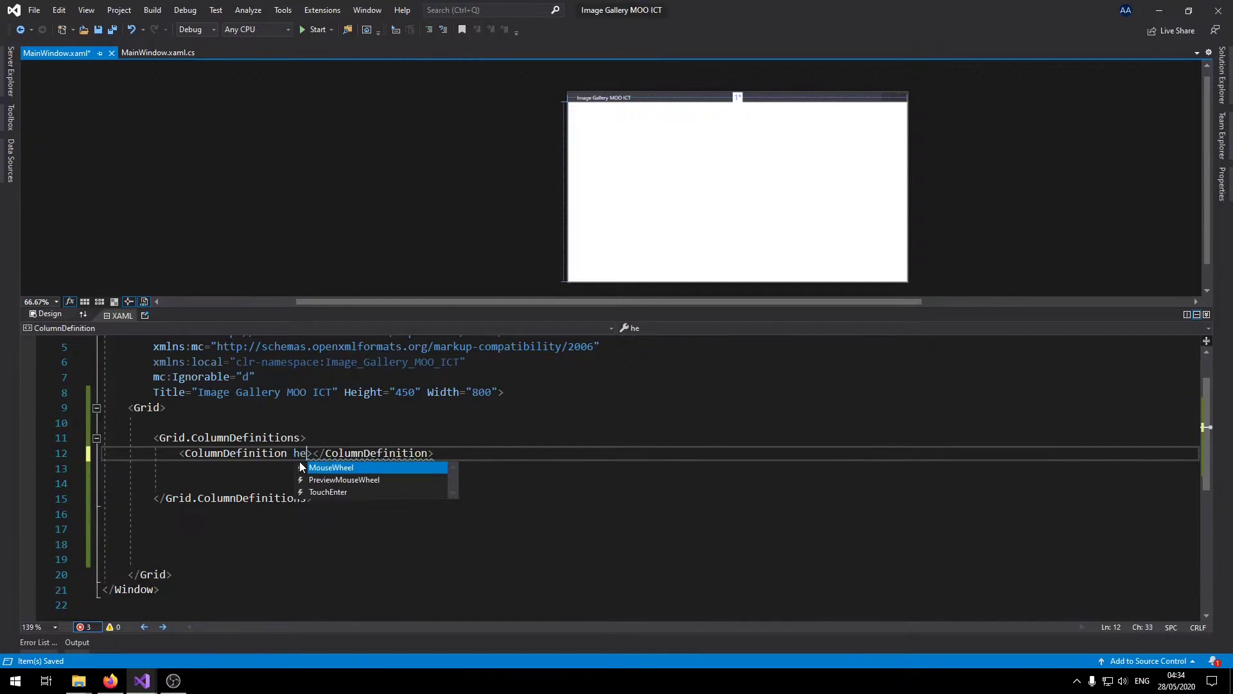
text(Width=")
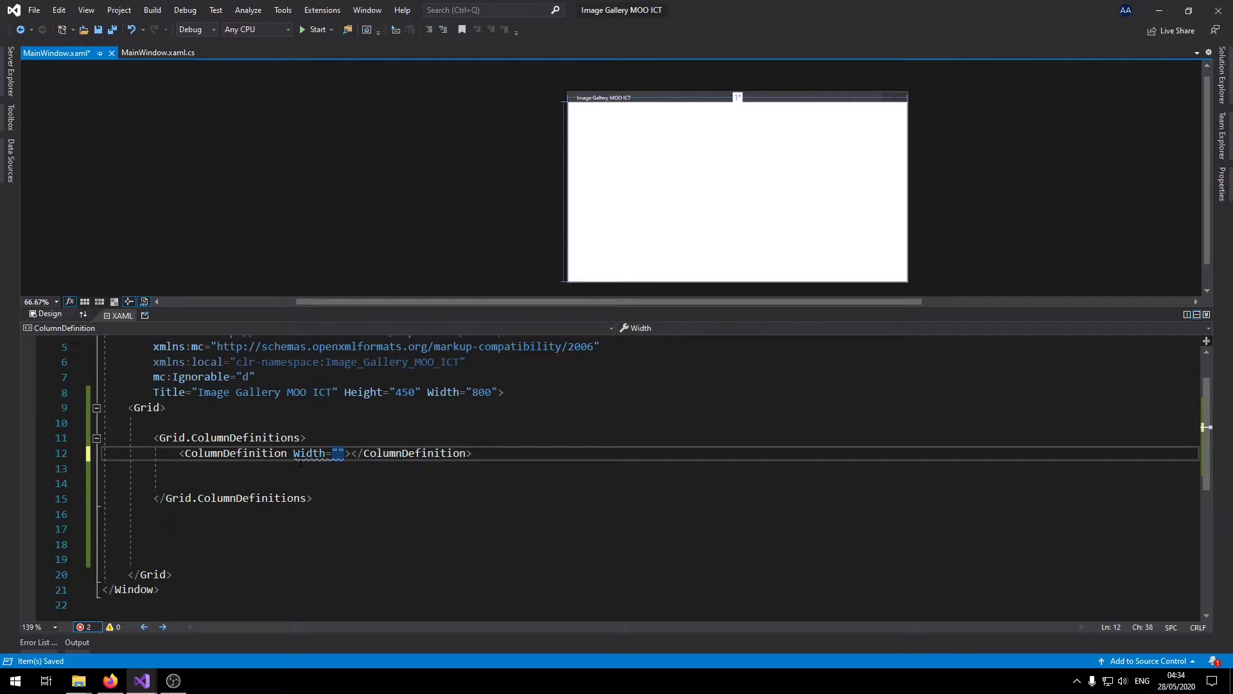
text(1*)
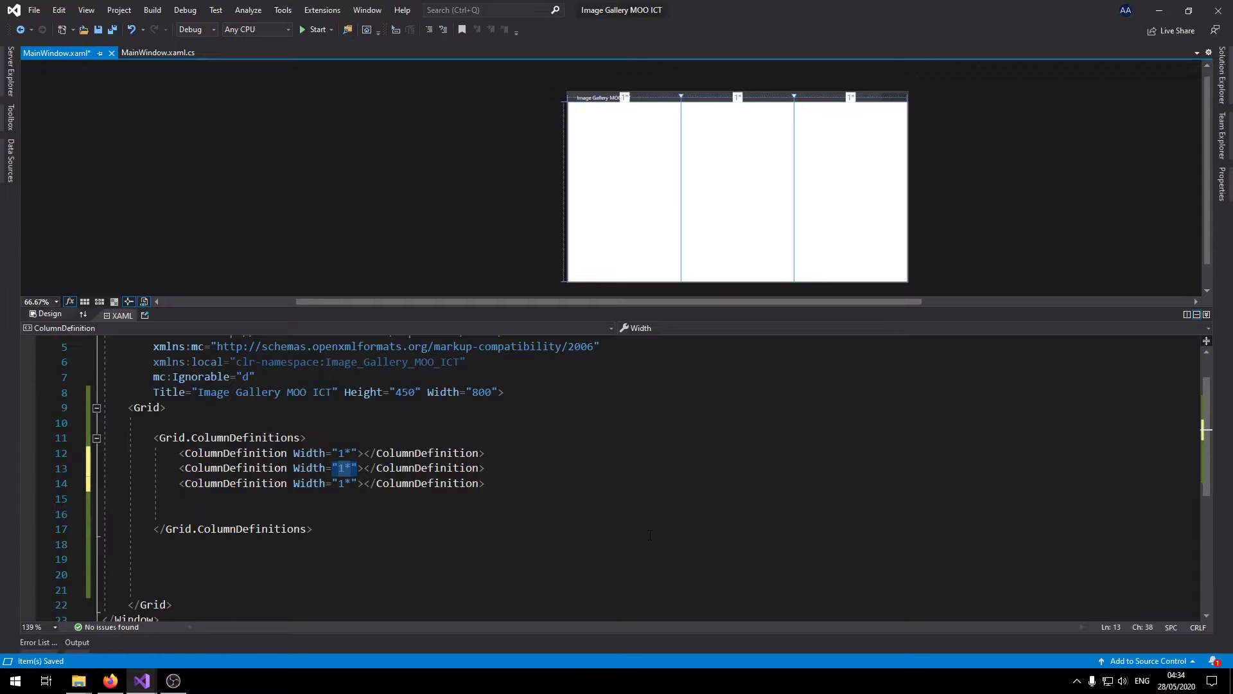
text(500)
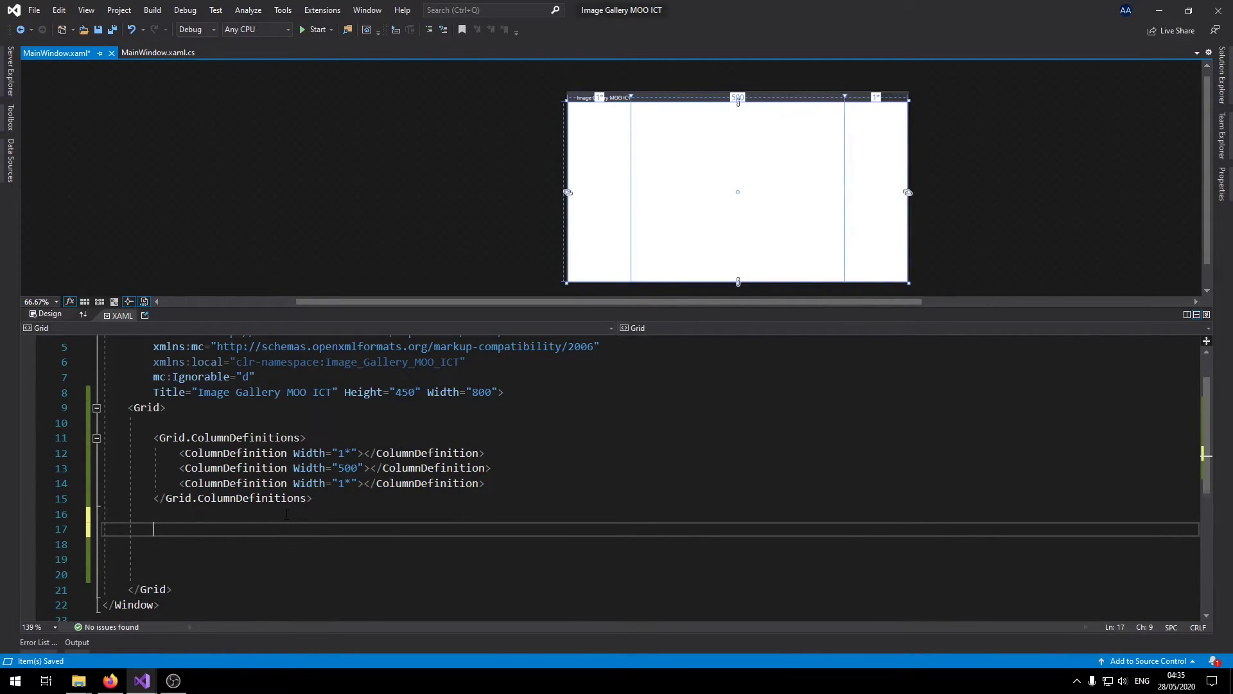
Add Grid.RowDefinitions with three rows of Height 50, 1* and 50, and save.
text(Grid.RowDefinitions>)
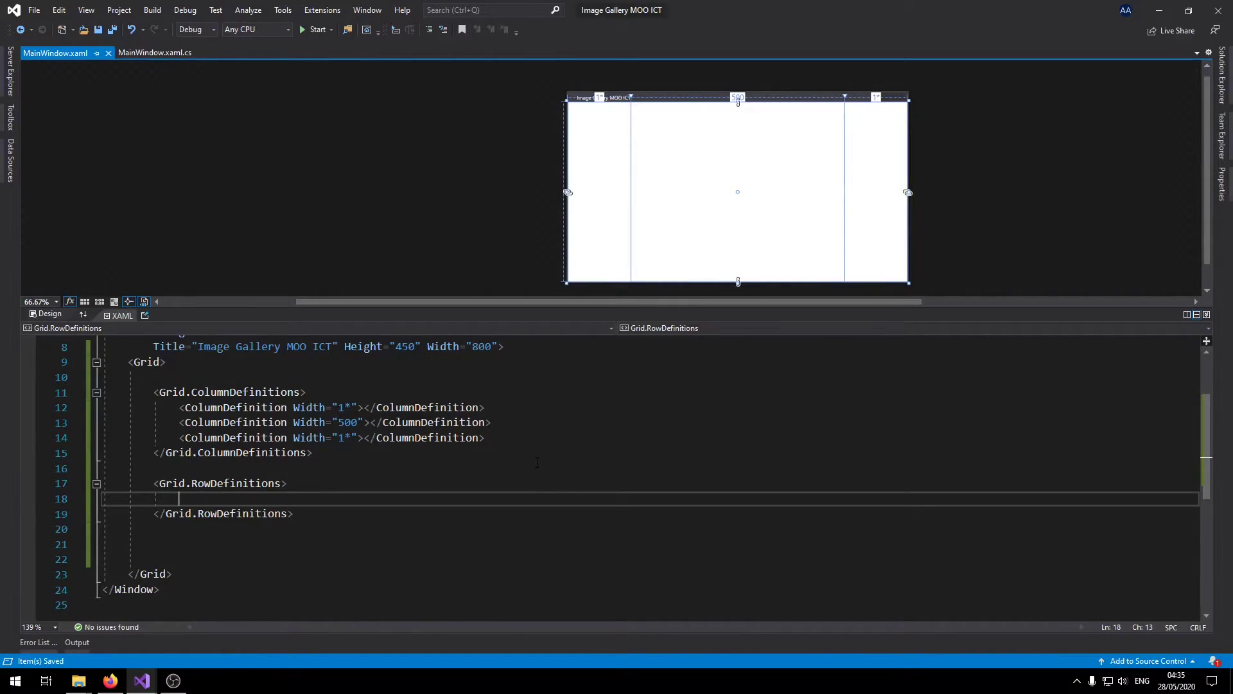
text(ro)
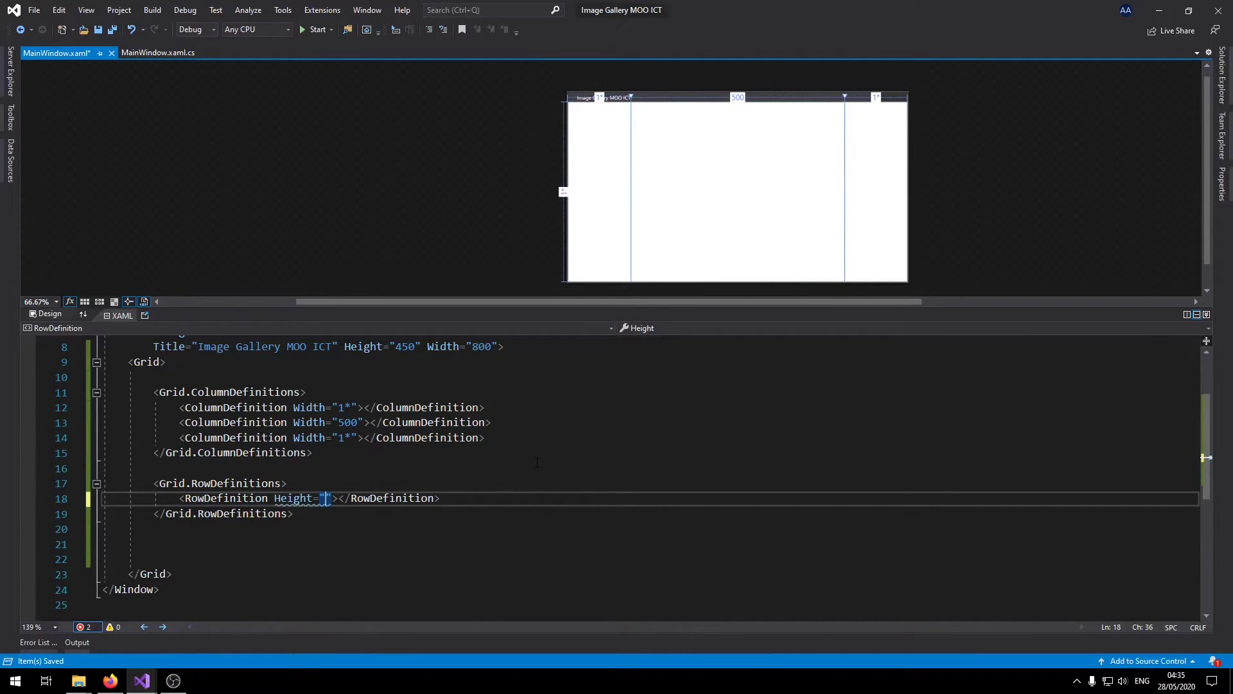
text(50)
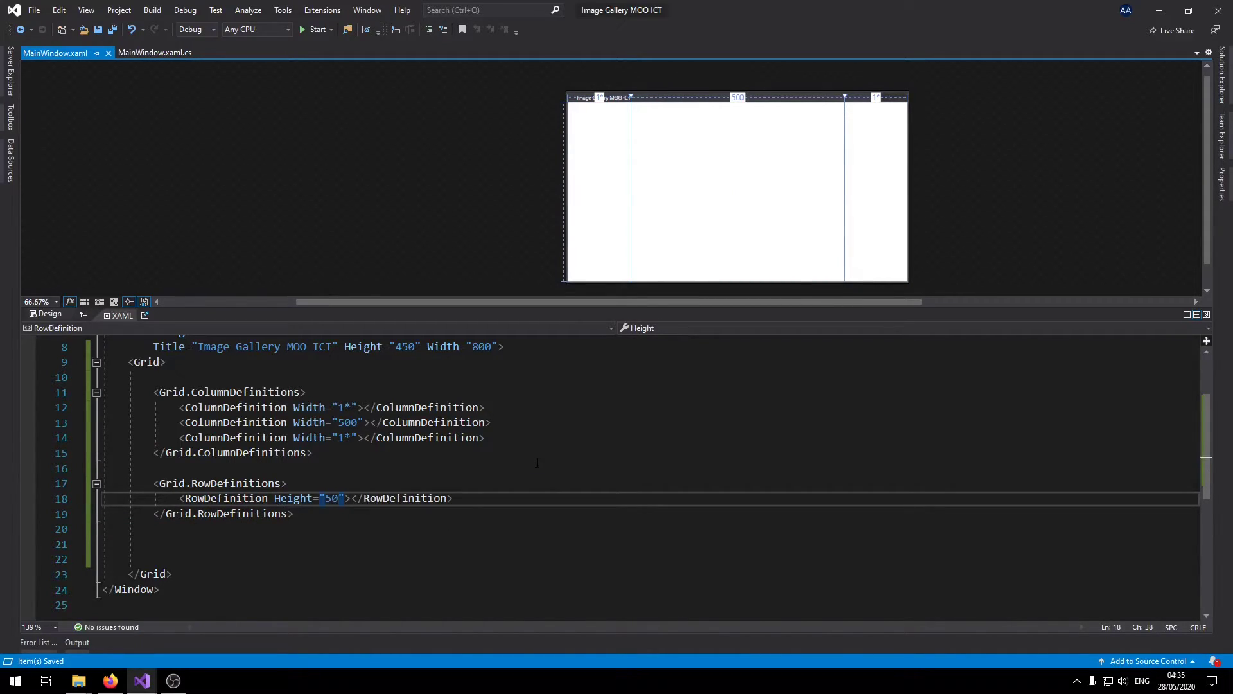
text(<RowDefinition Height="50"></RowDefinition>)
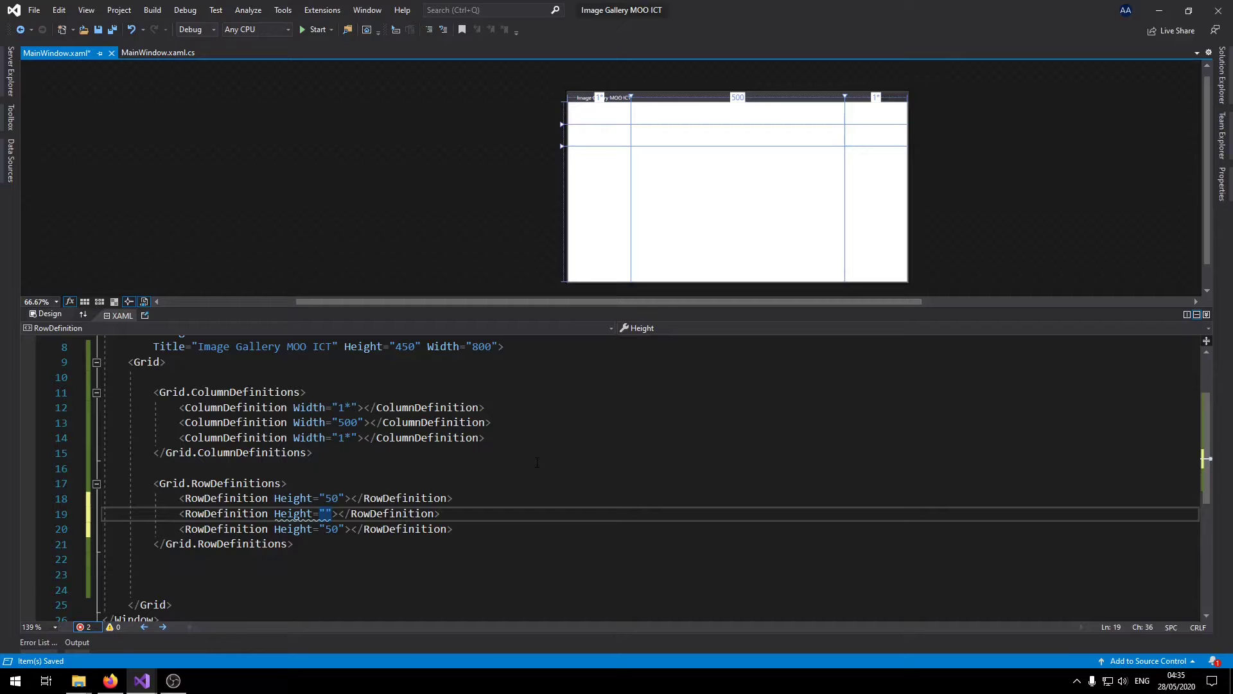
text(1*)
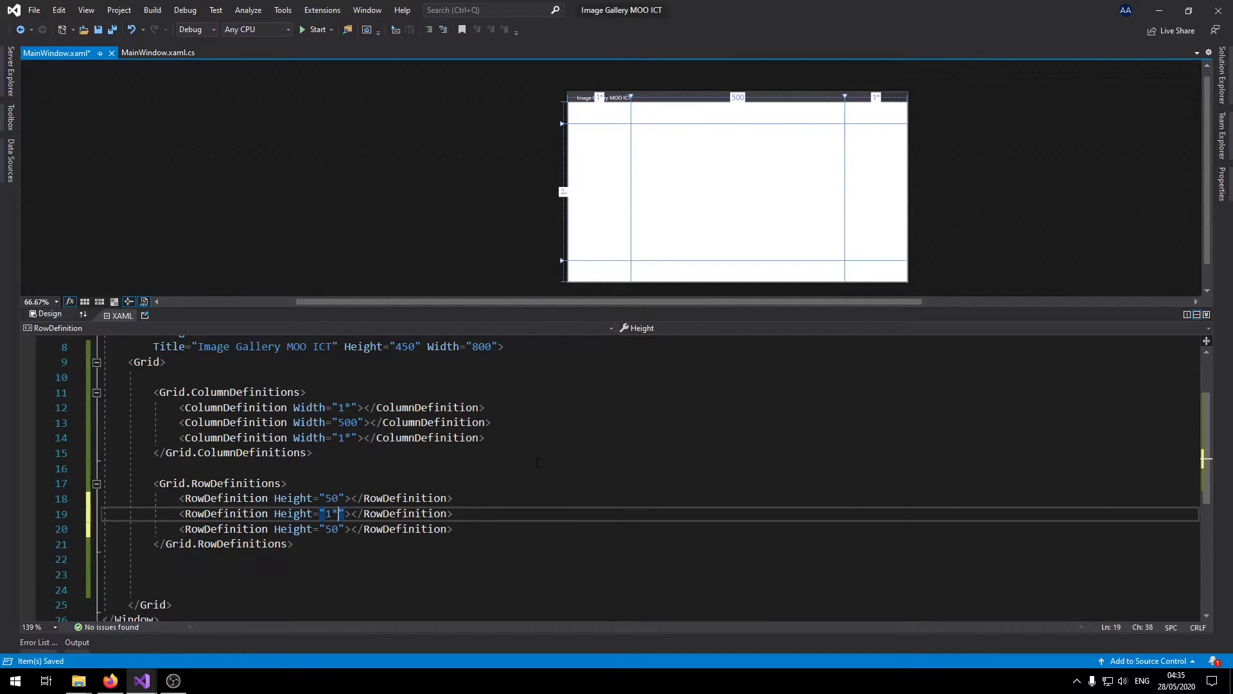
key(ctrl+s)
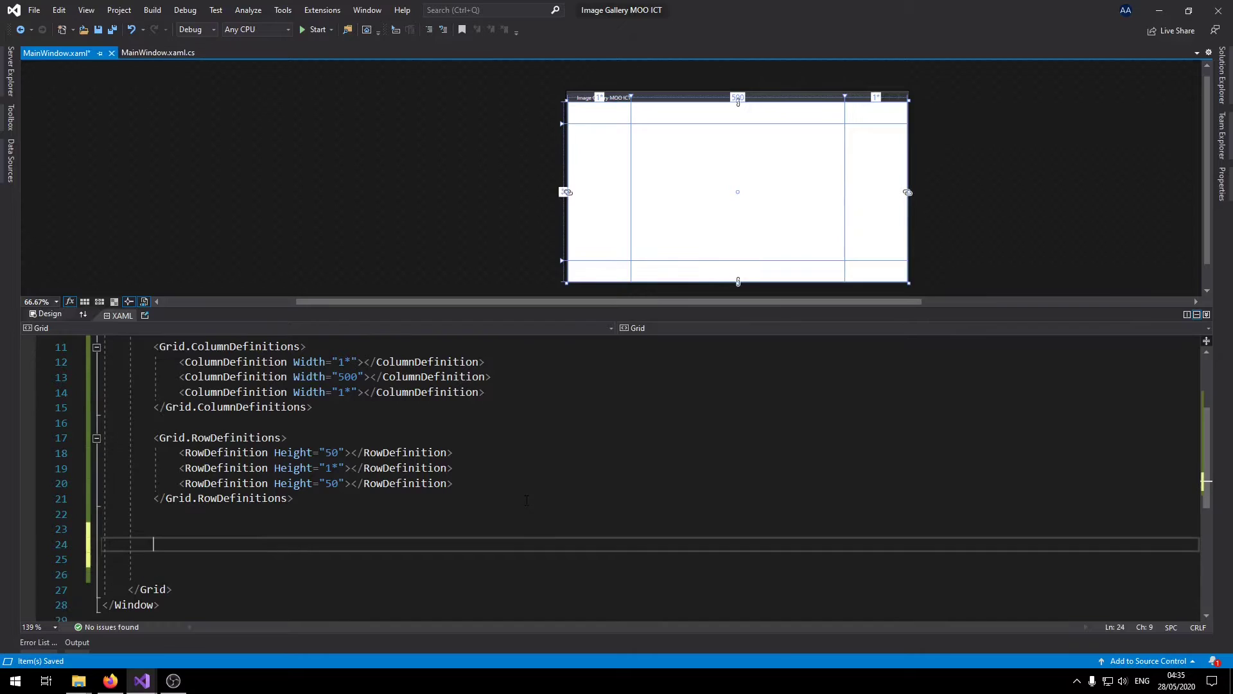
Add an Image in Grid.Column 1, Grid.Row 1 named picHolder.
text(<image  />)
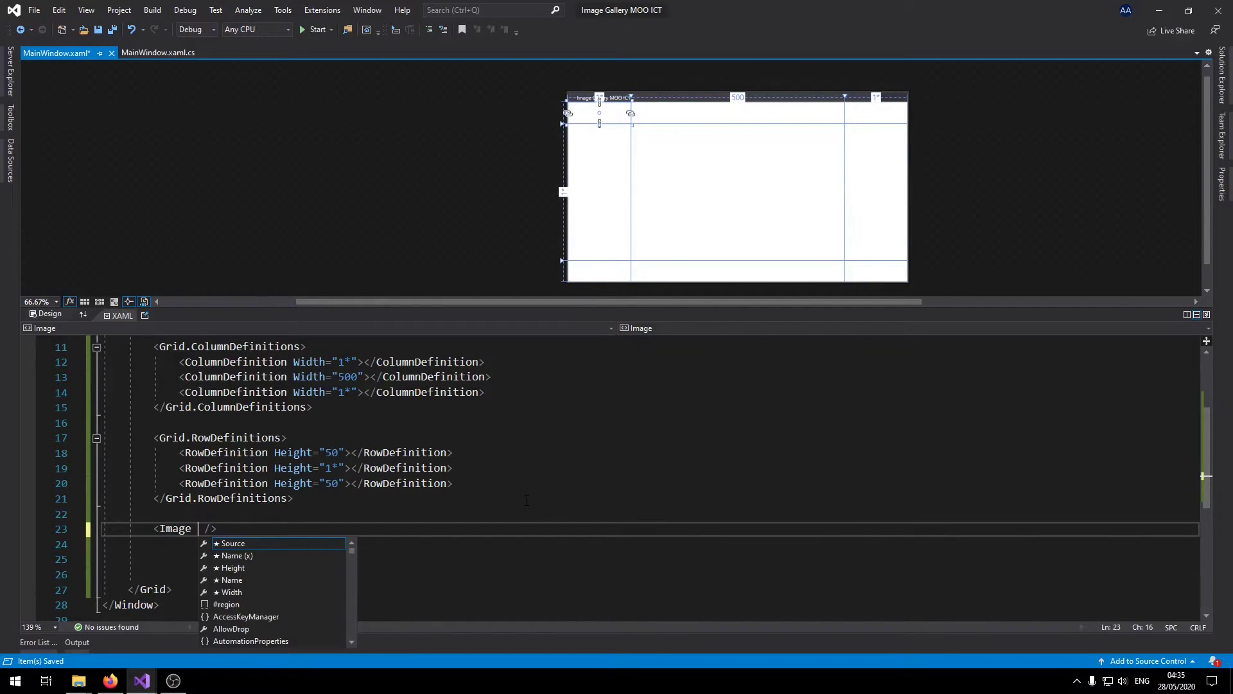
text(grid)
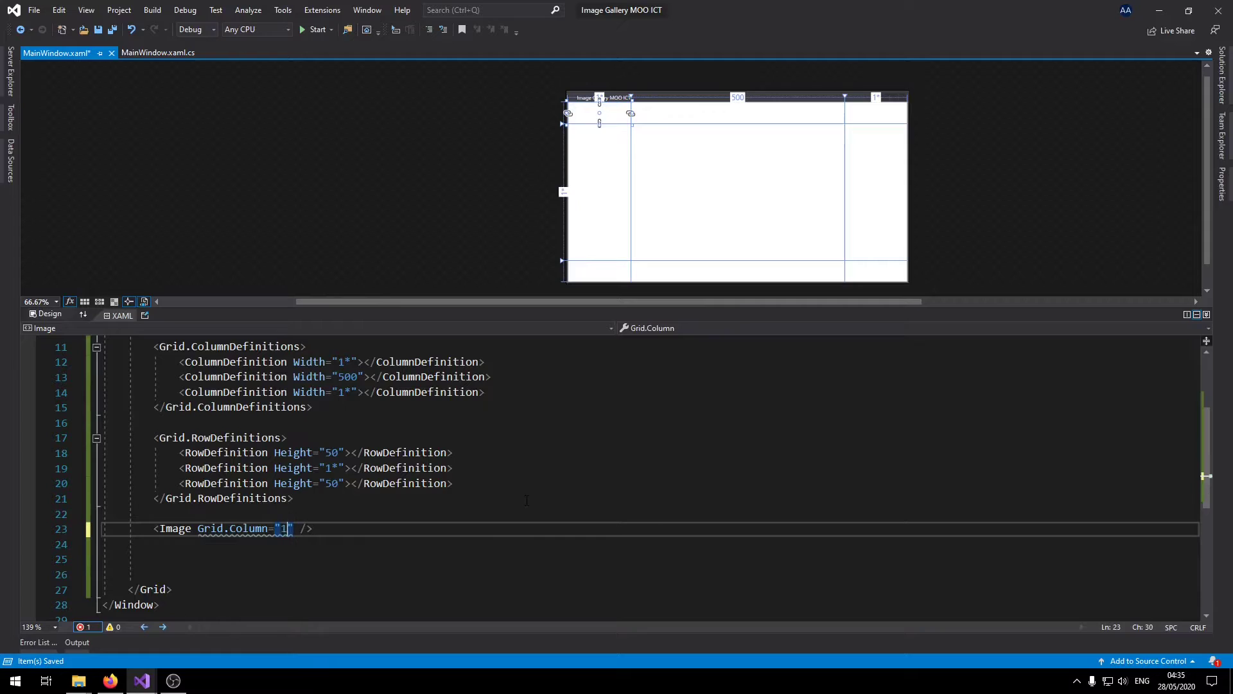
text(g)
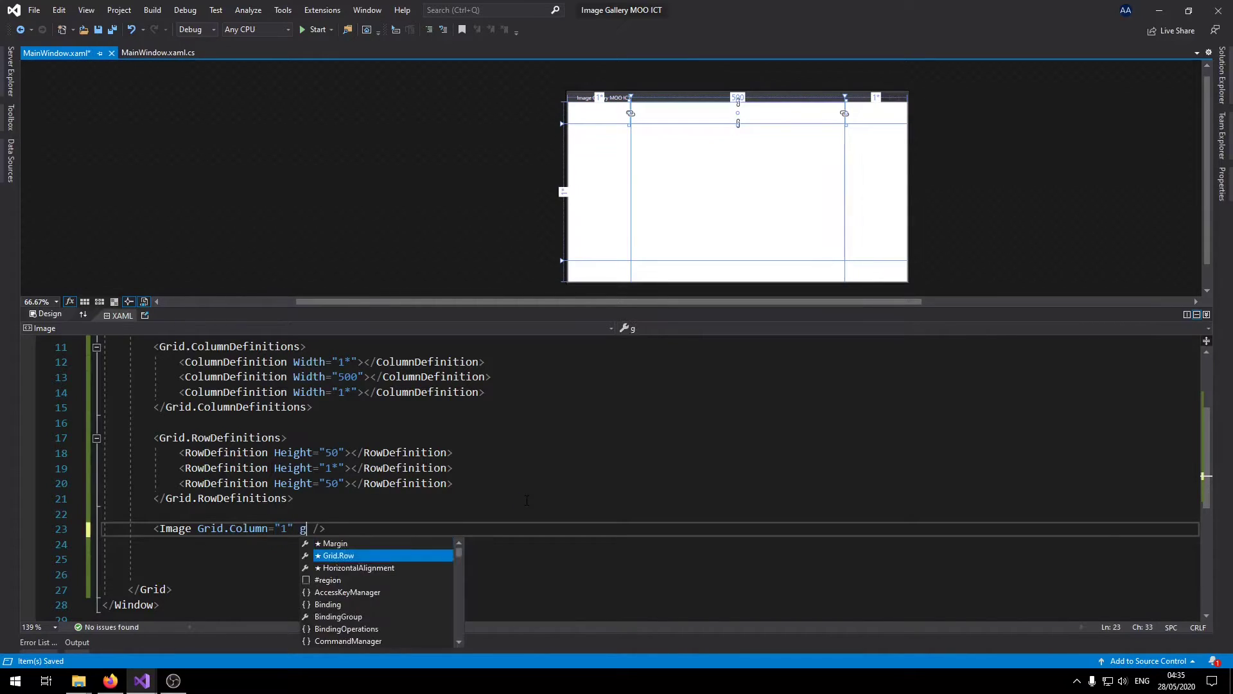
text(ri)
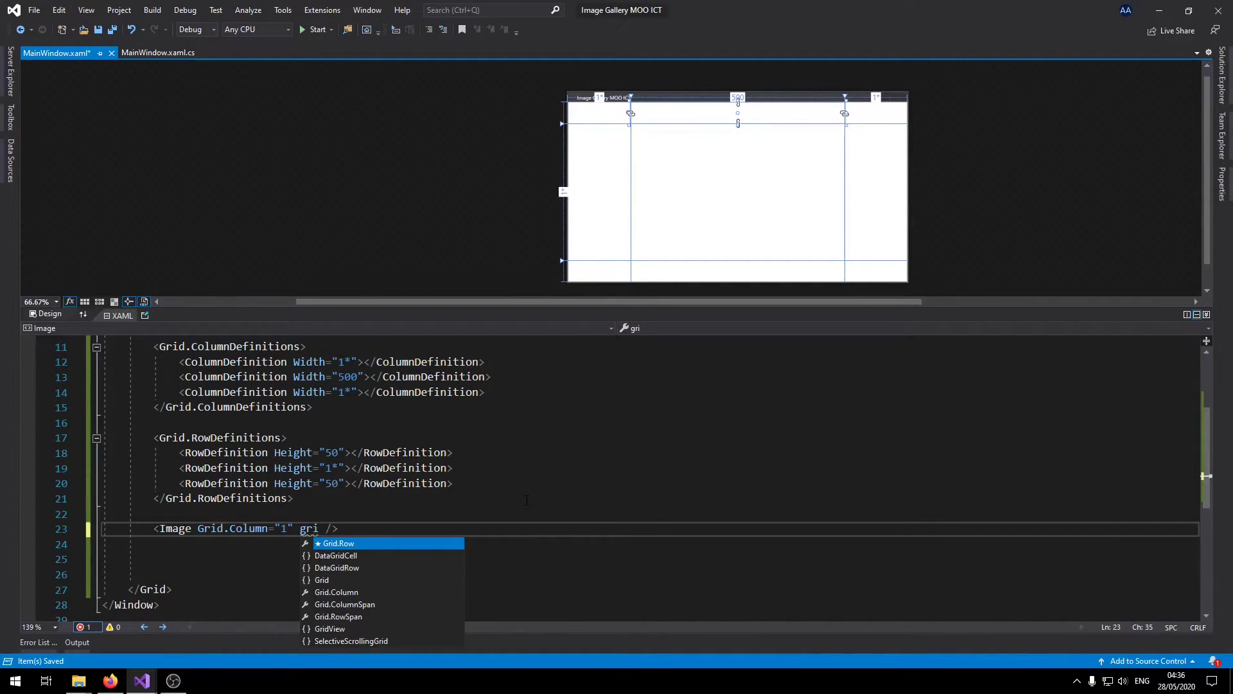
text(Grid.Row="1")
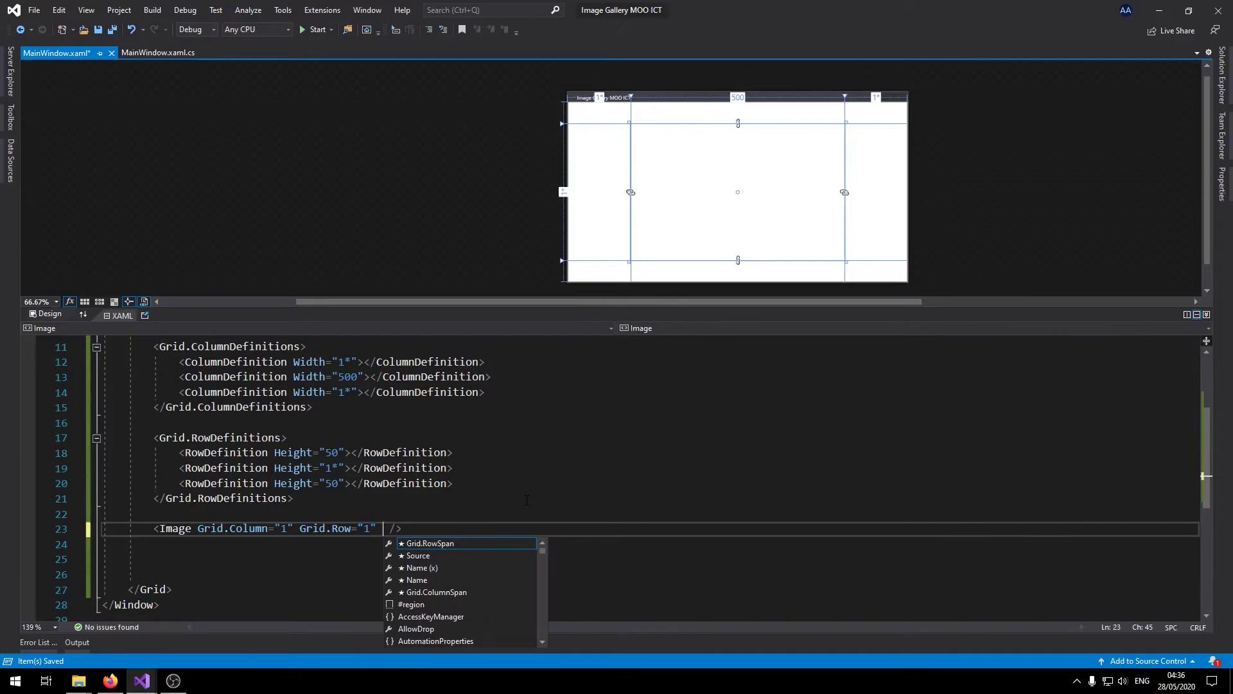
double_click(174, 528)
text( Name=")
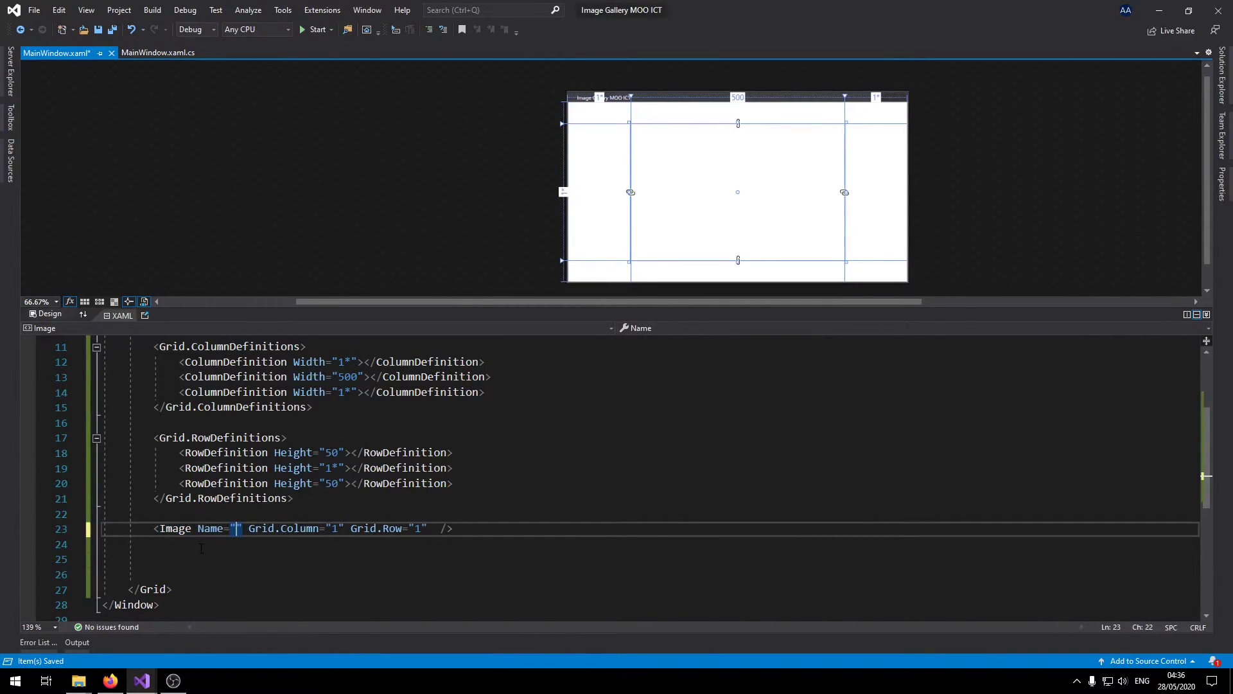
text(picHo)
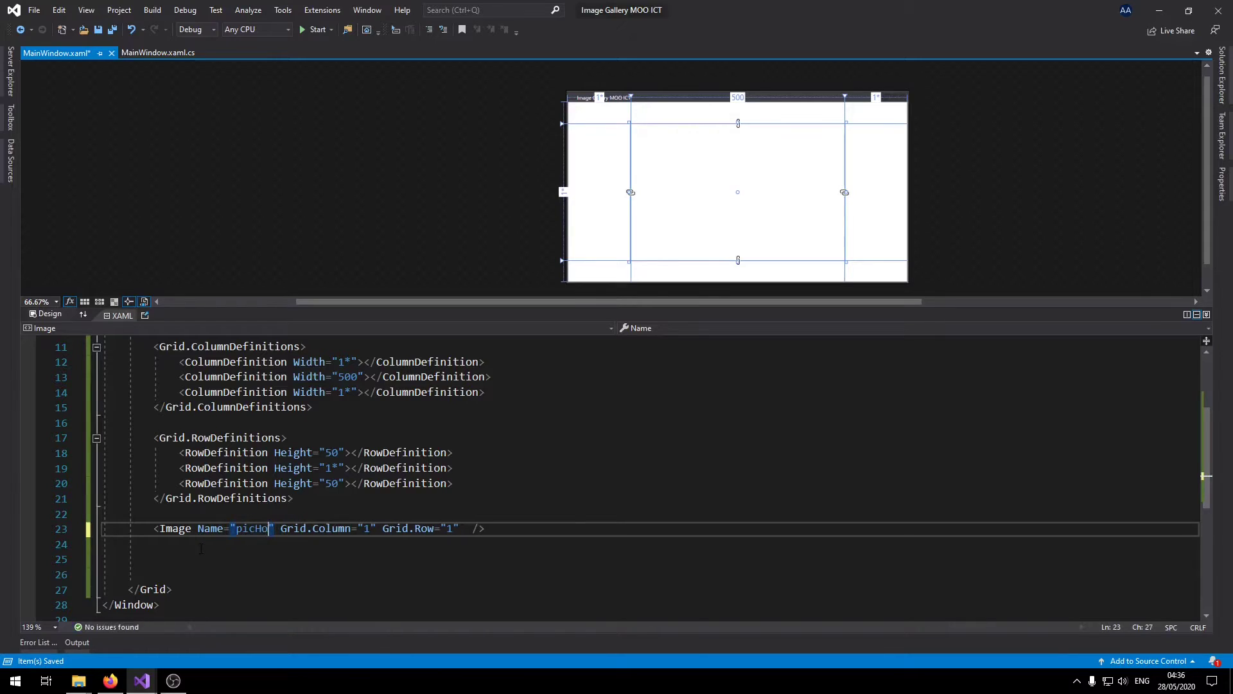
text(lder)
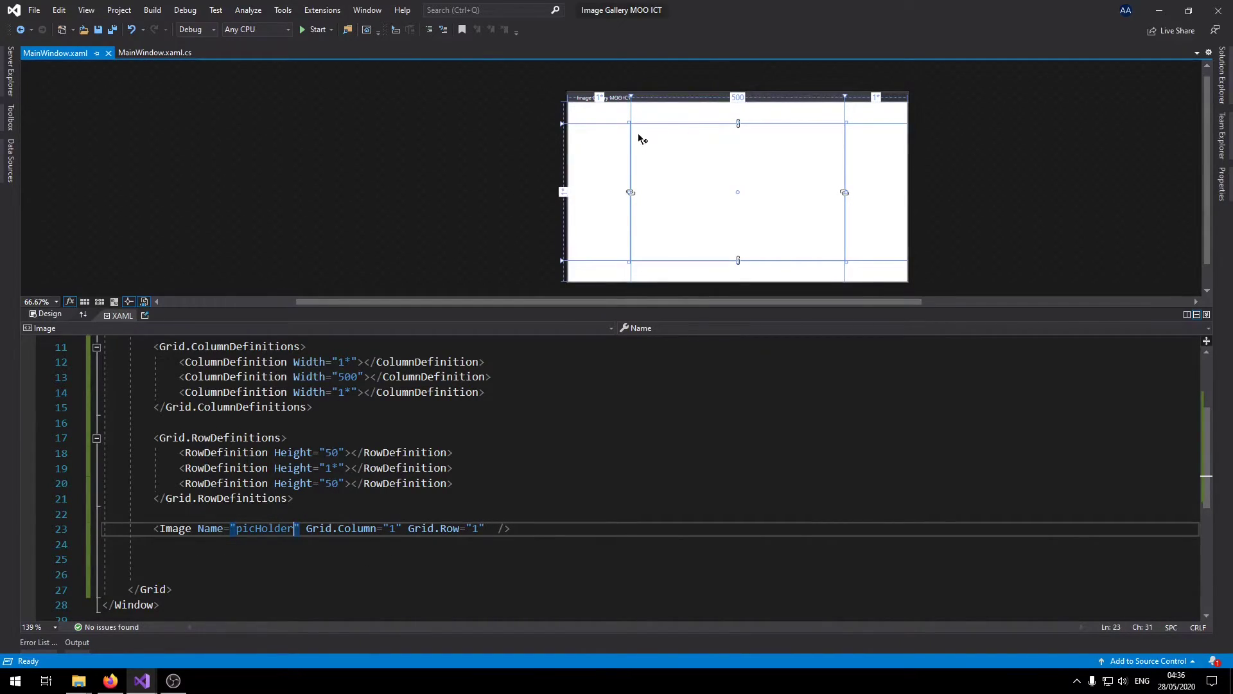
mouse_move(823, 230)
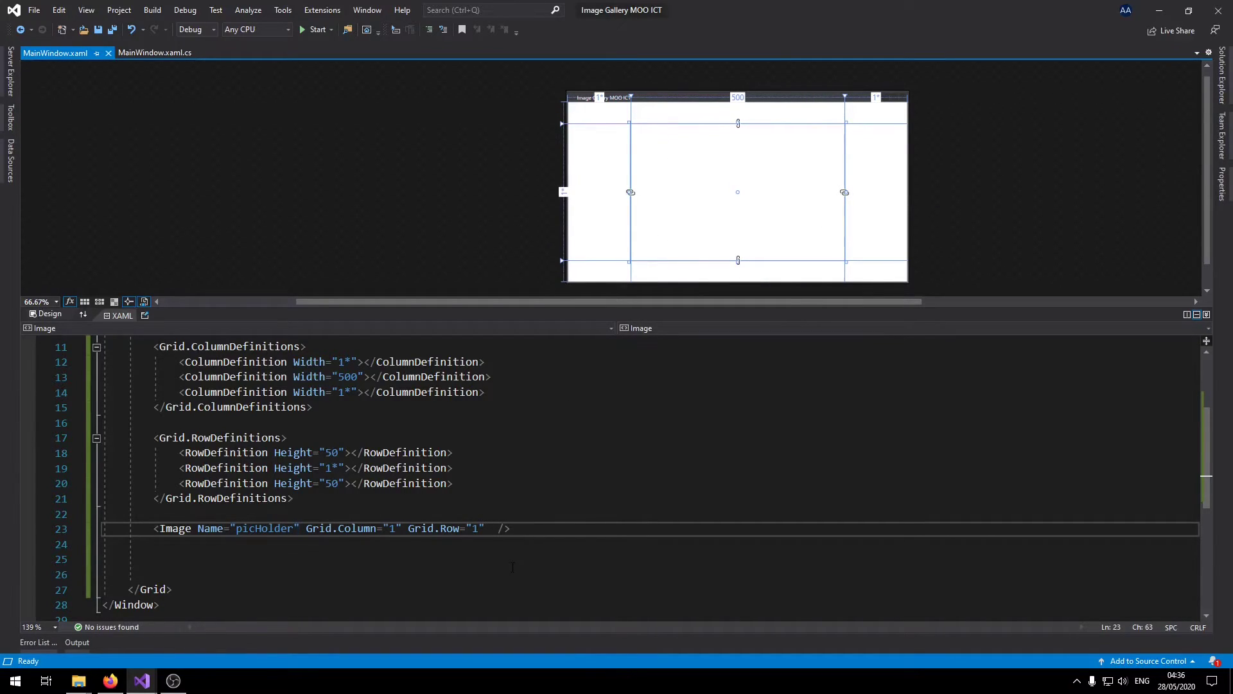
Set the image's Source to images/1.jpg.
key(Backspace)
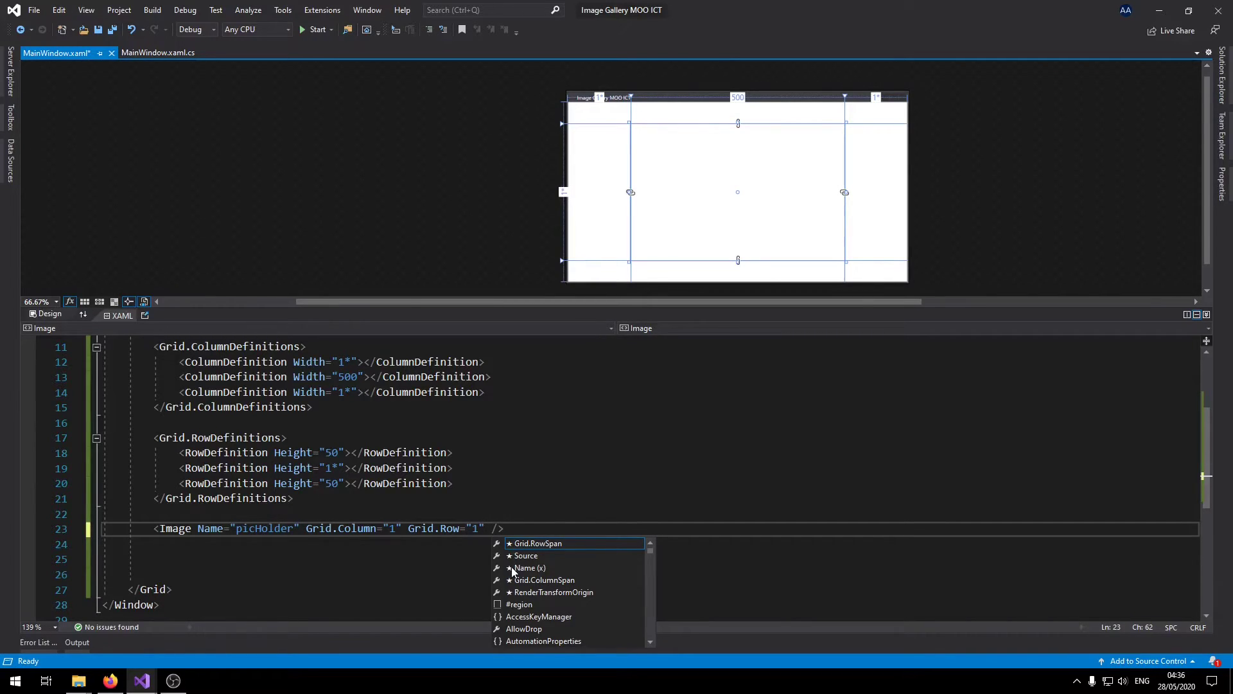
text(Source=")
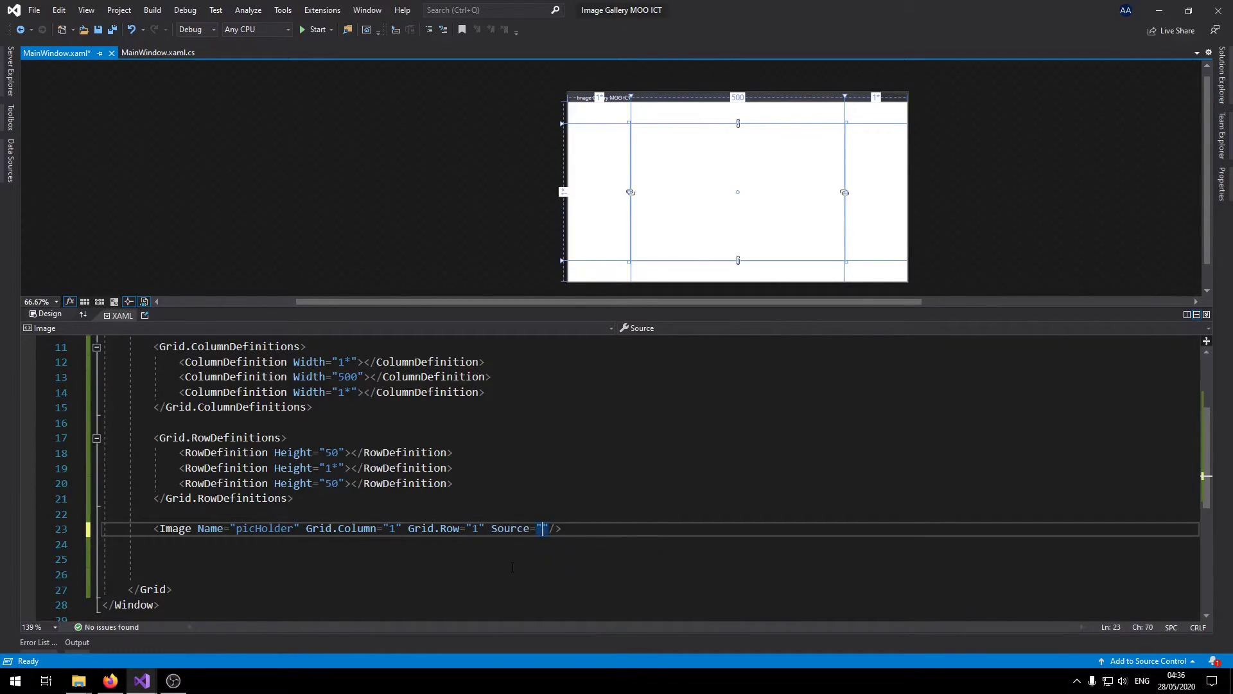
text(images/)
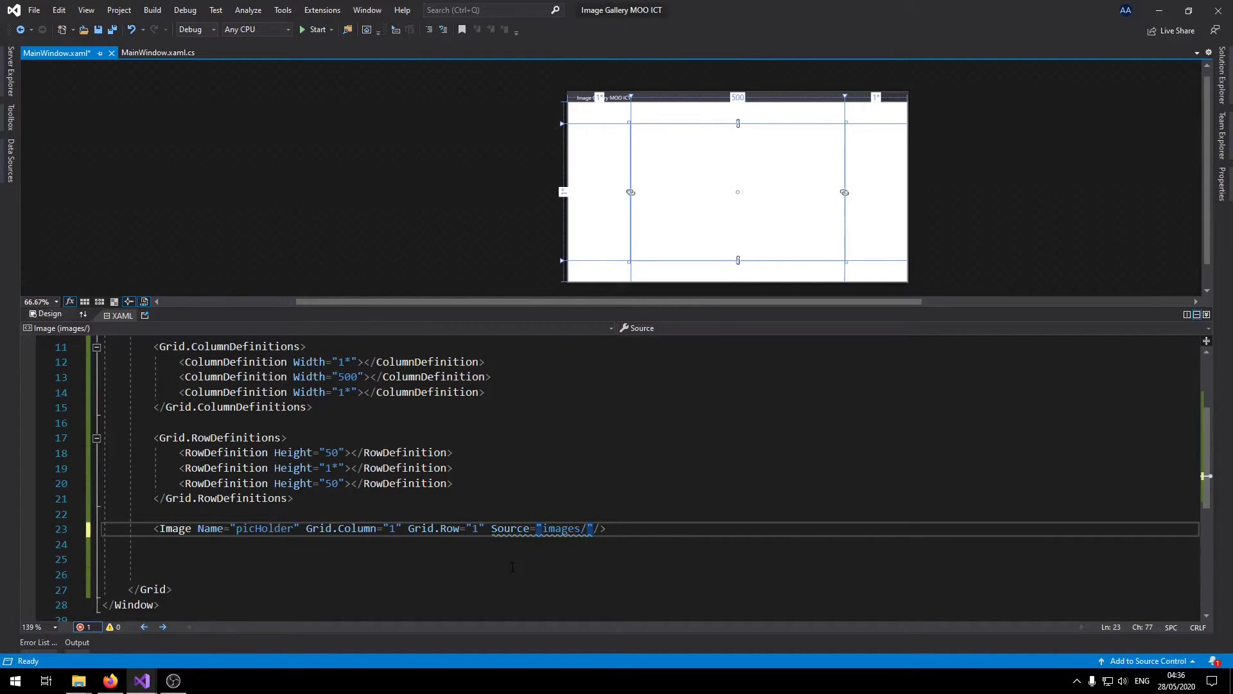
text(1.jp)
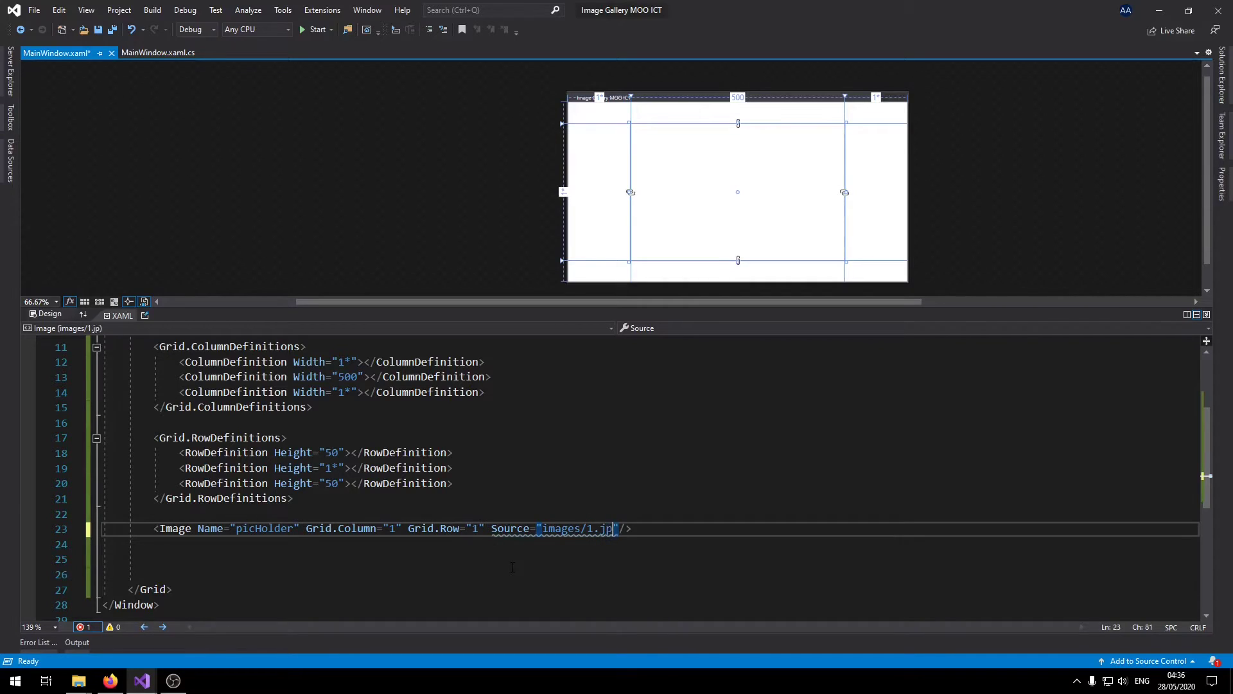
text(g)
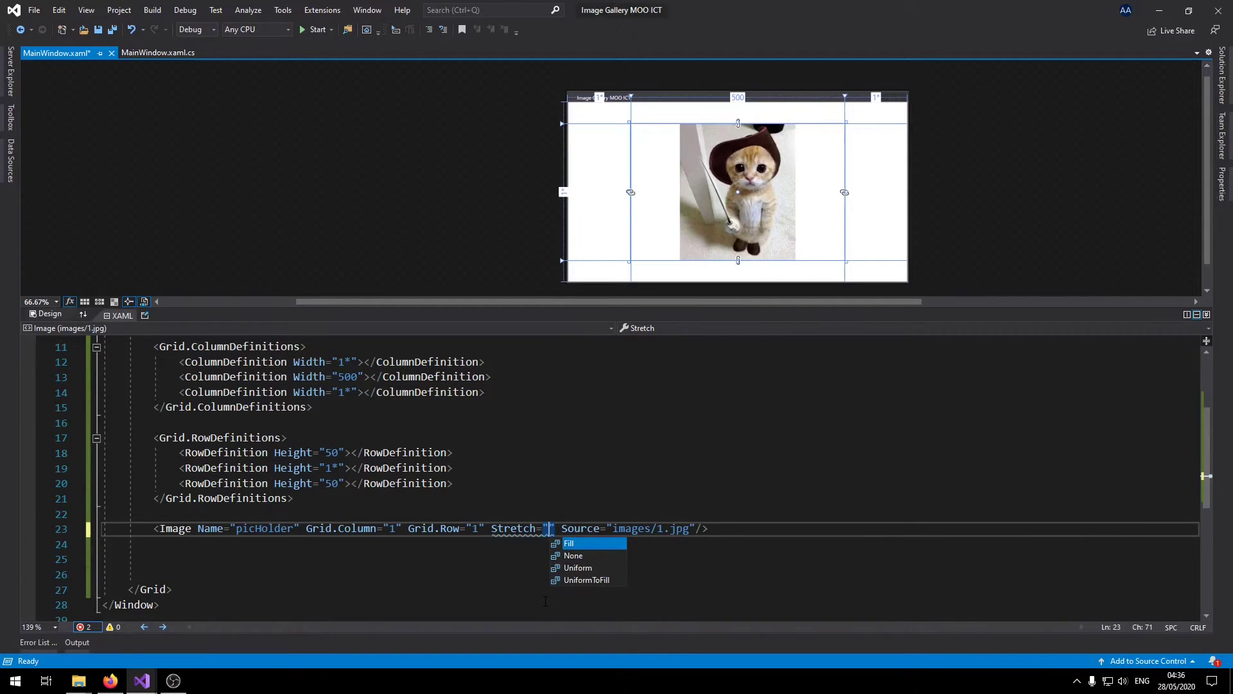
Set the image's Stretch to Fill, then change it to Uniform.
click(569, 542)
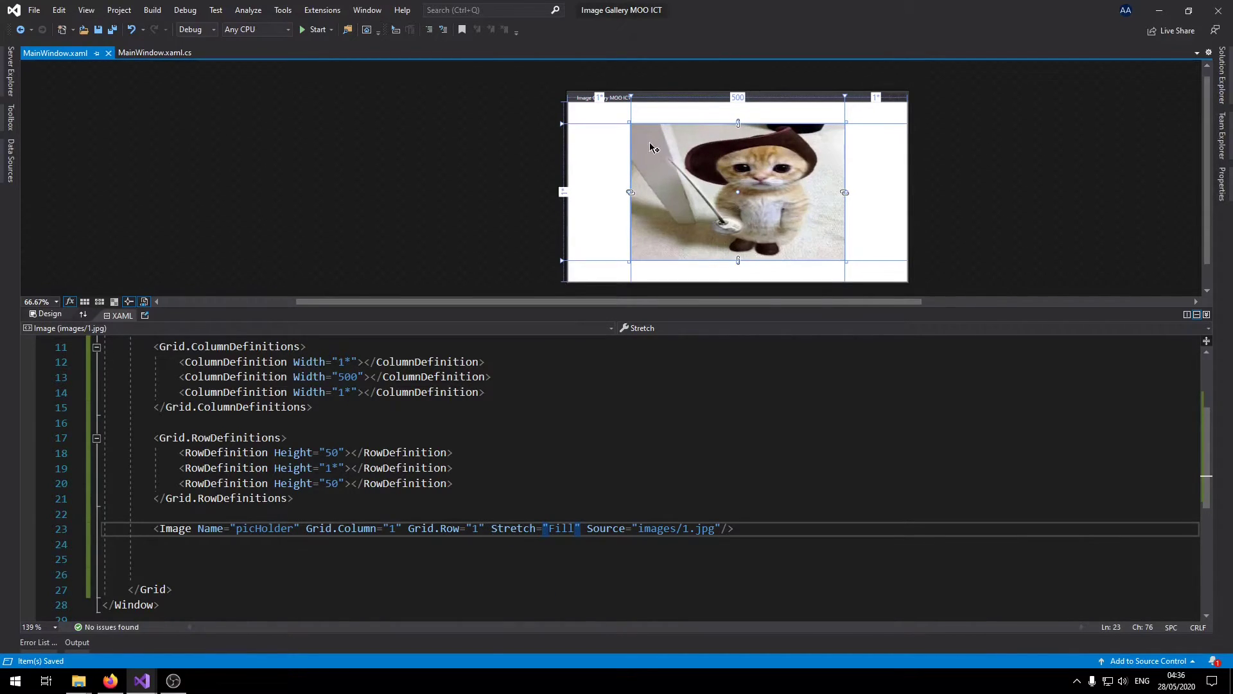
mouse_move(744, 157)
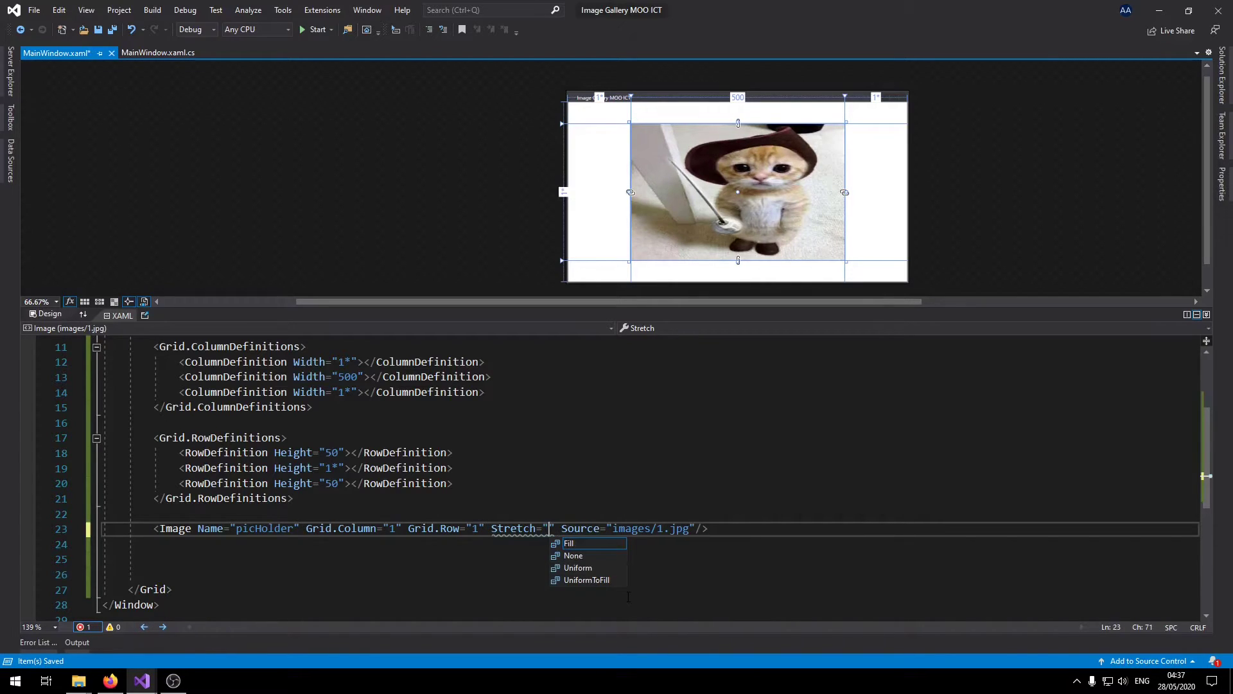
text(un)
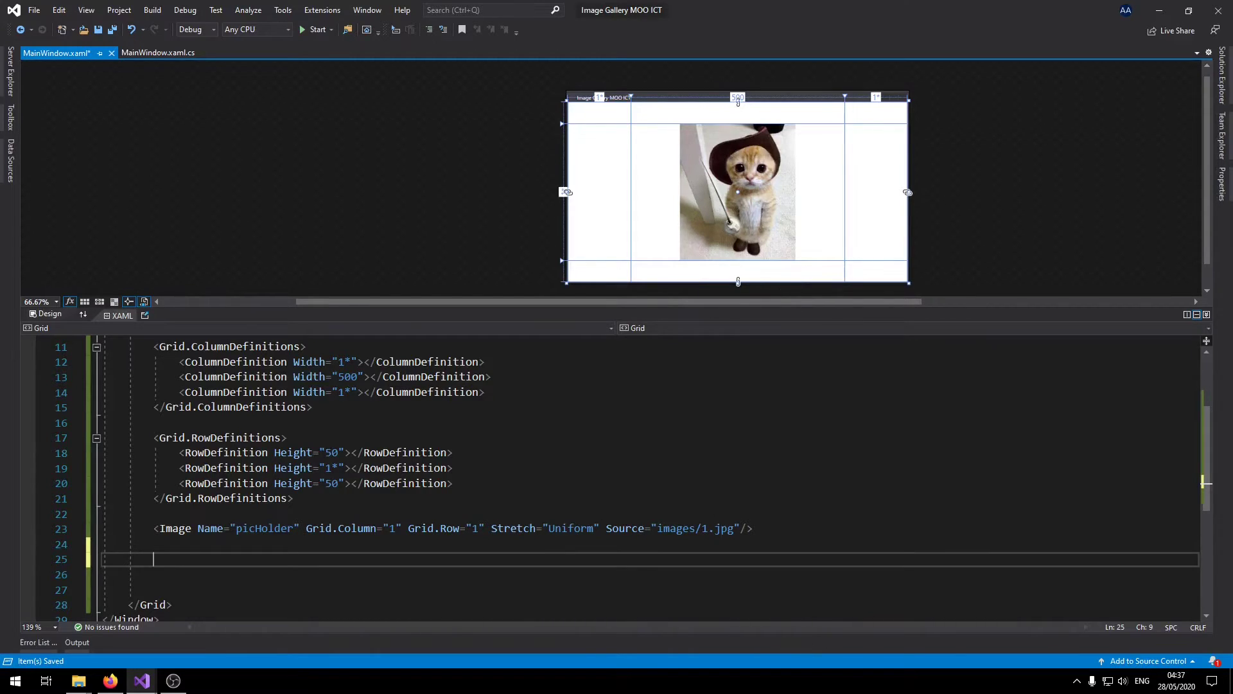
Add a Button named btnBack in Grid.Column 1, Width 150, HorizontalAlignment Left.
text(bu)
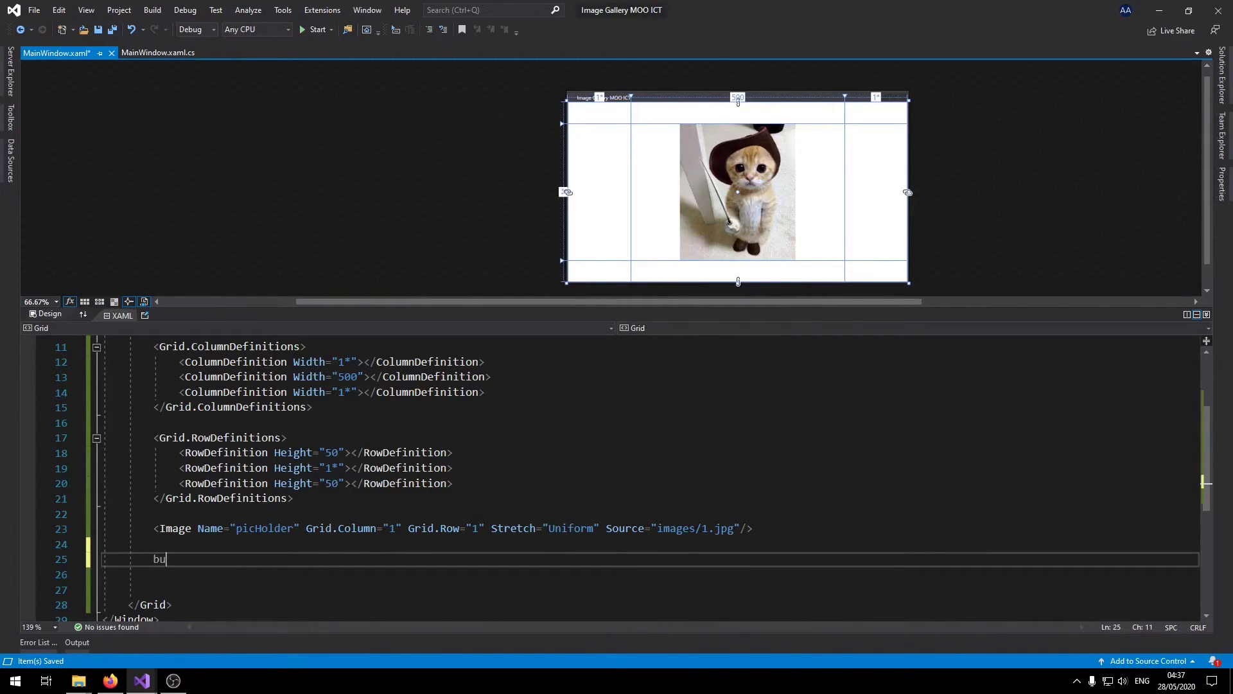
key(Backspace)
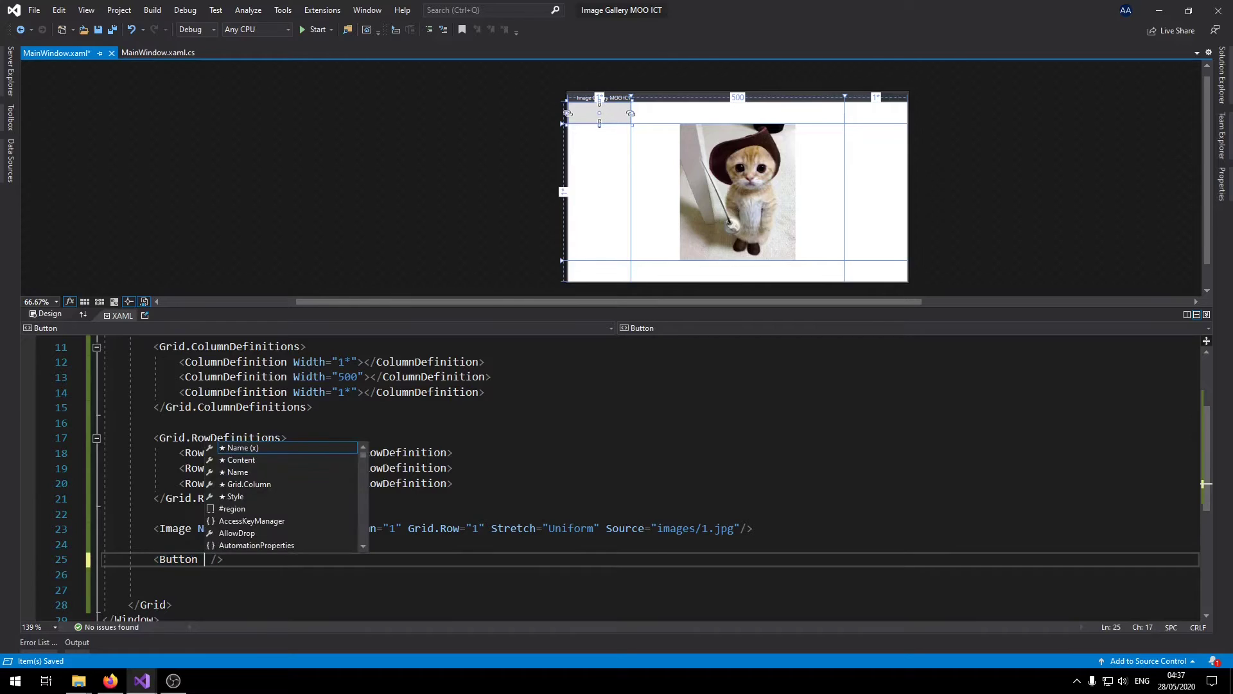
text(name)
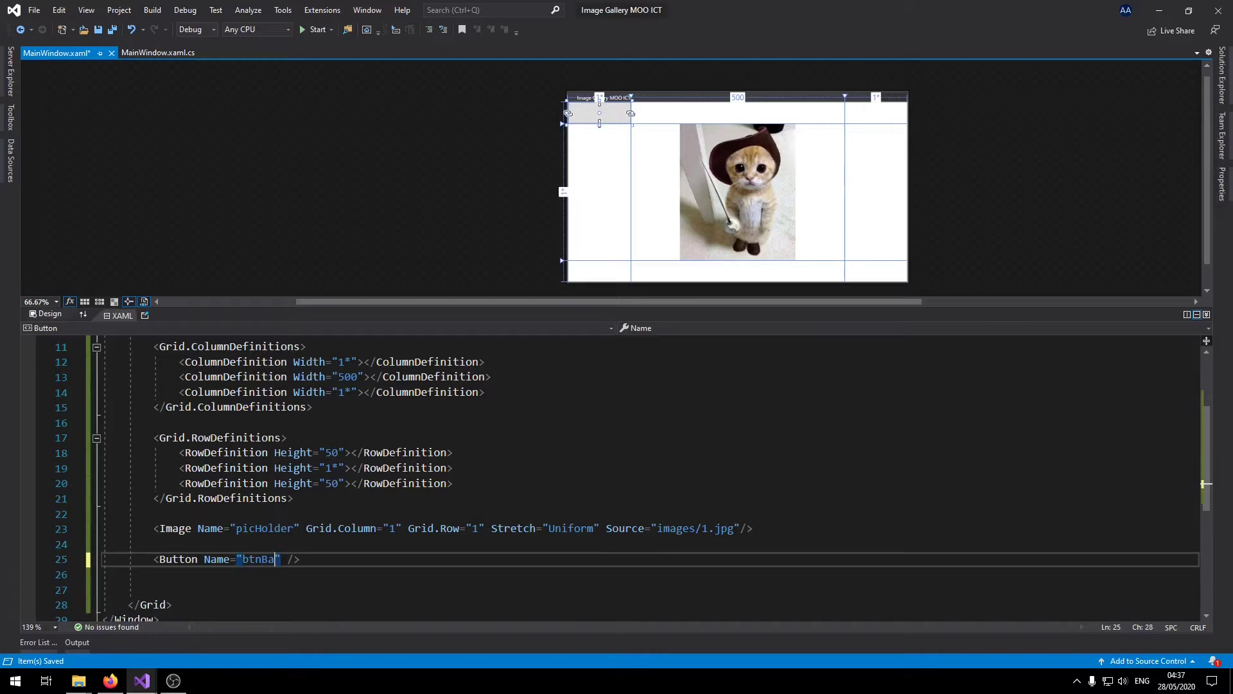
text(ck)
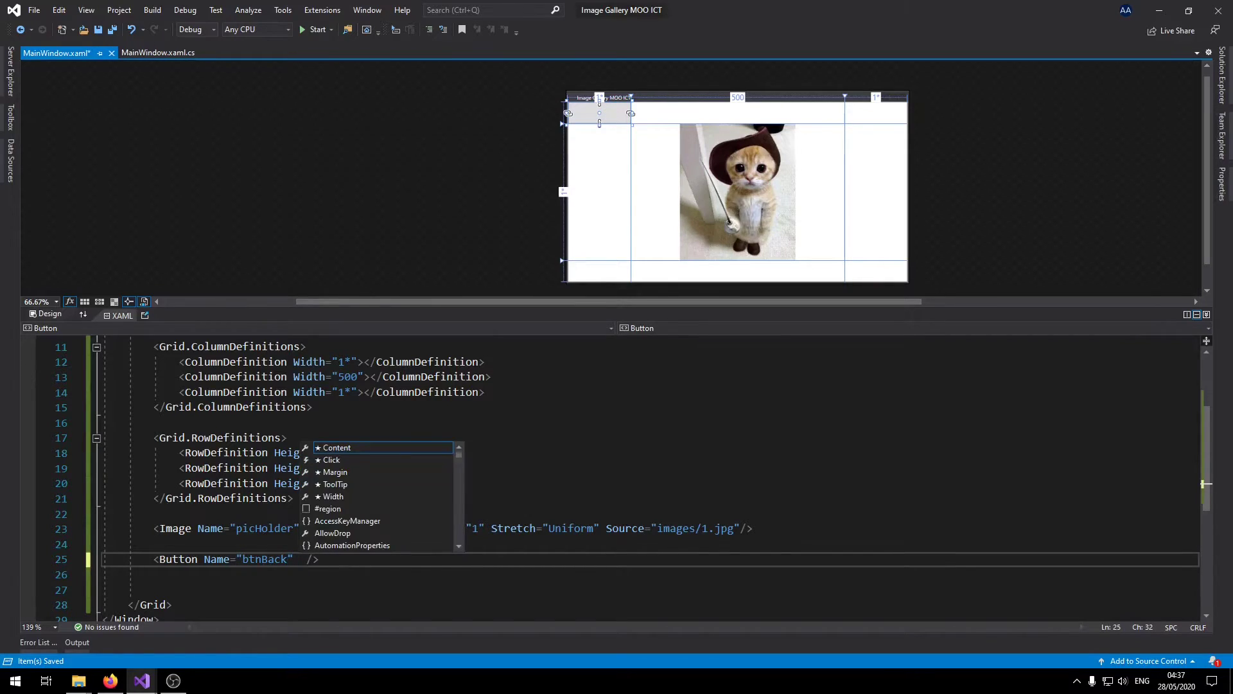
text(gr)
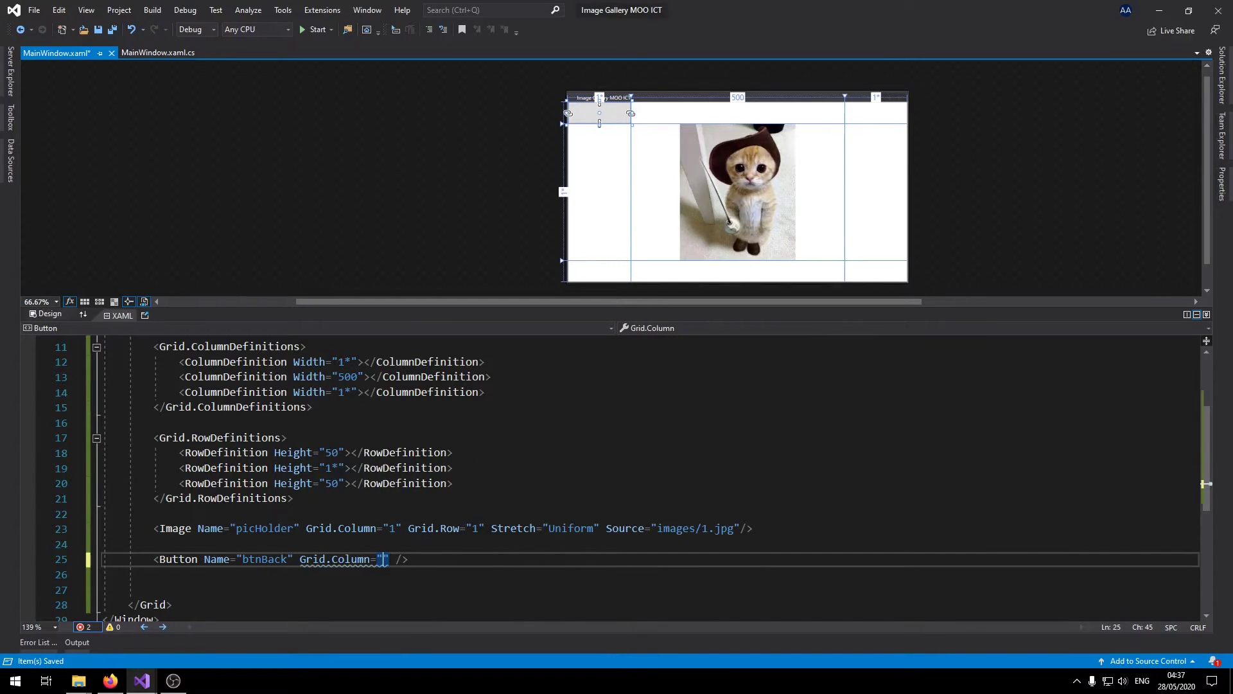
text(1)
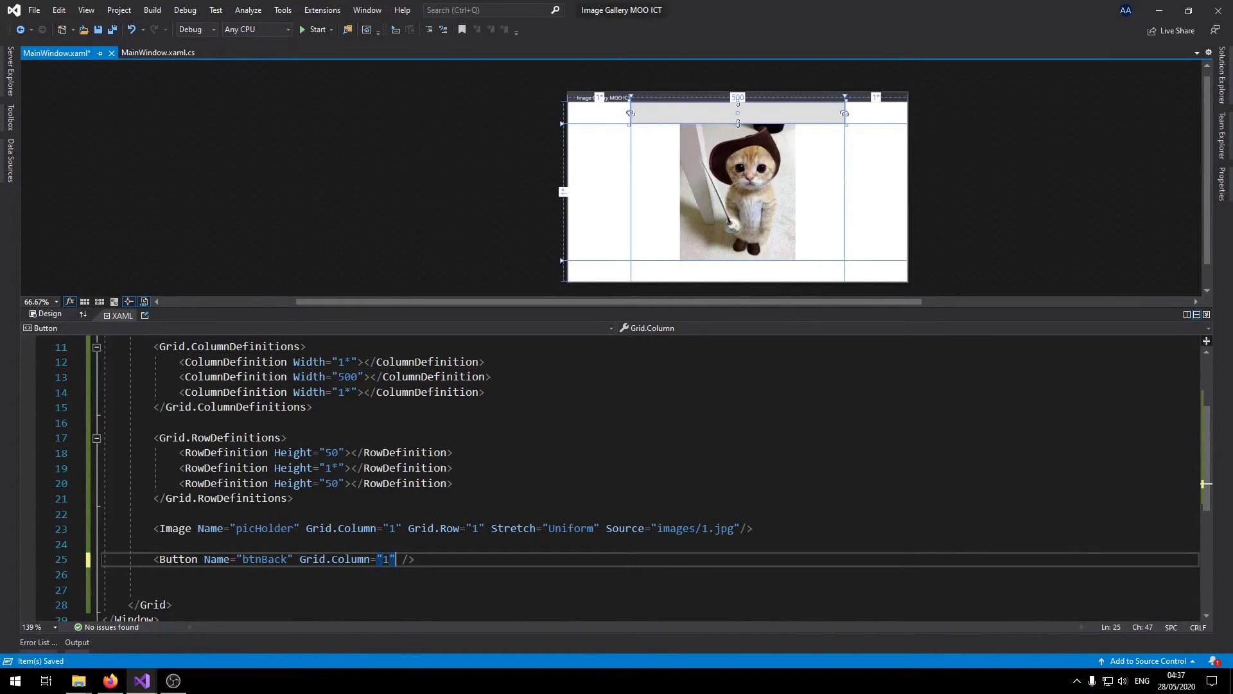
text(Width="150" HorizontalAlignment=")
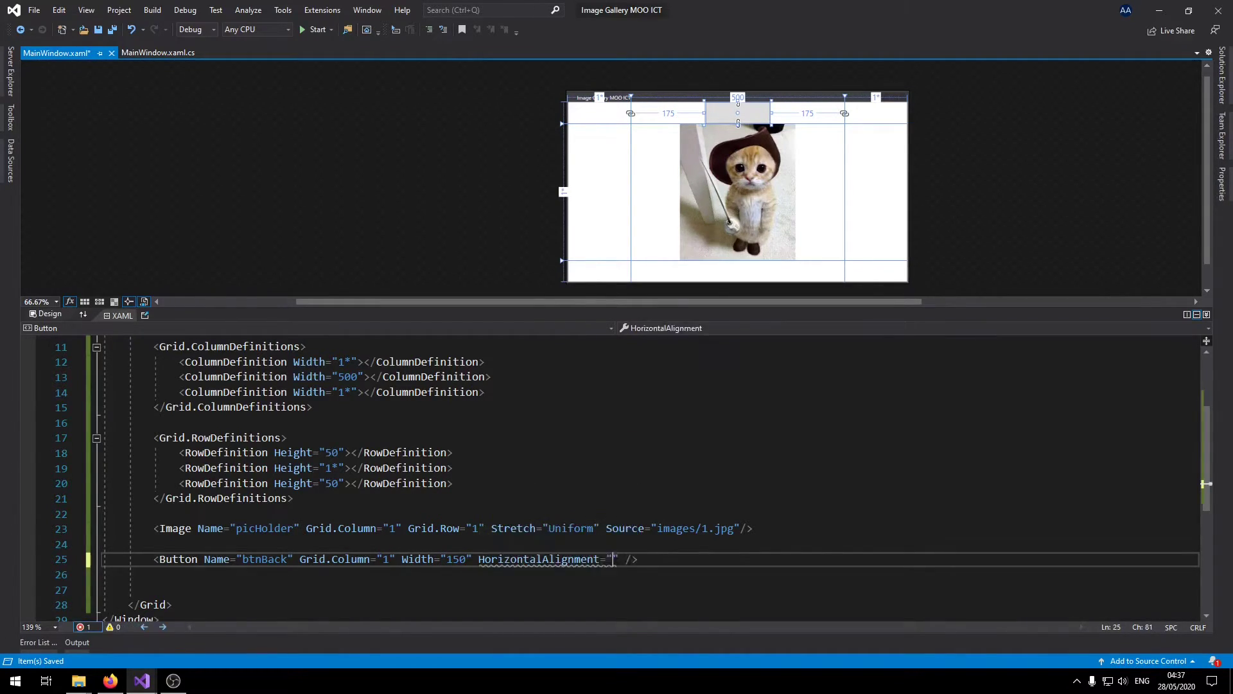
text(Left)
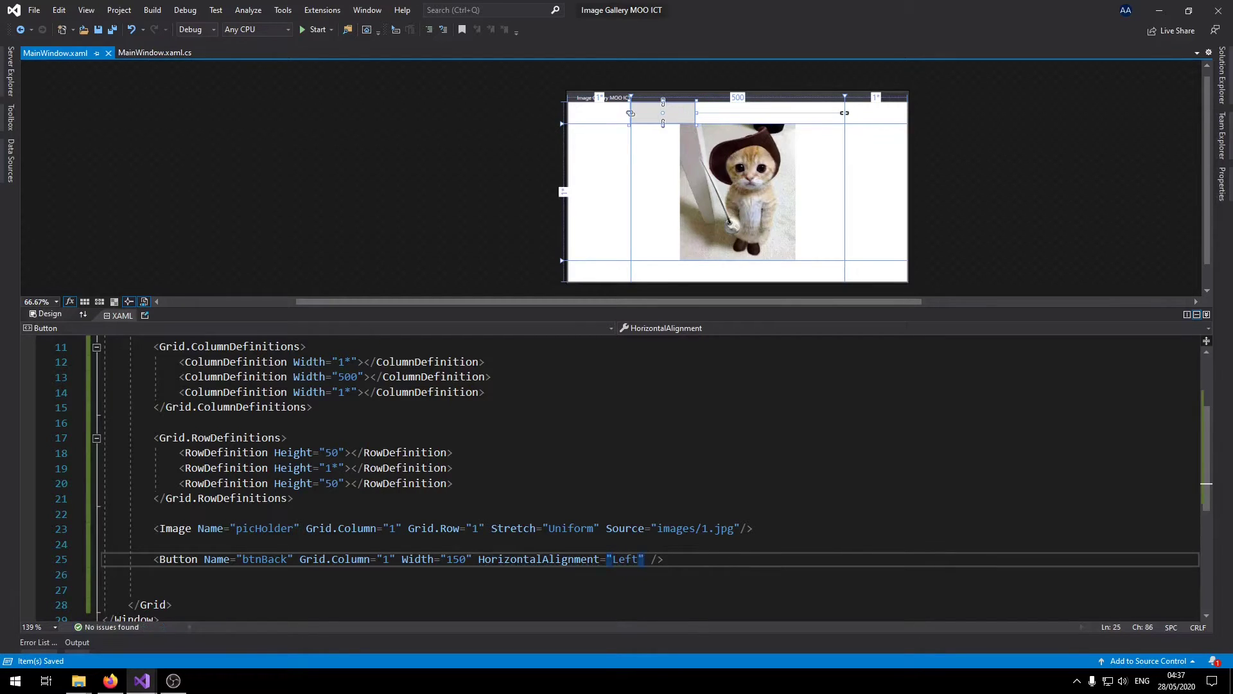
click(637, 559)
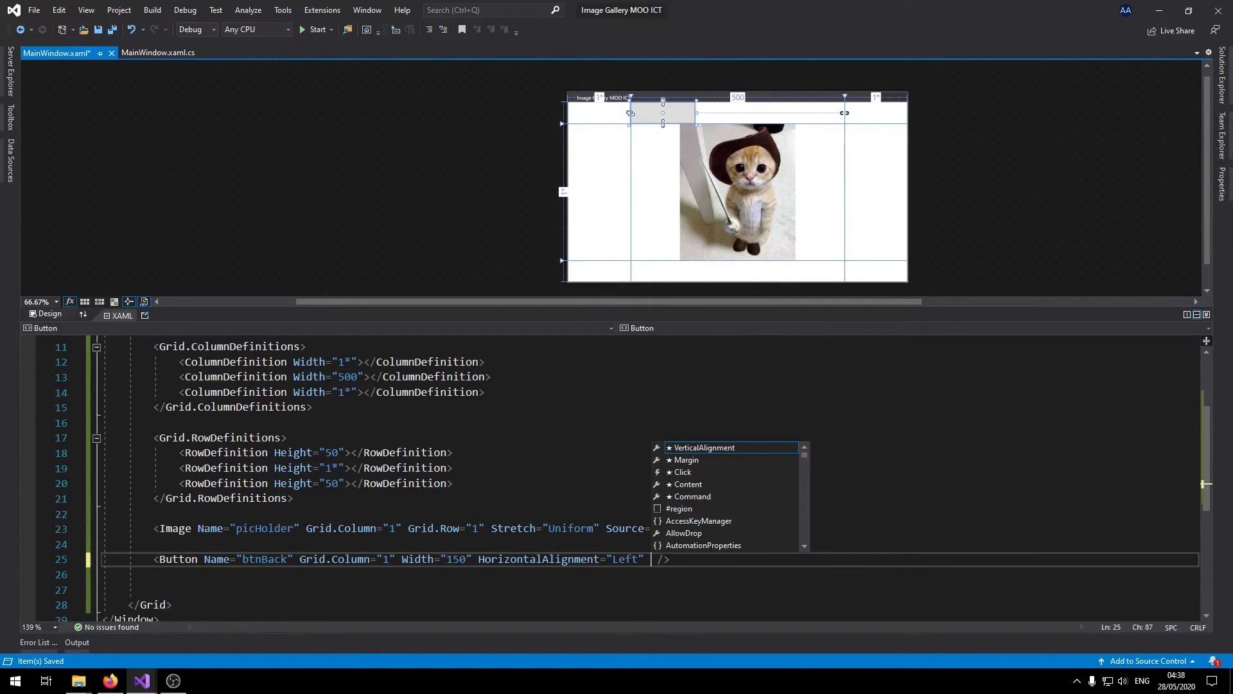
Place btnBack in Grid.Row 2 with Height 35 and close the Button tag.
text(Grid.Row=")
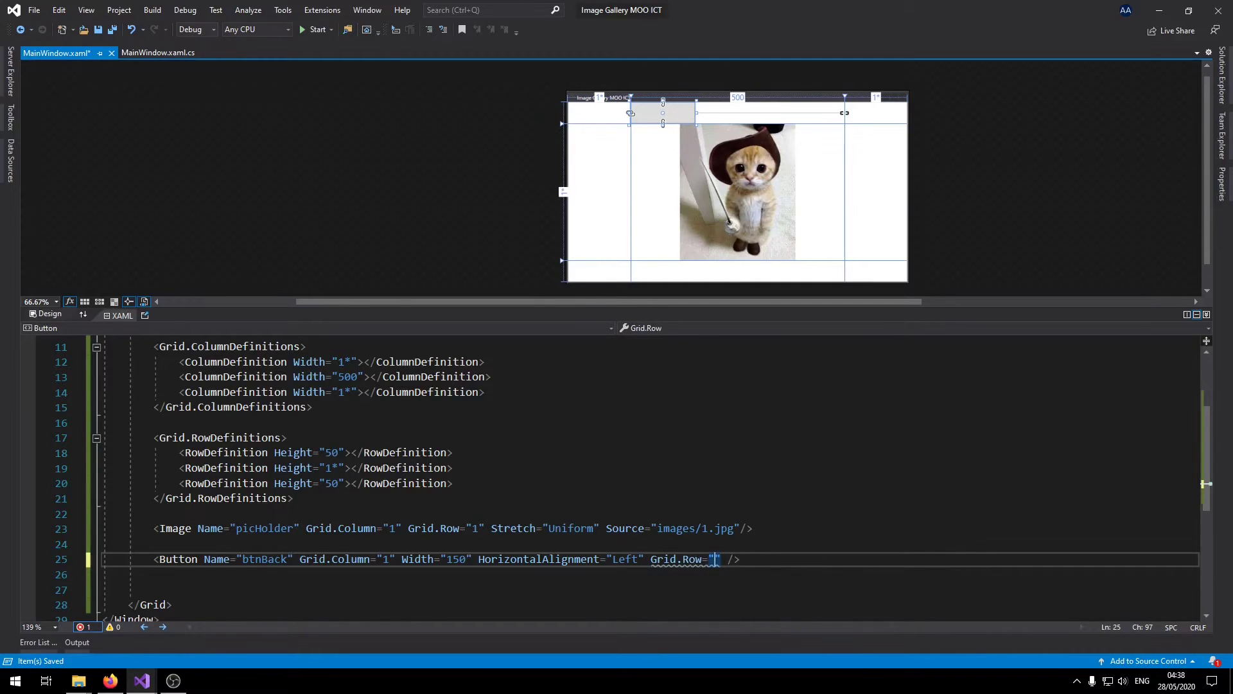
text(2)
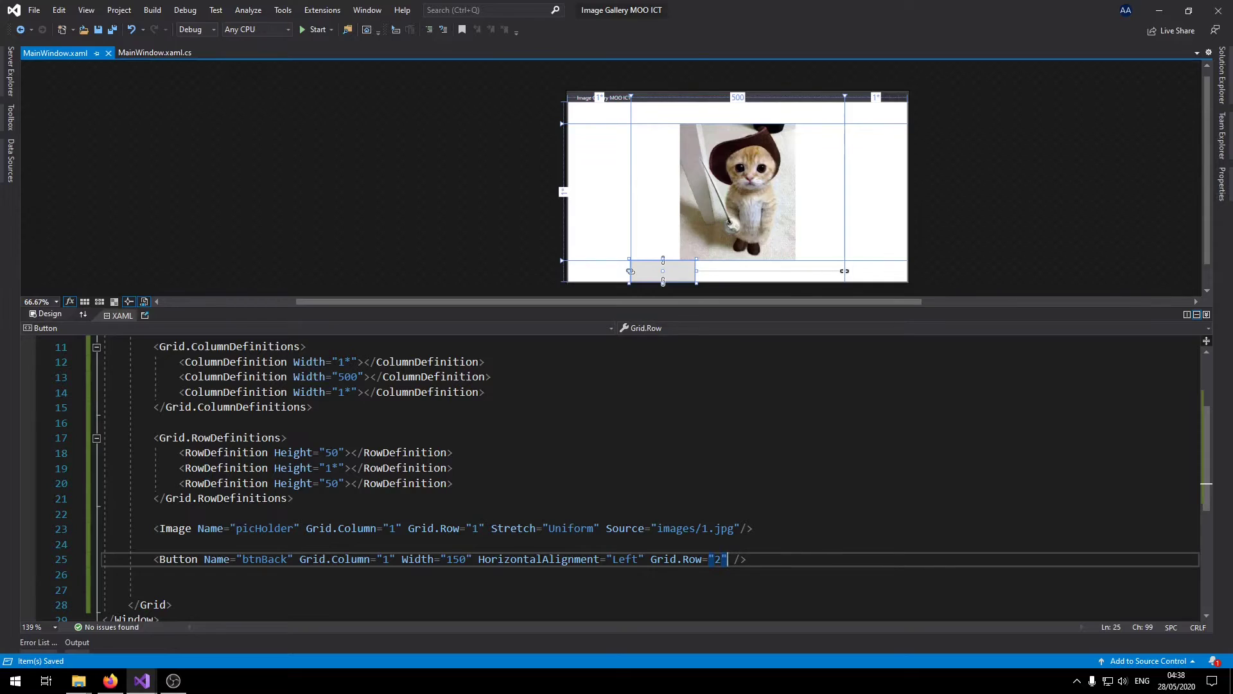
text(" ")
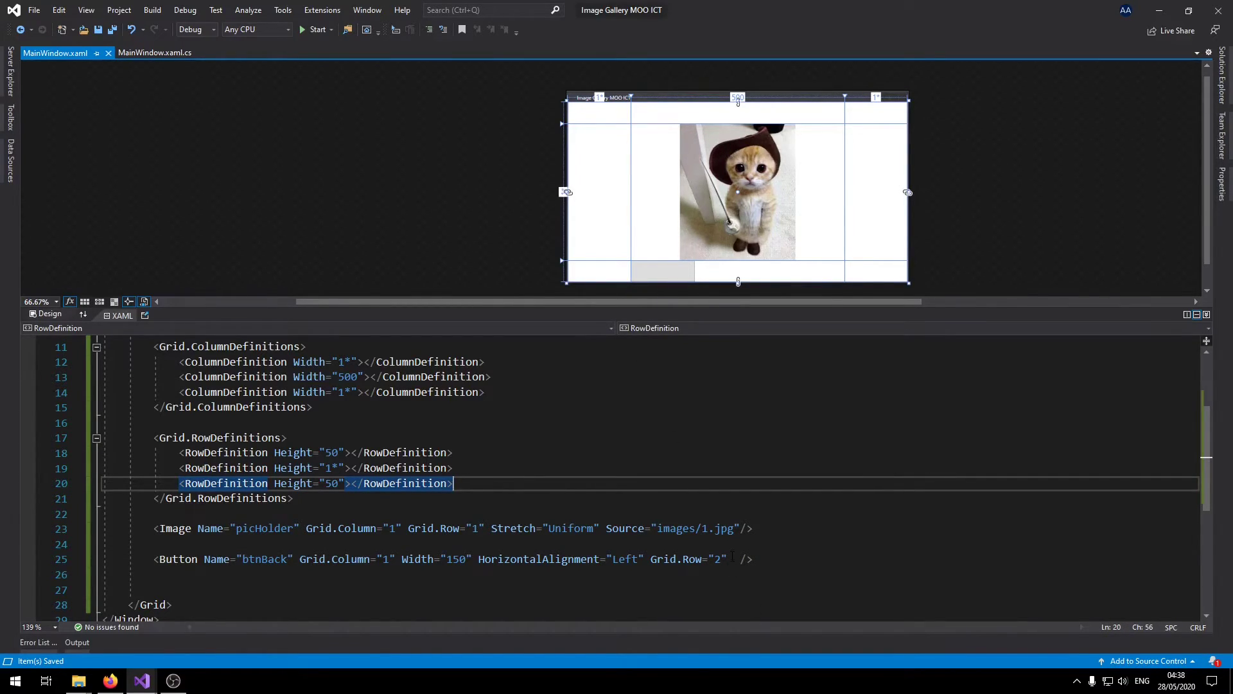
text(height="3")
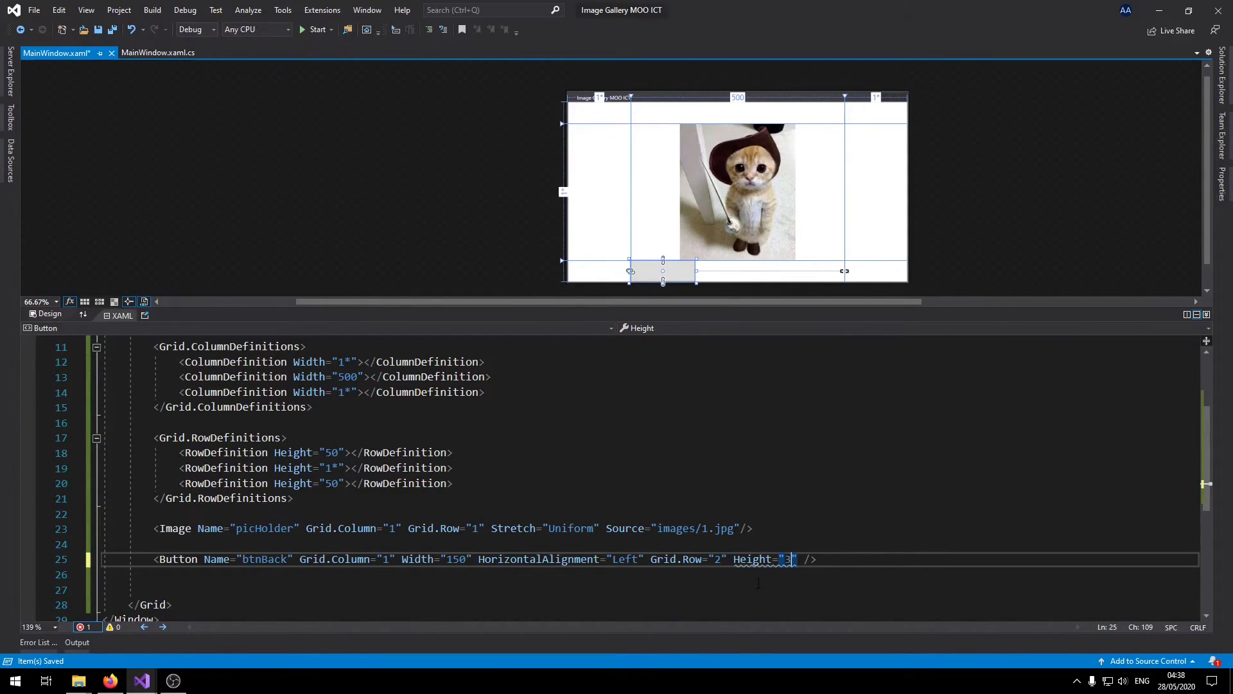
text(5)
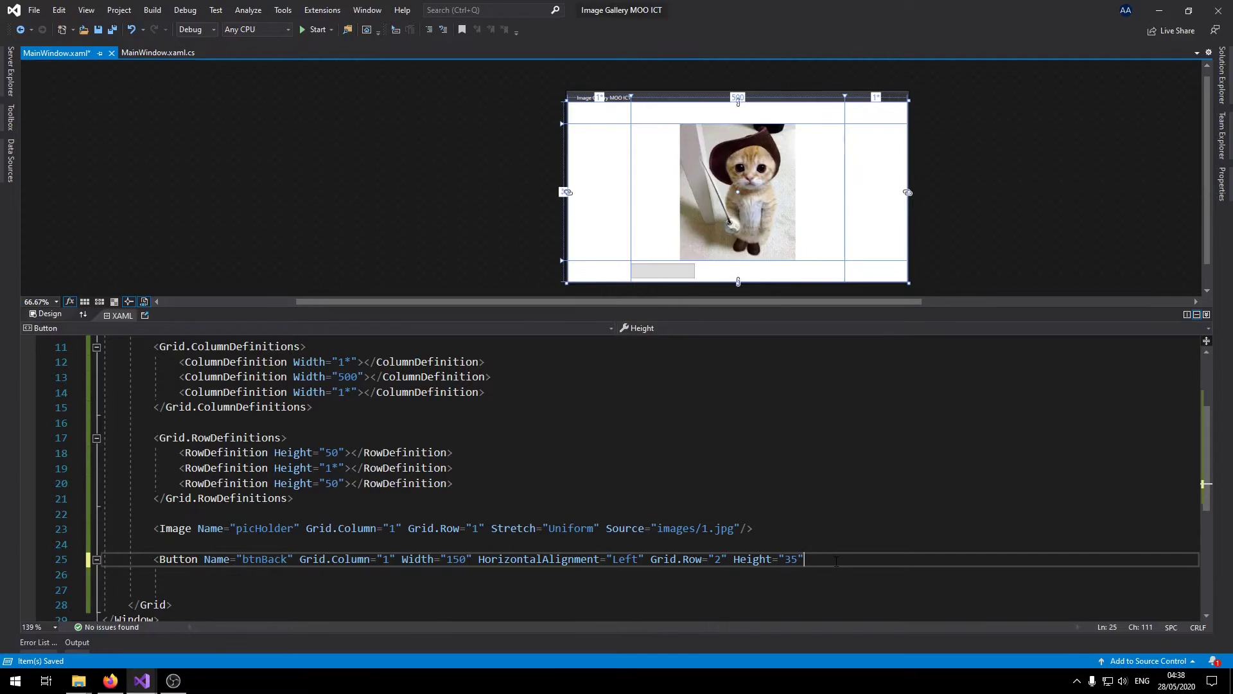
text(></Button>)
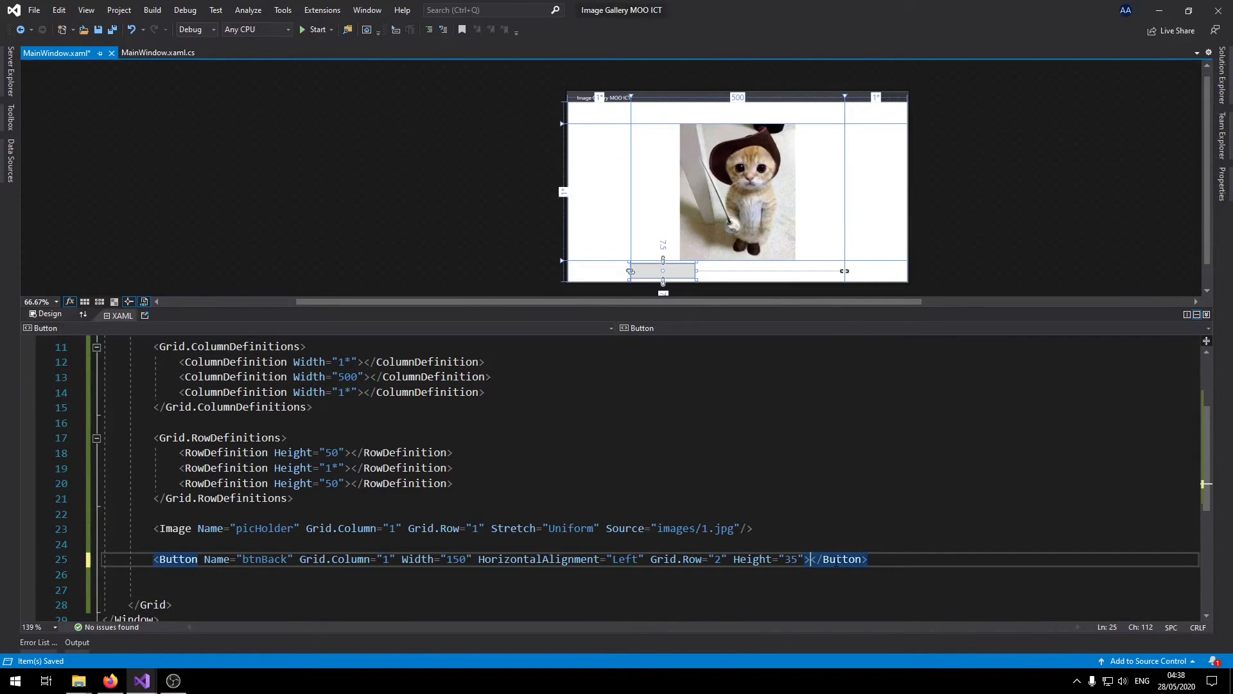
Label the first button Back, then name the second btnNext, right-aligned, with content Next.
text(Back)
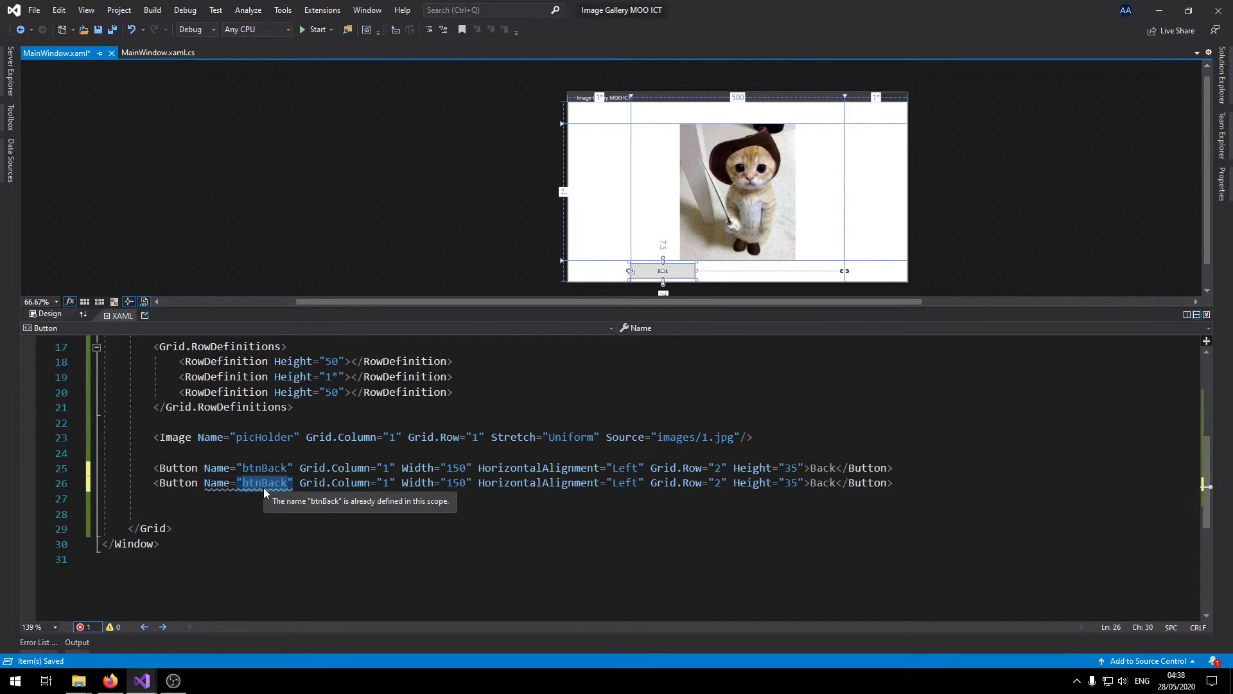
text(btnNext)
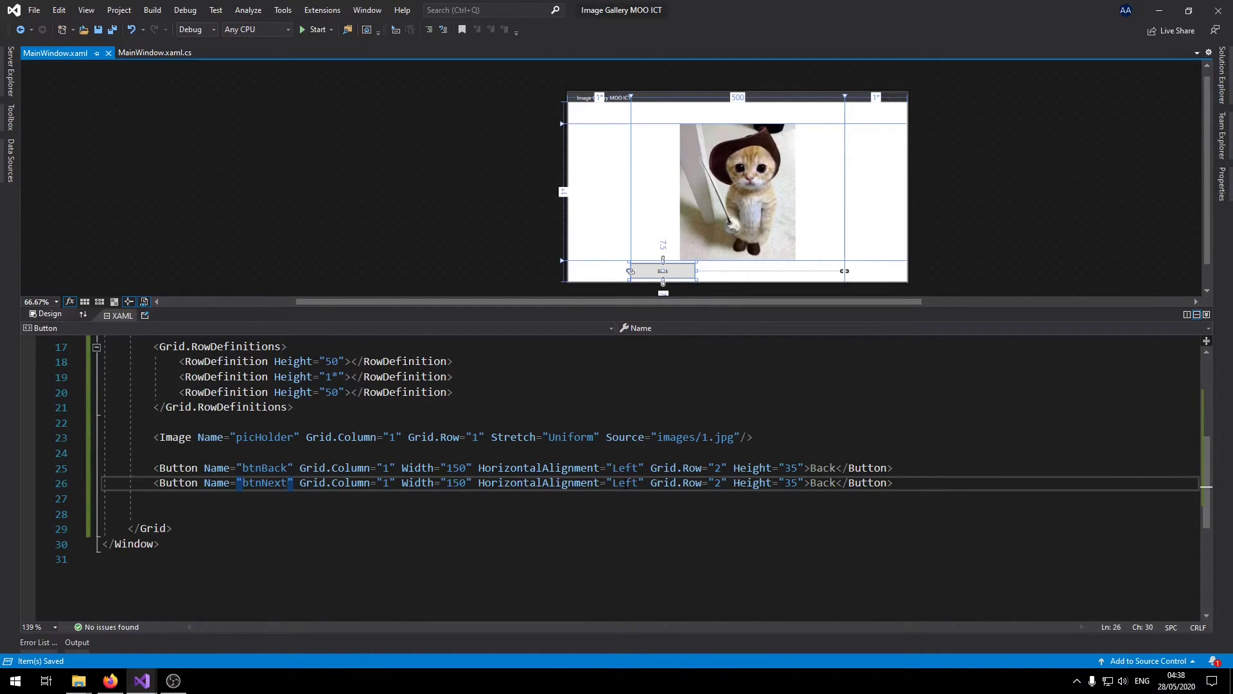
text(righ)
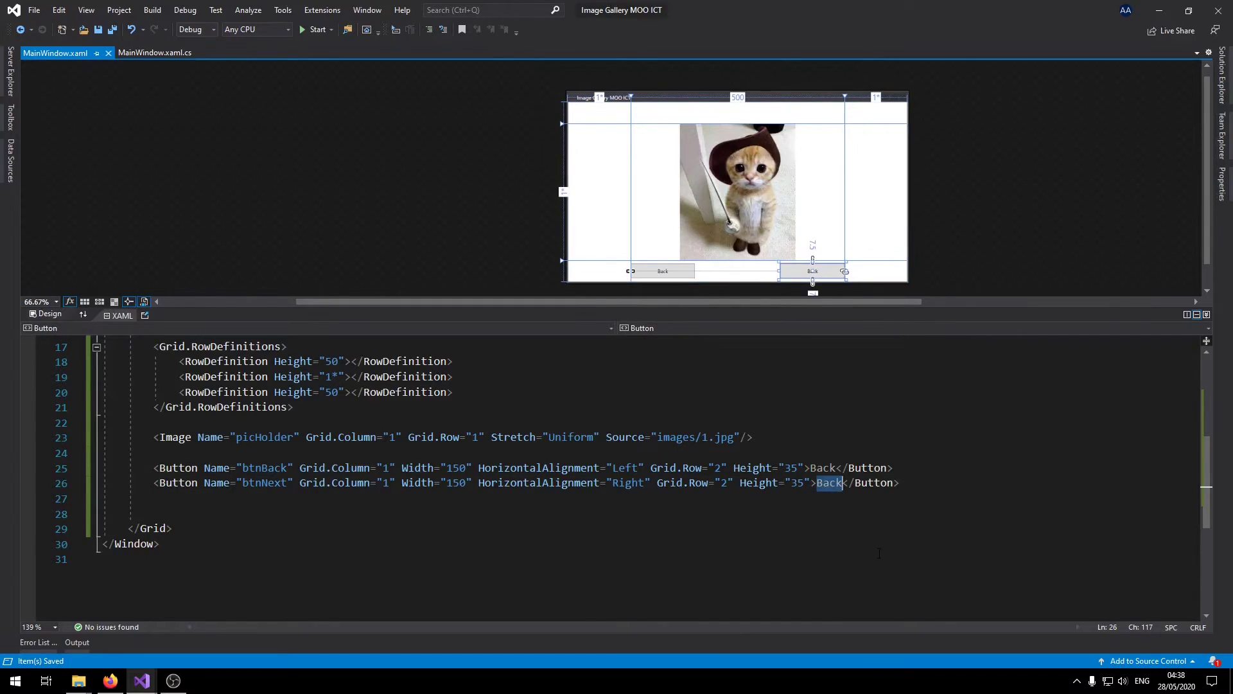
text(Next)
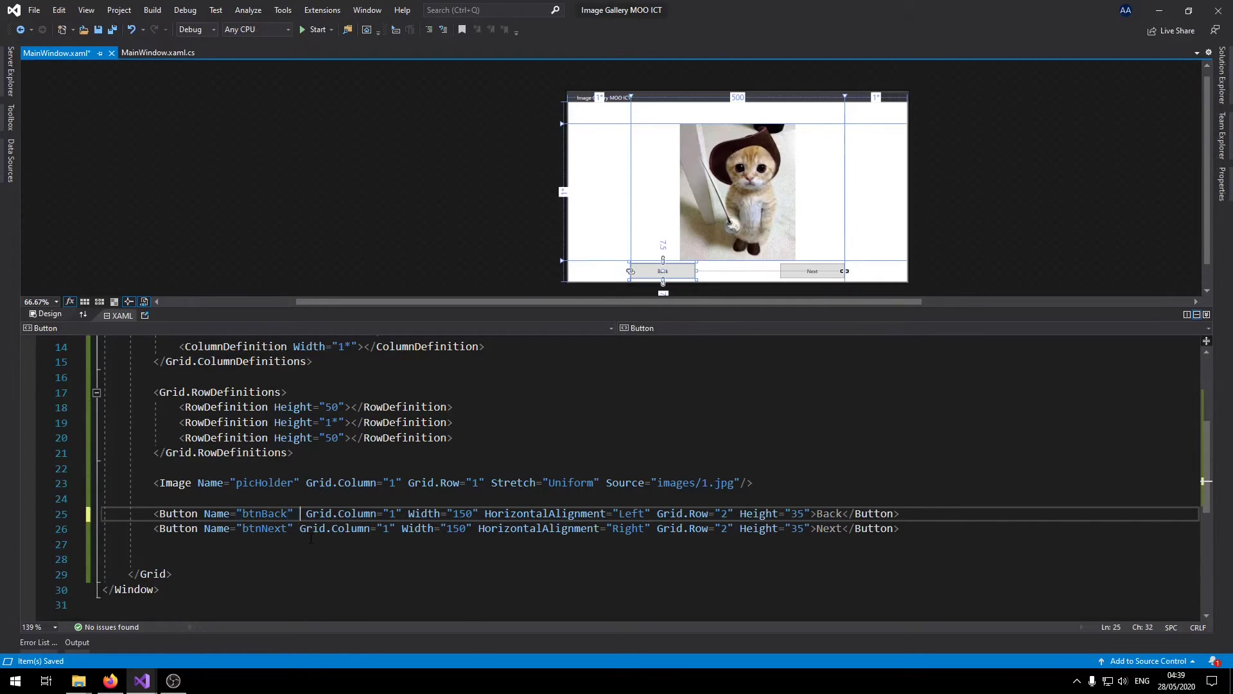
Wire Click="GoBack" and Click="GoNext" on the buttons and generate both handlers in MainWindow.xaml.cs.
text(Click="Go)
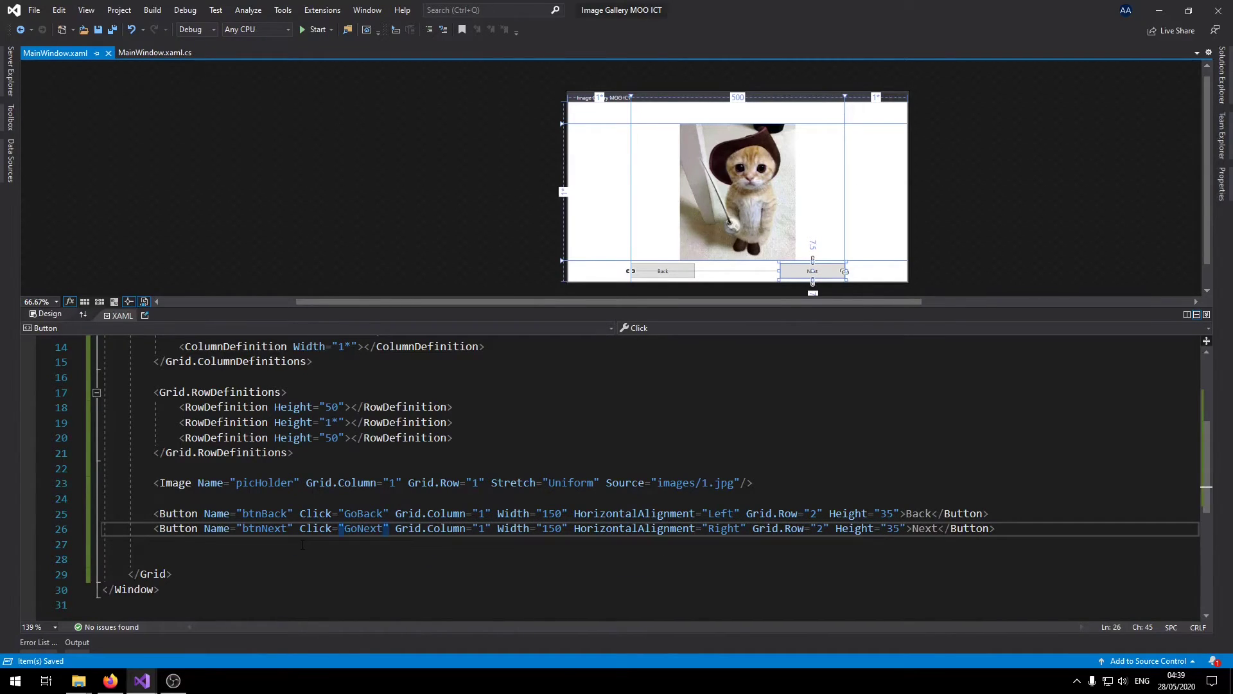
click(363, 513)
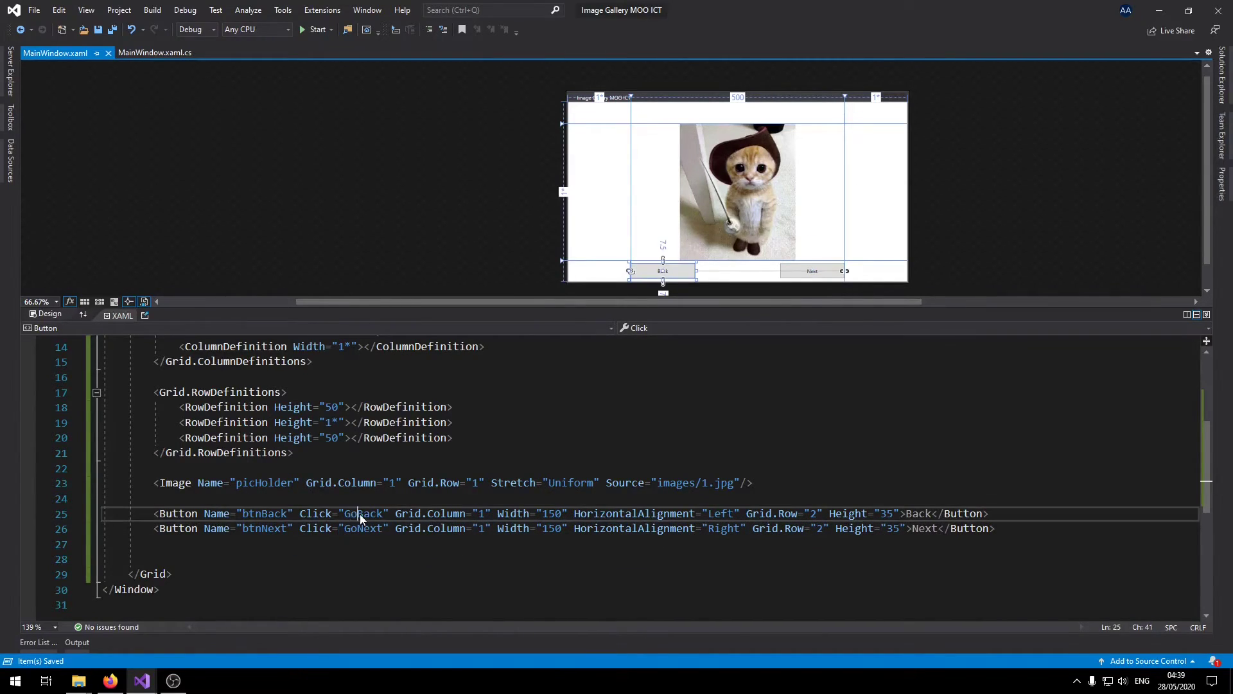
double_click(363, 513)
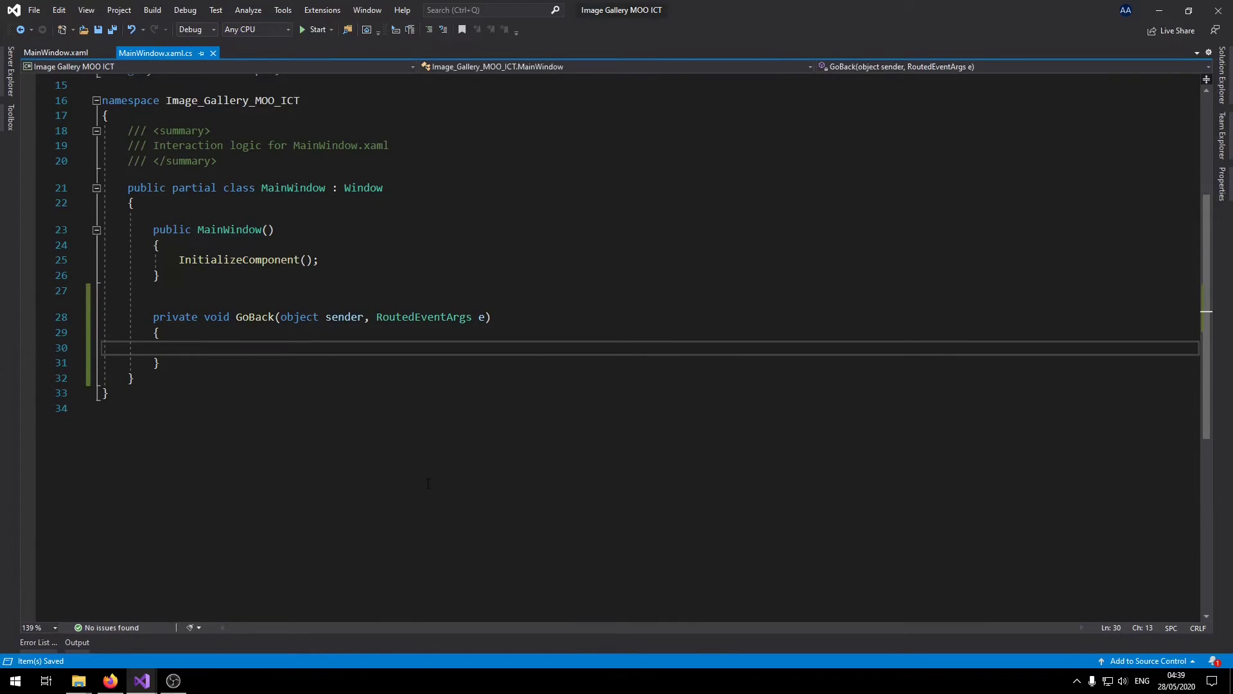
click(54, 52)
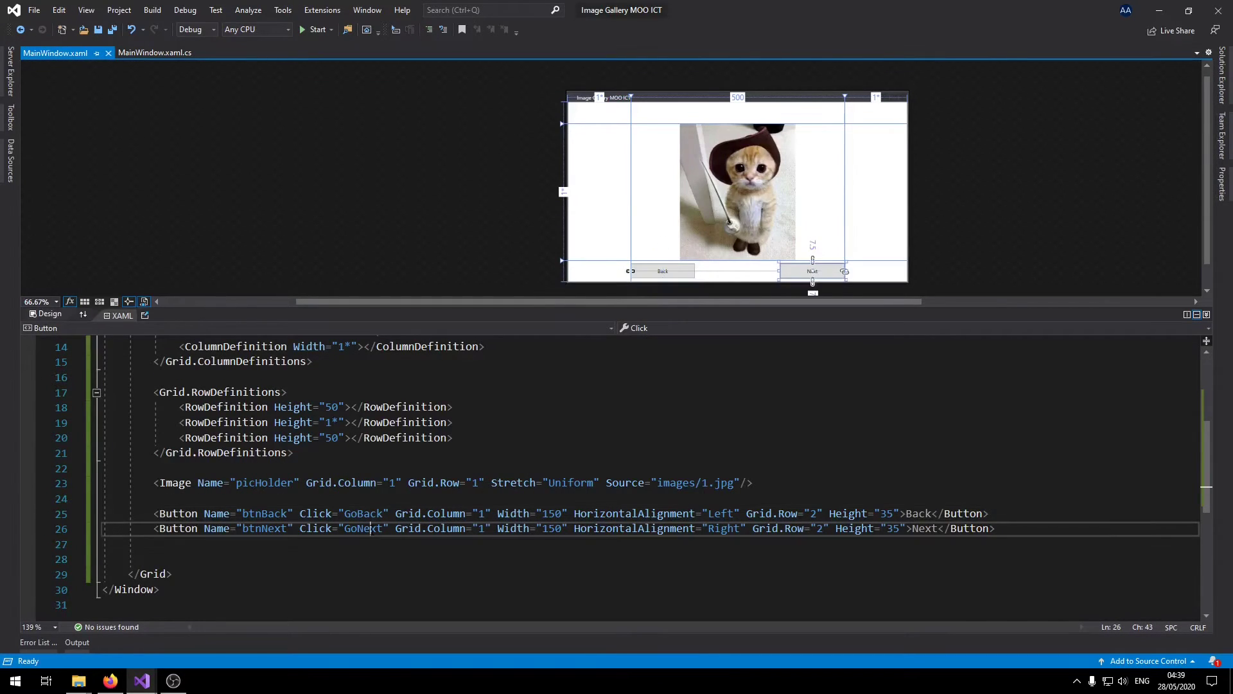
right_click(370, 528)
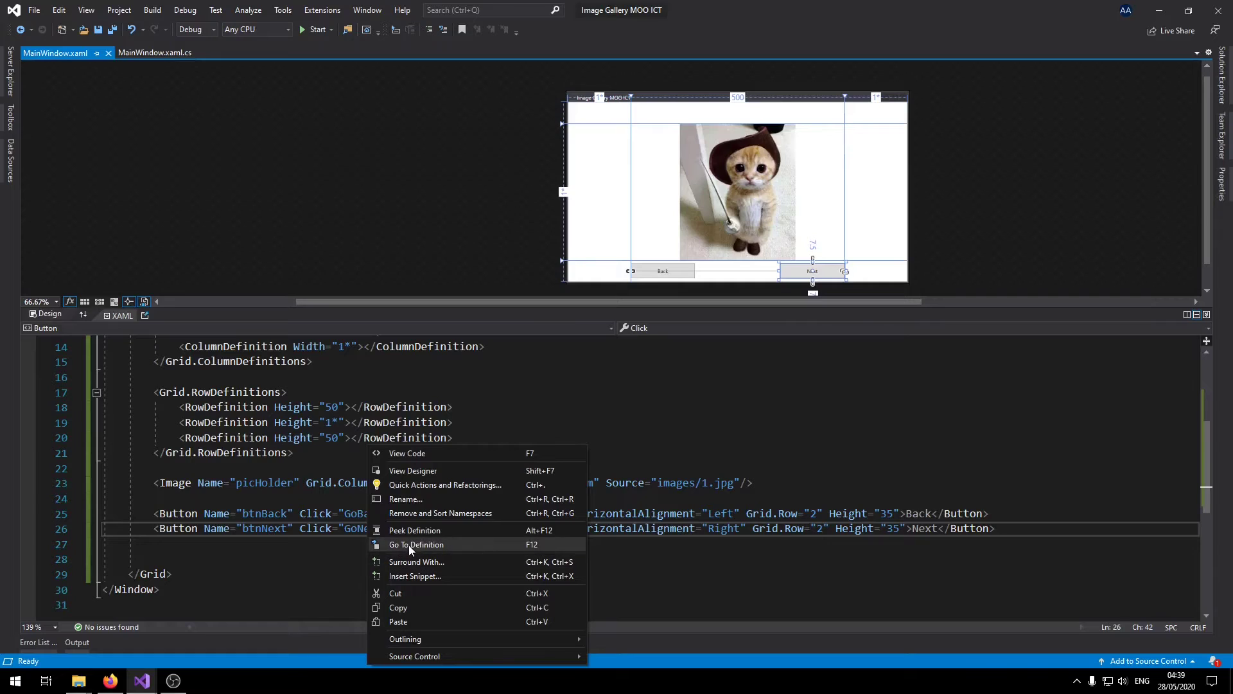
click(416, 545)
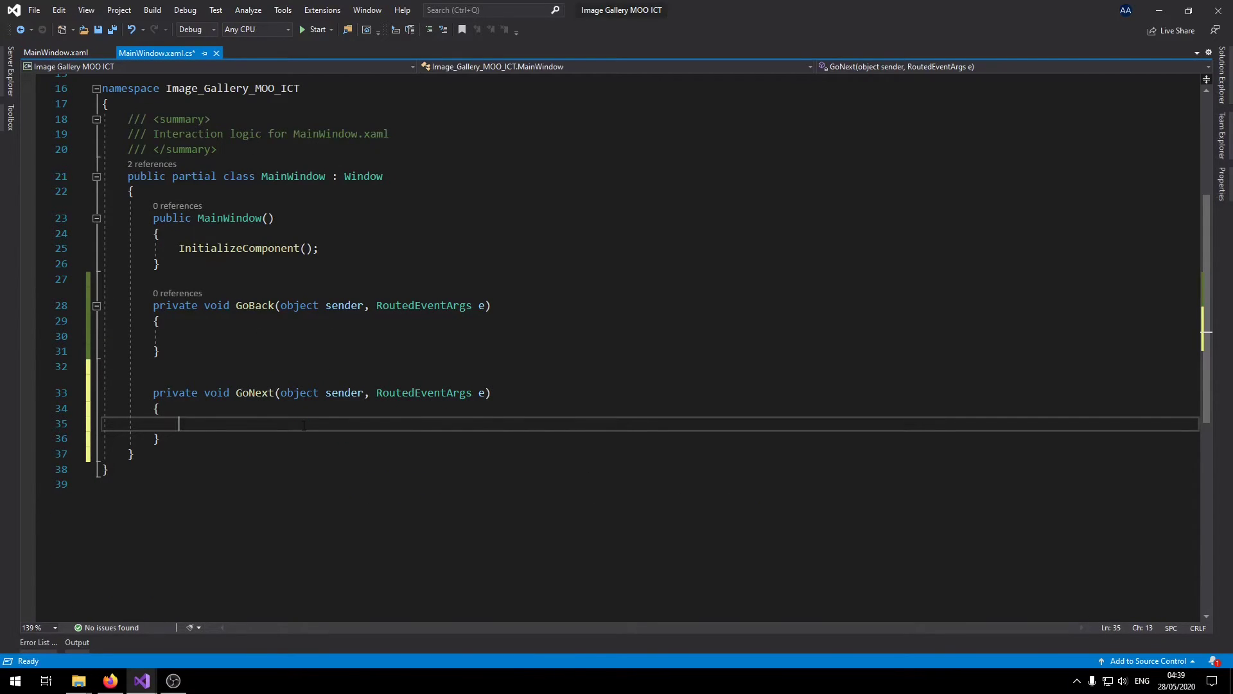
Save the code file and add a blank line at the top of the class for a field.
key(ctrl+s)
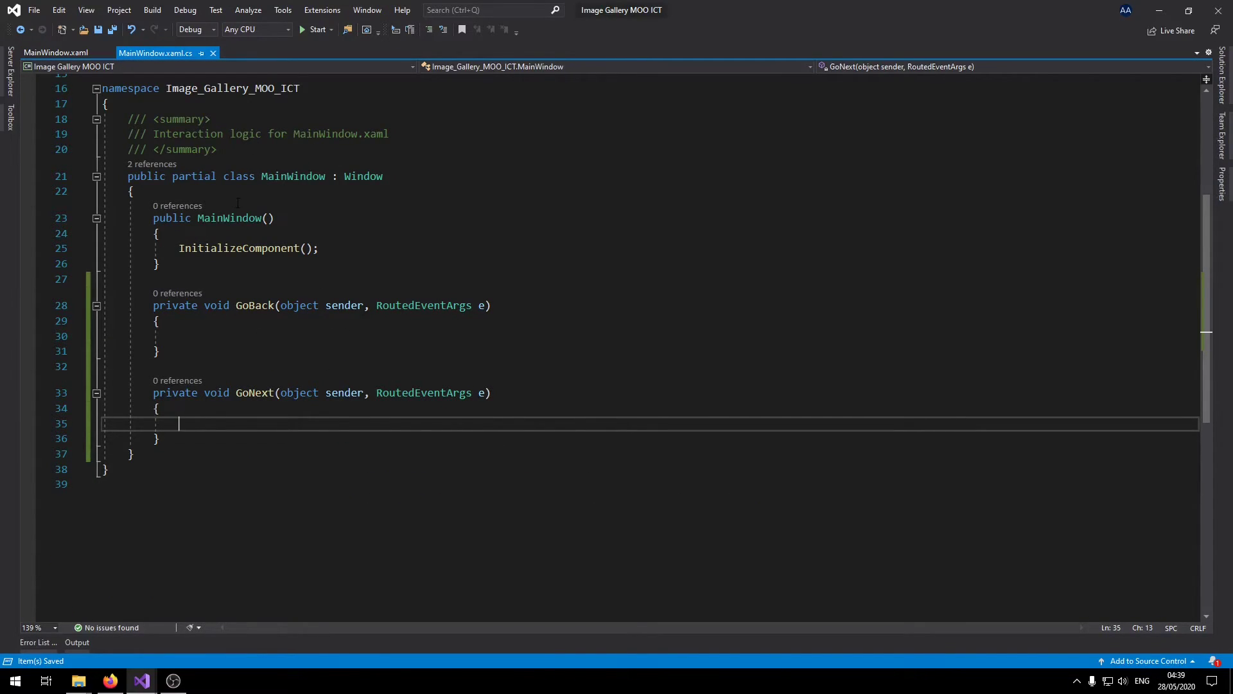
click(55, 53)
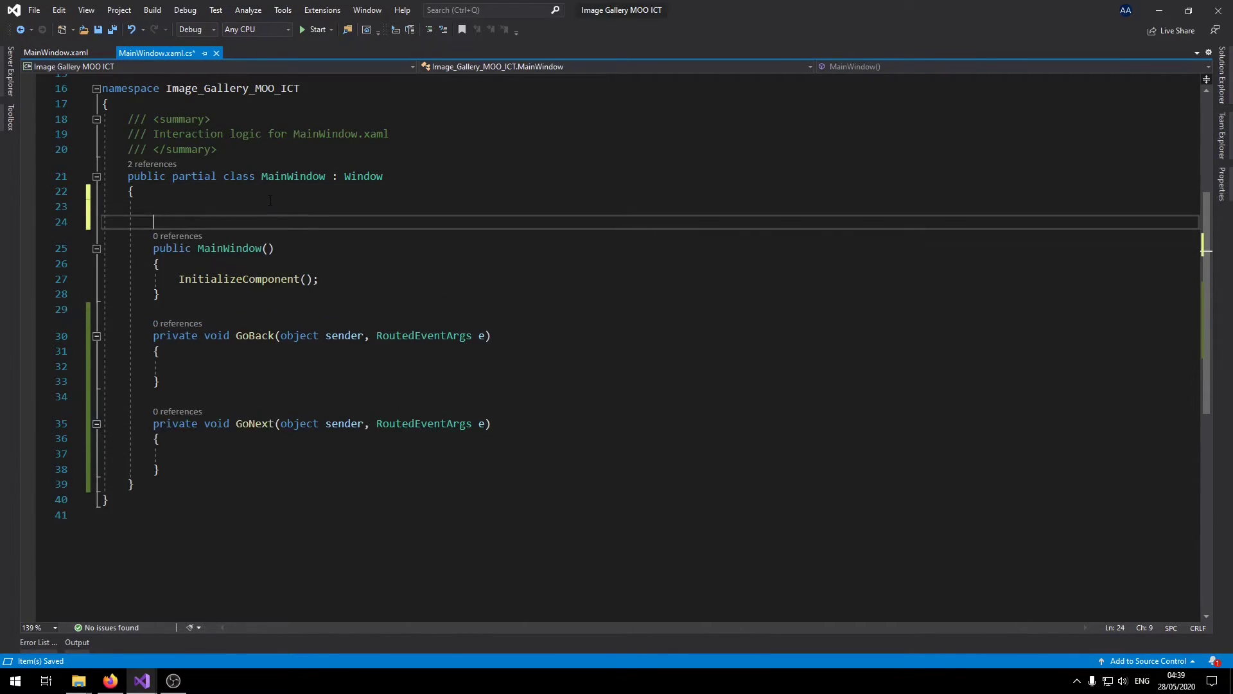
key(enter)
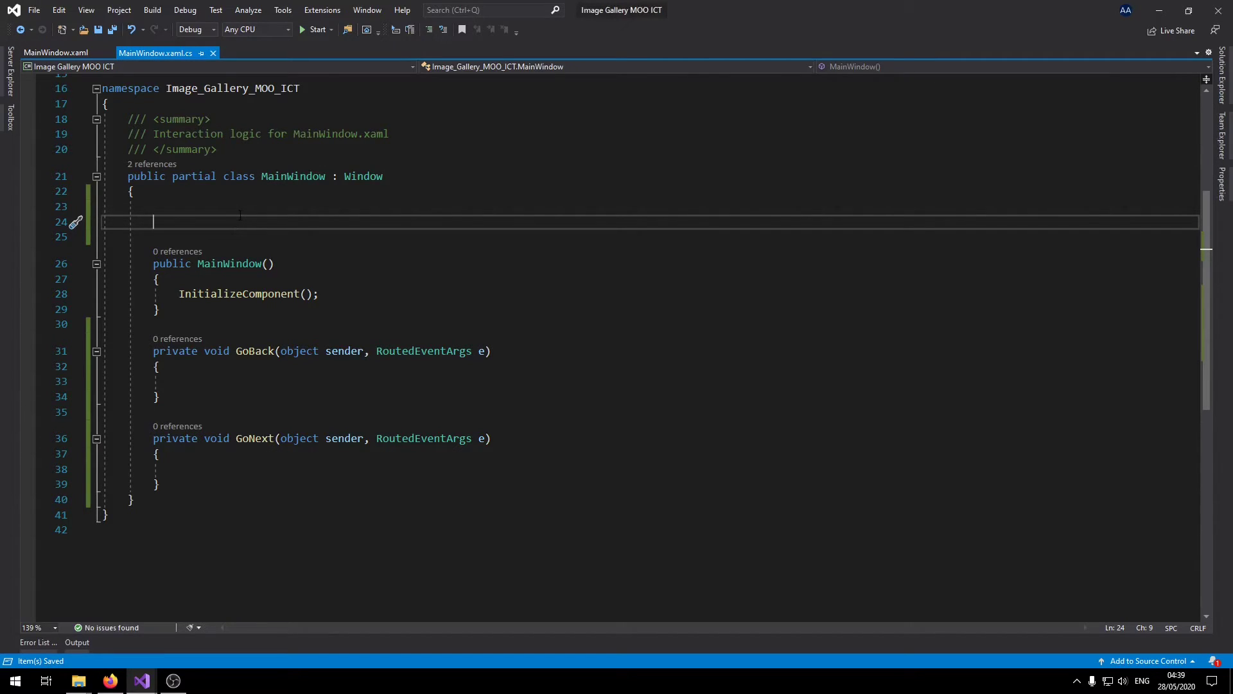
Declare the class field int i = 1; as the image counter.
text(int i = 1)
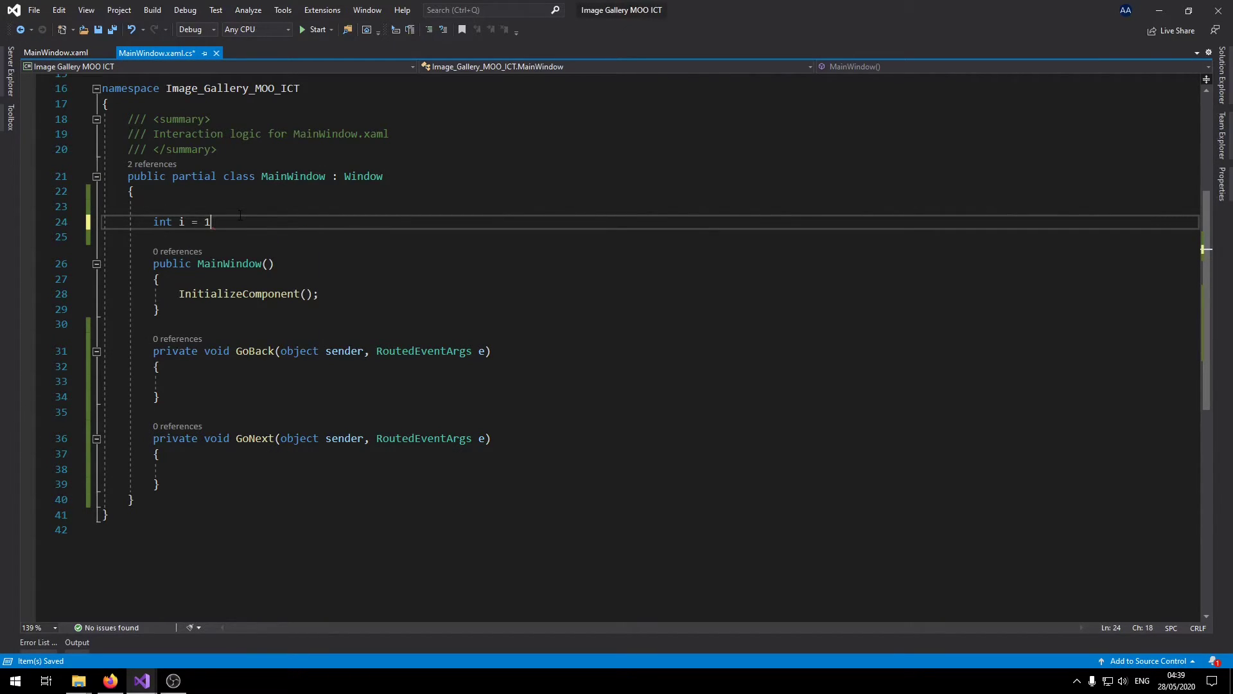
text(;)
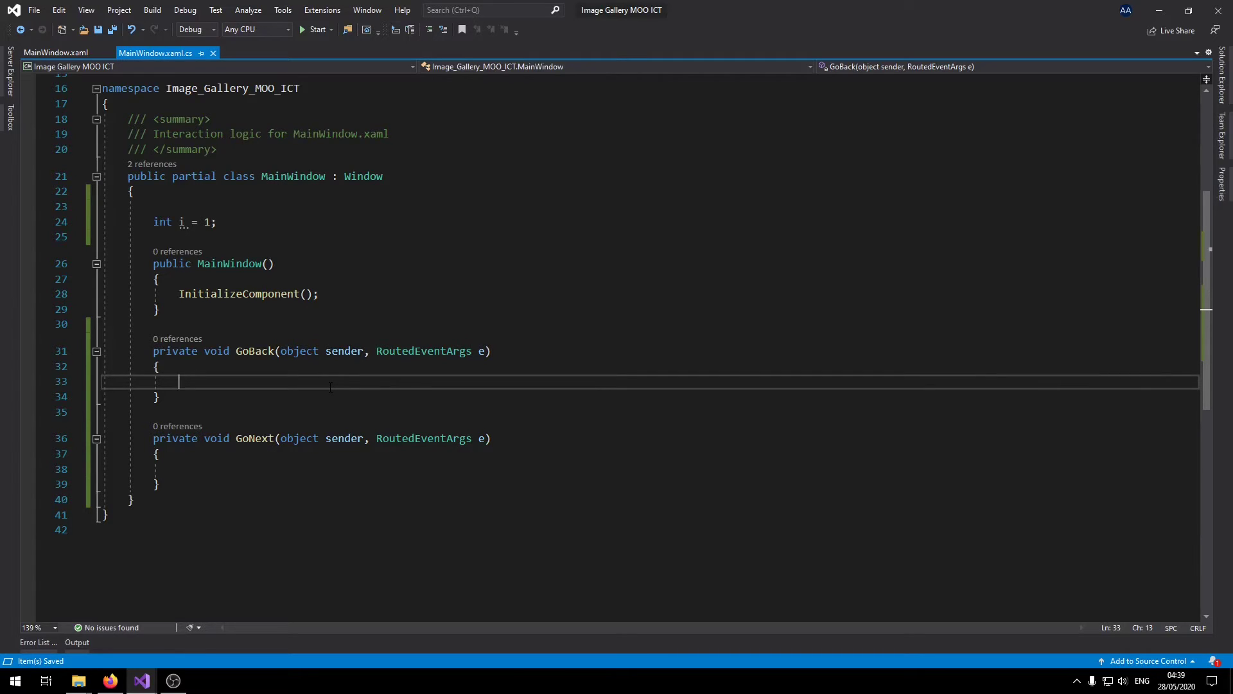
In GoBack write i--; and if (i < 1) { i = 6; } to wrap the counter.
text(i--)
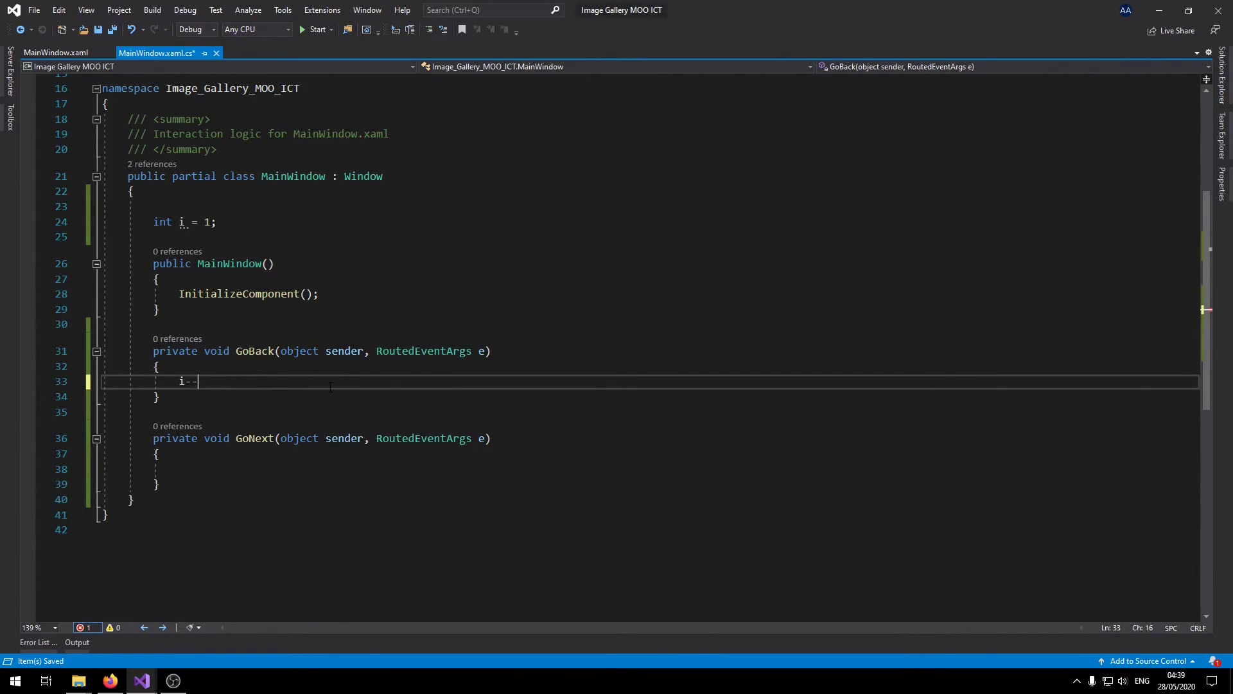
text(;)
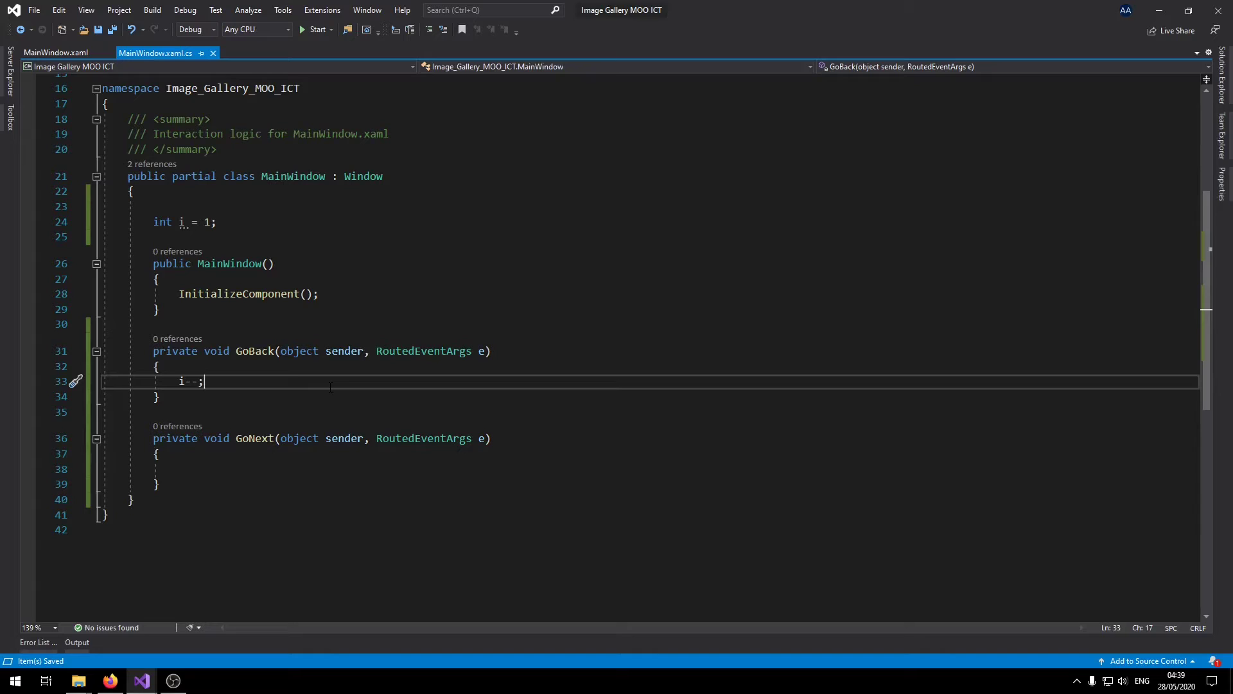
key(enter)
text(if (i )
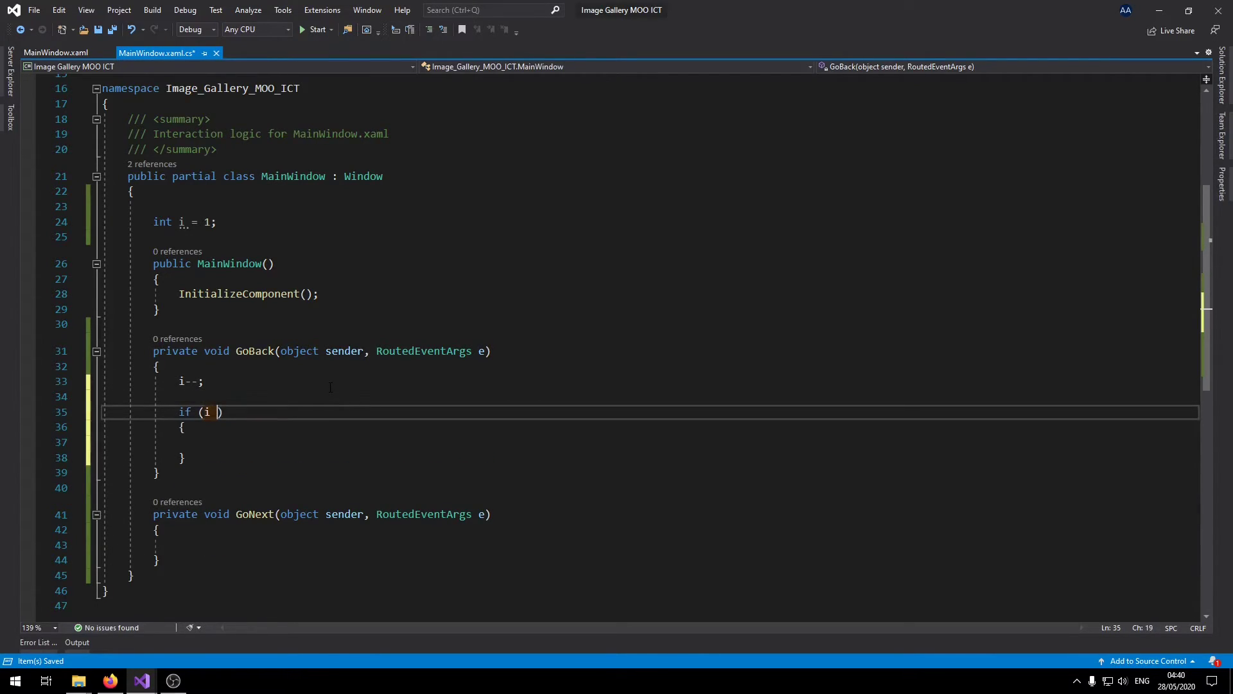
text(< 1)
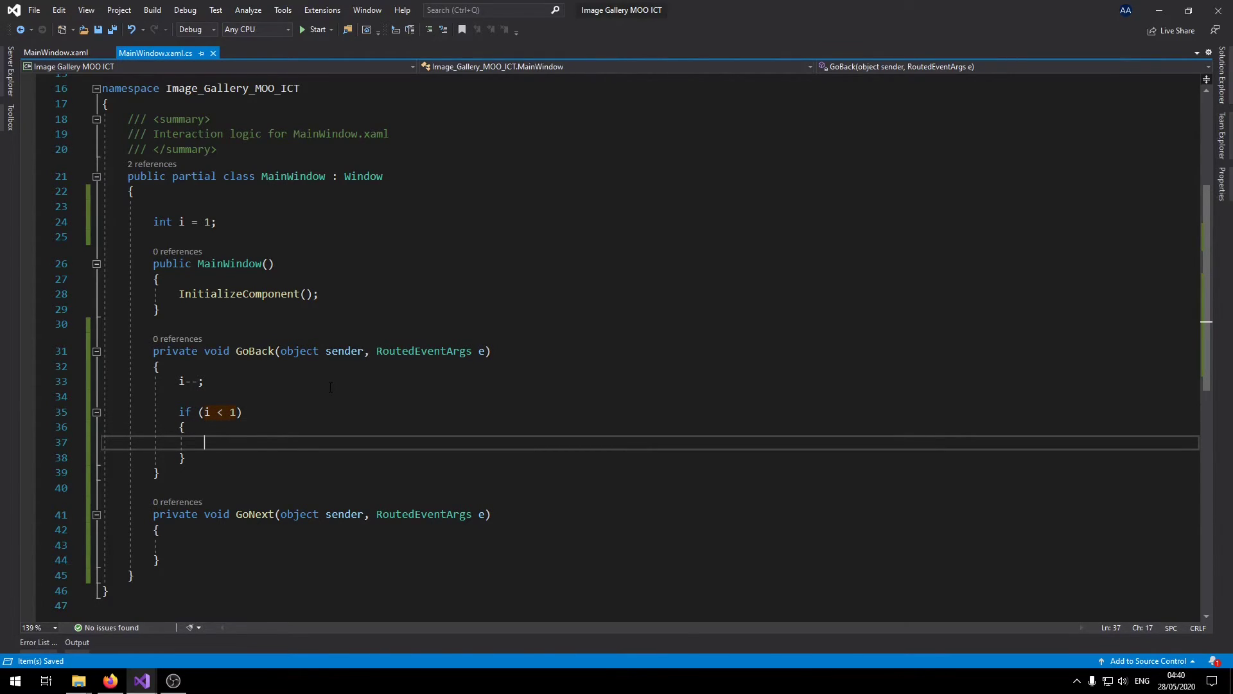
text(i =)
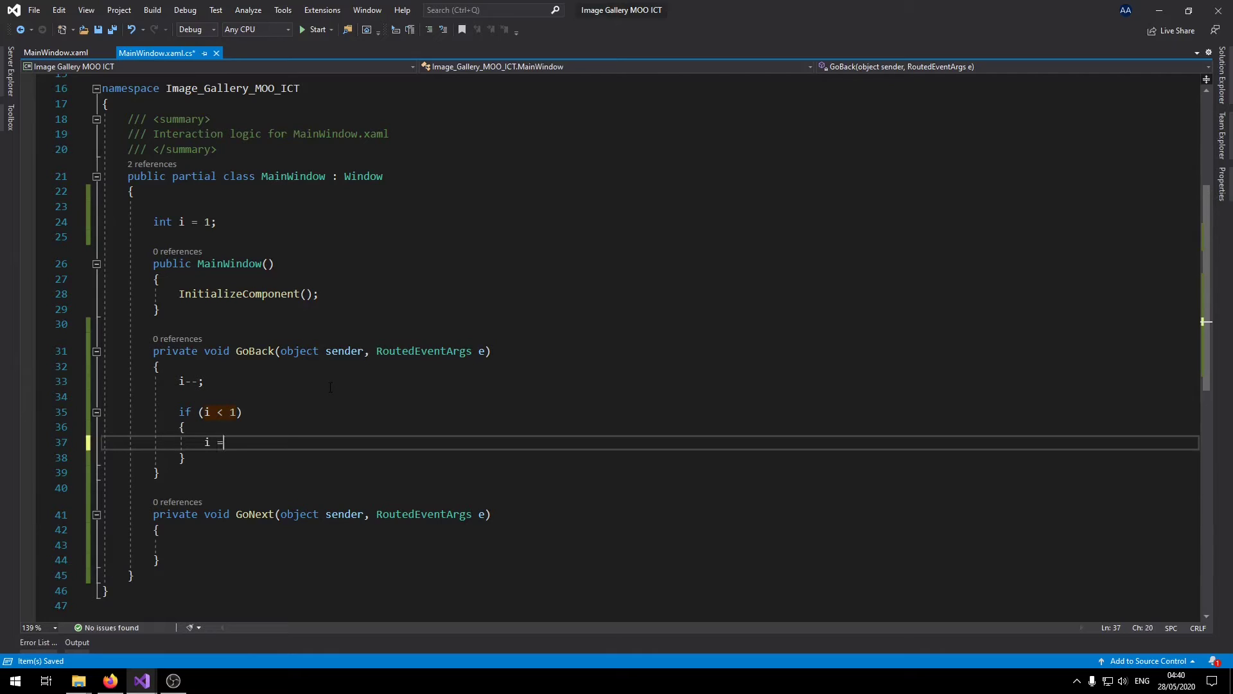
text(6;)
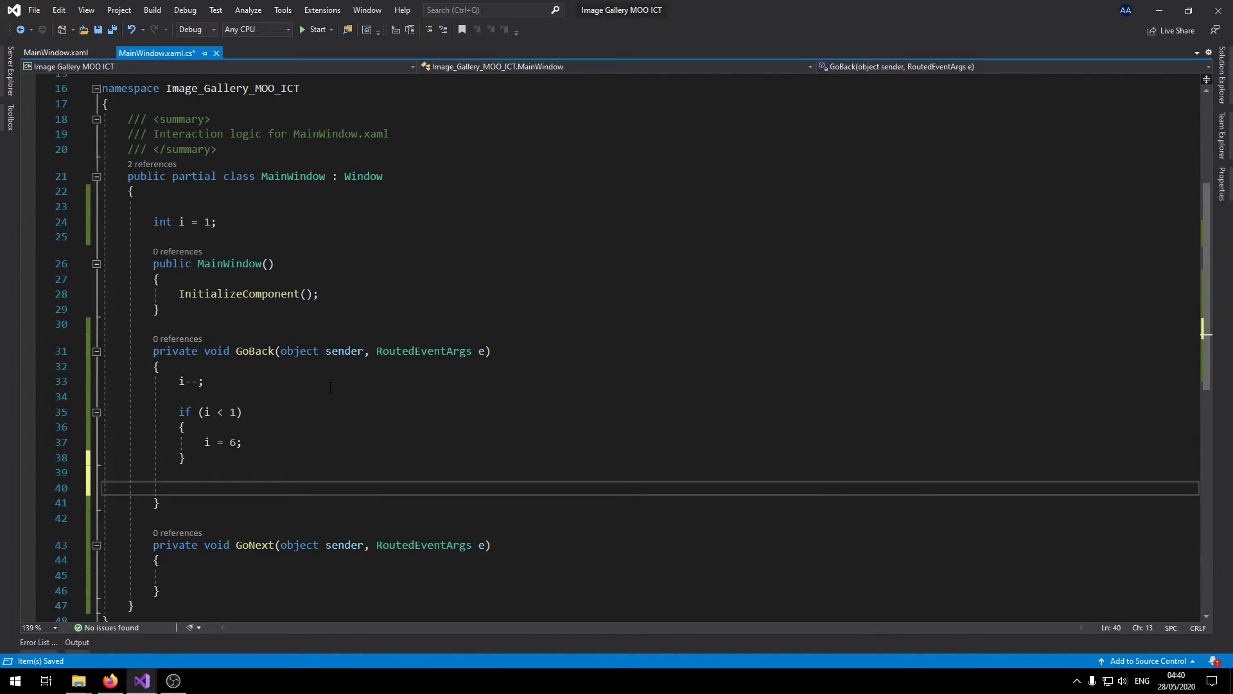
Start the statement picHolder.Source = new BitmapImage(...); in GoBack.
text(picHolder)
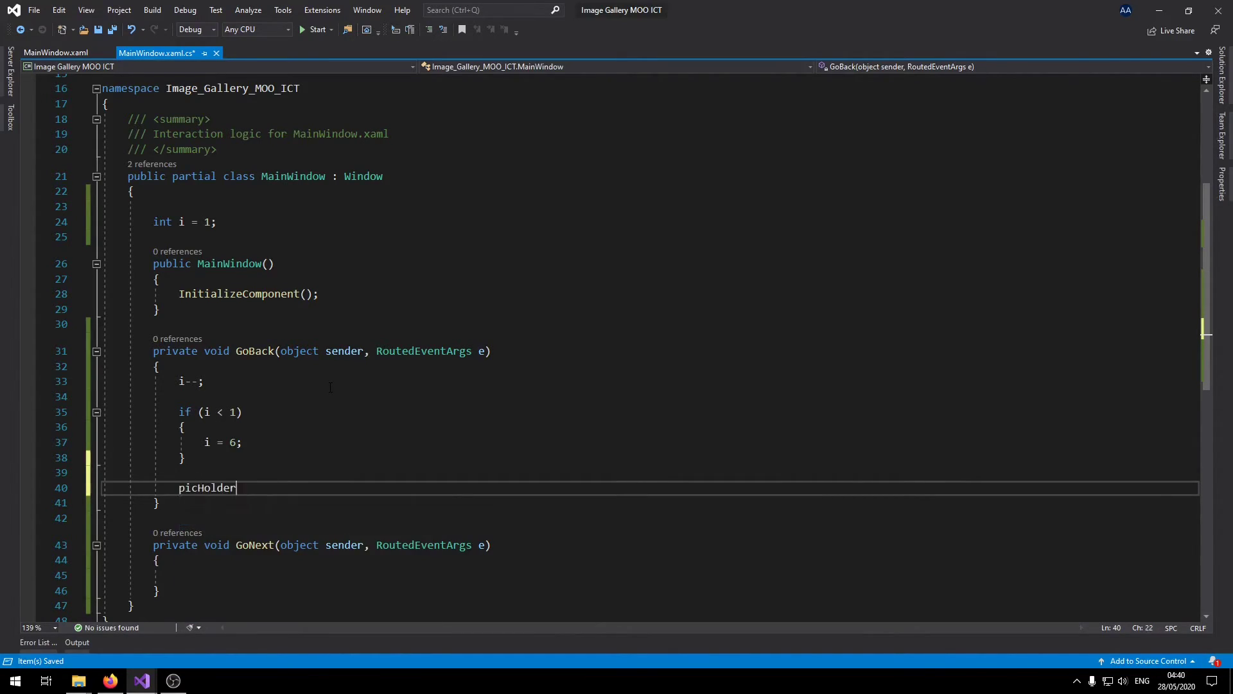
text(.im)
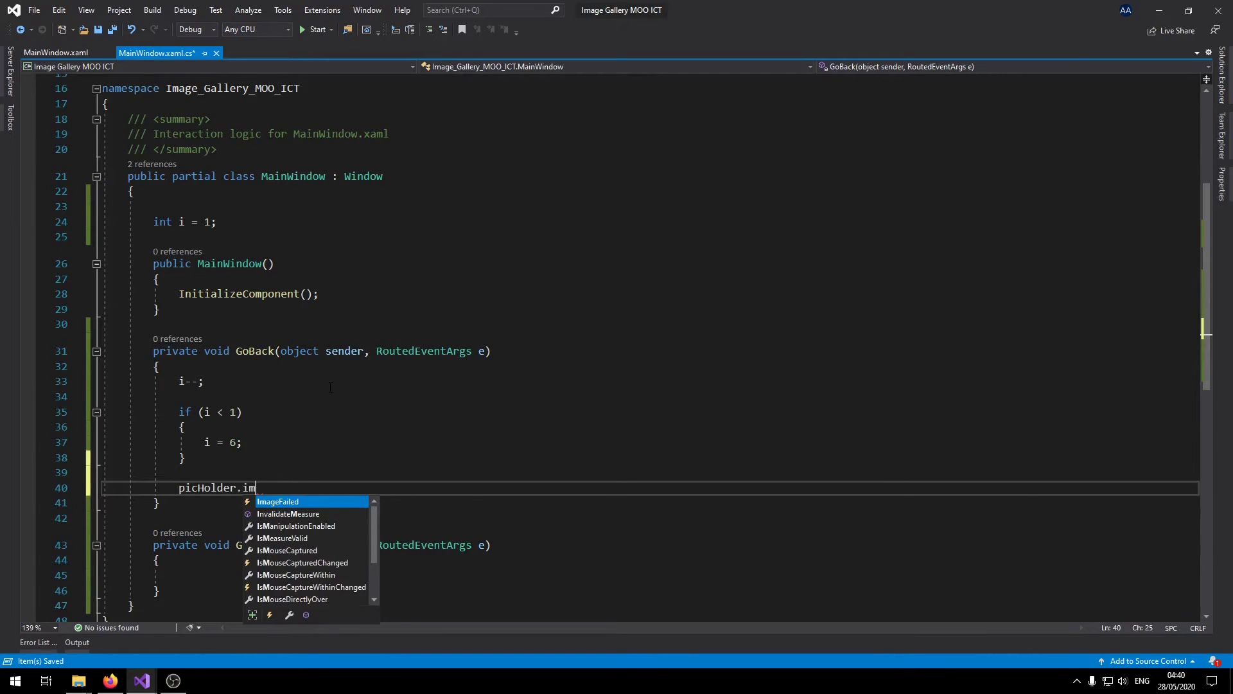
text(so)
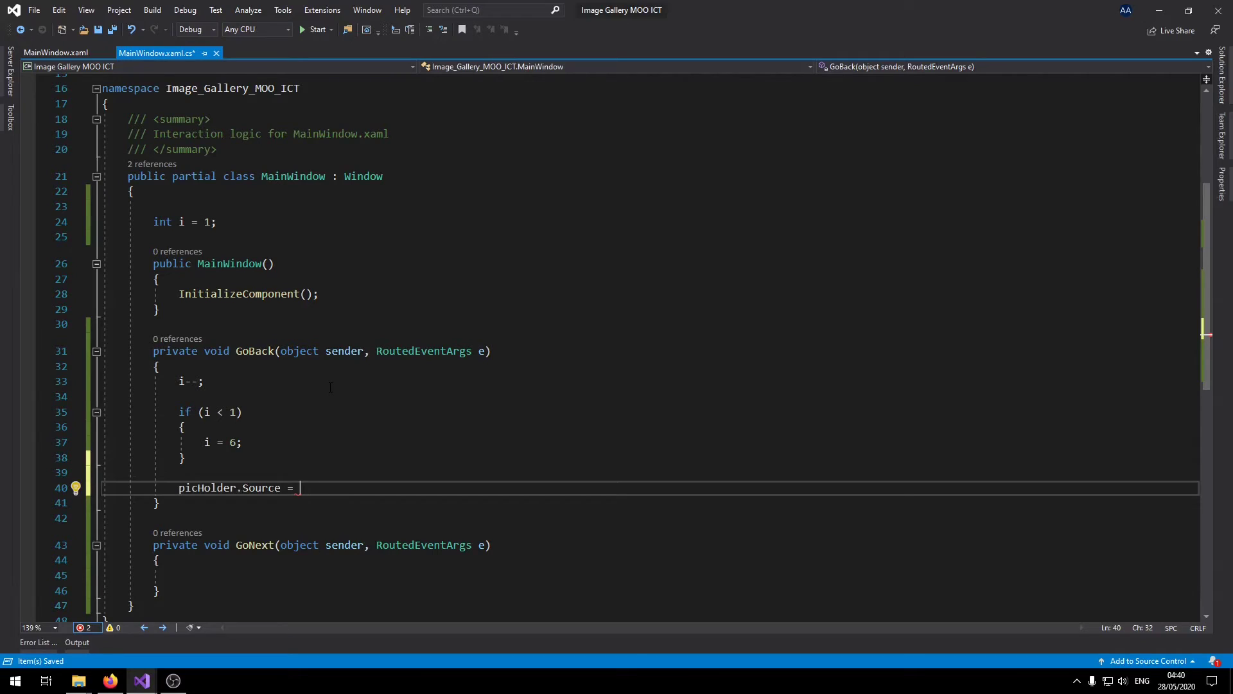
text(new bitmapImage()
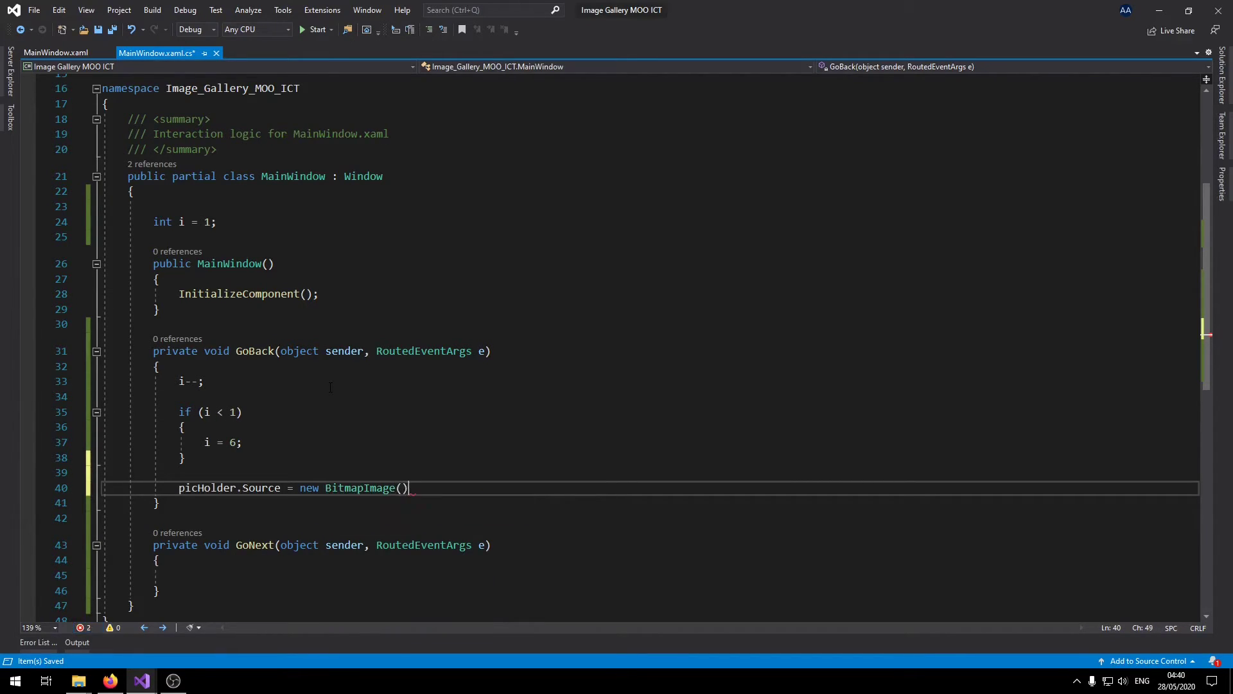
text(;)
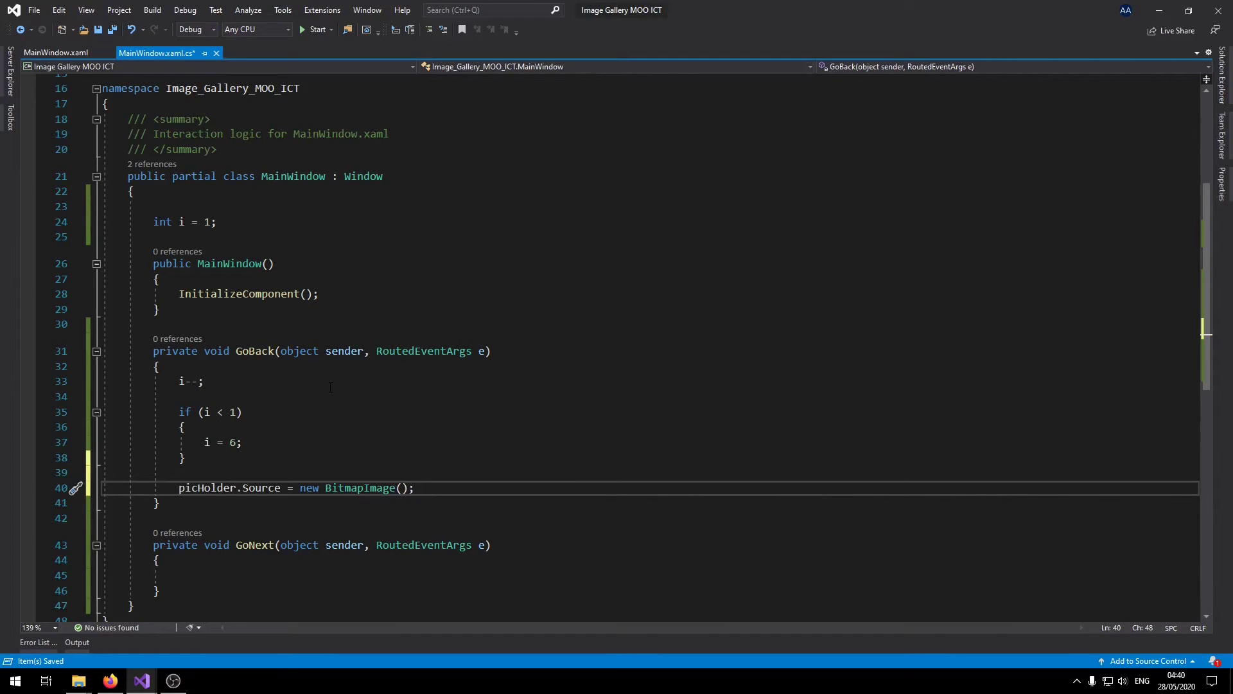
Fill in new Uri(@"images/" + i + ".jpg", UriKind.Relative) as the bitmap source.
text(new Uri)
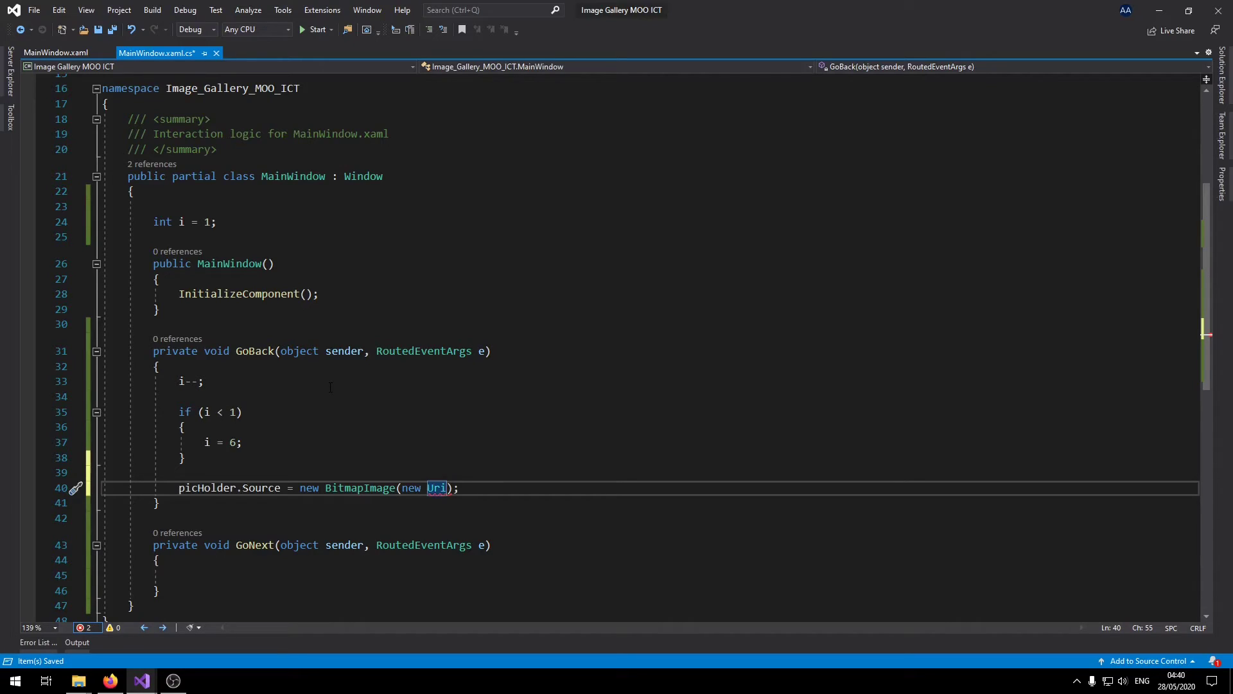
text(())
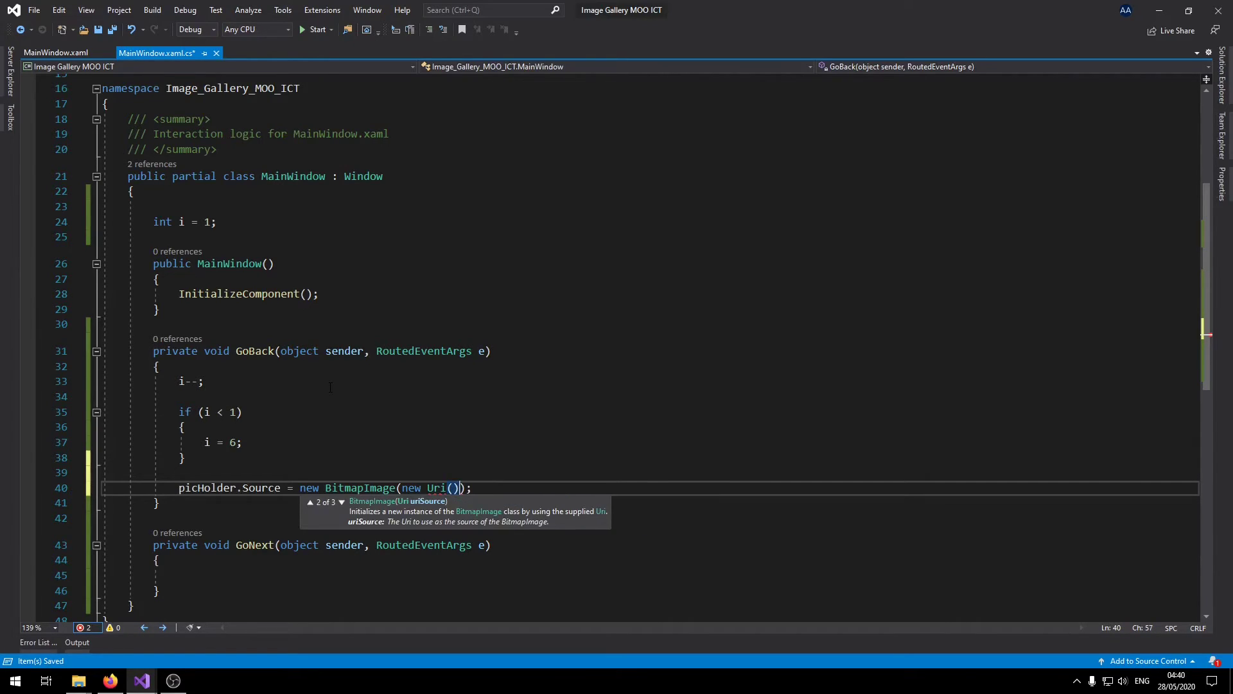
text(@)
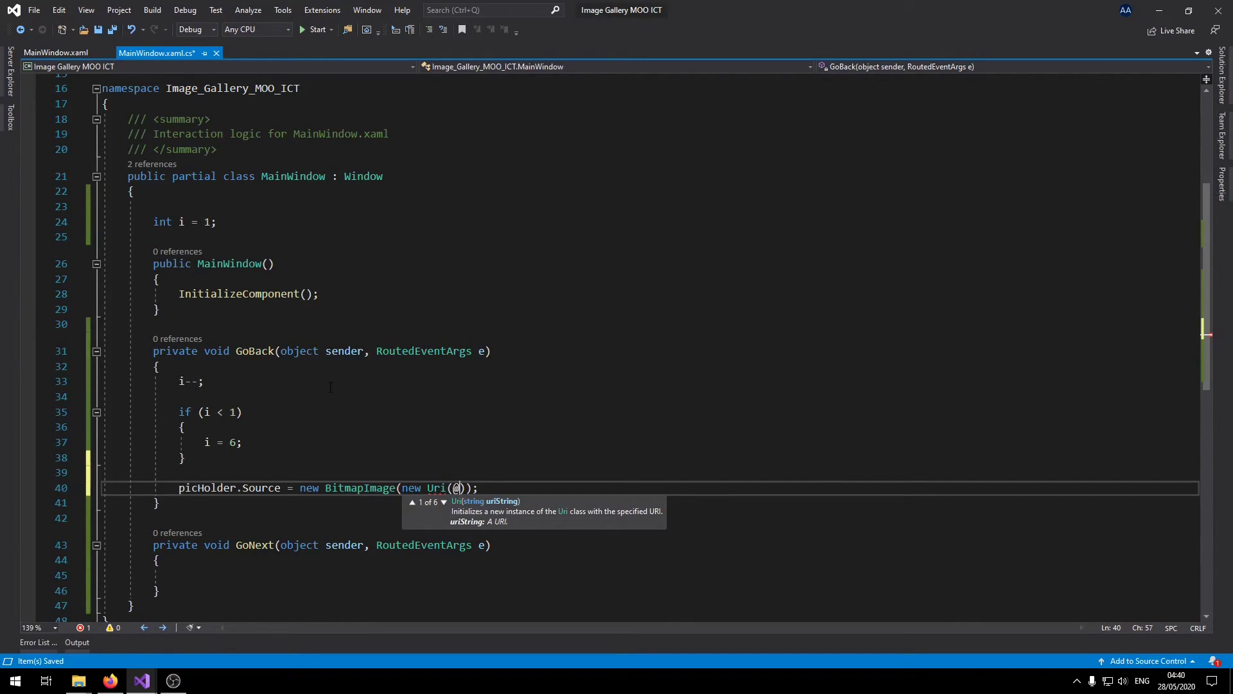
text(@")
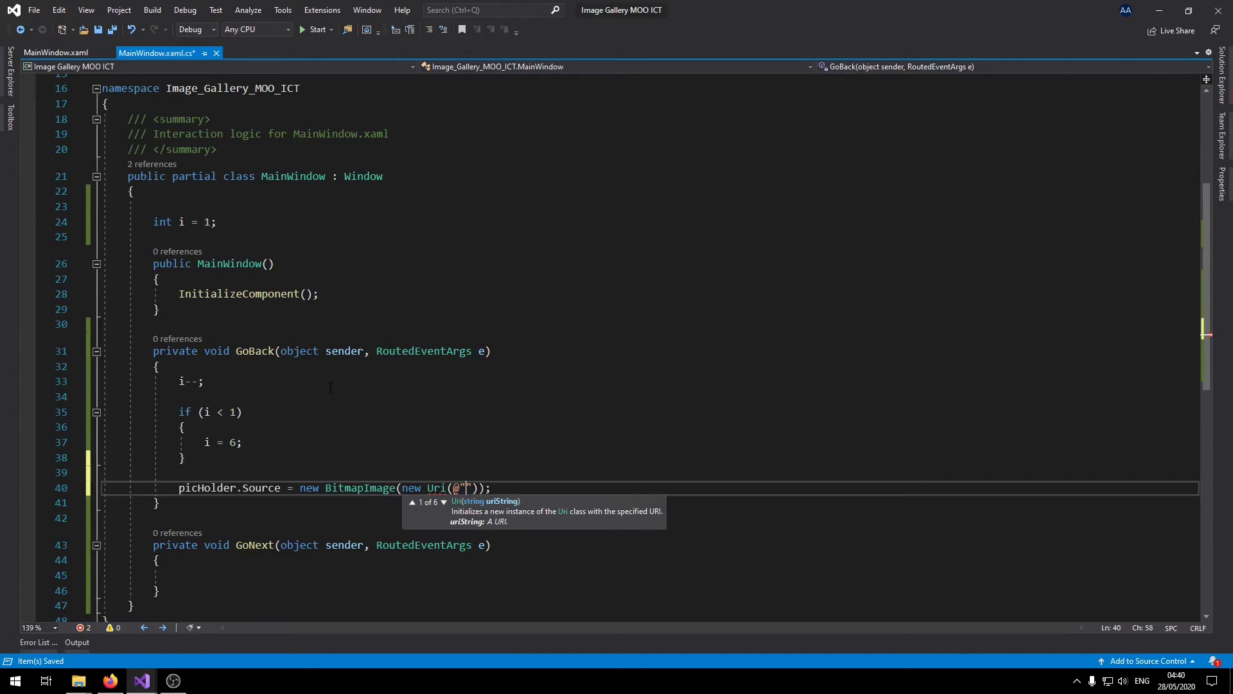
text(images/)
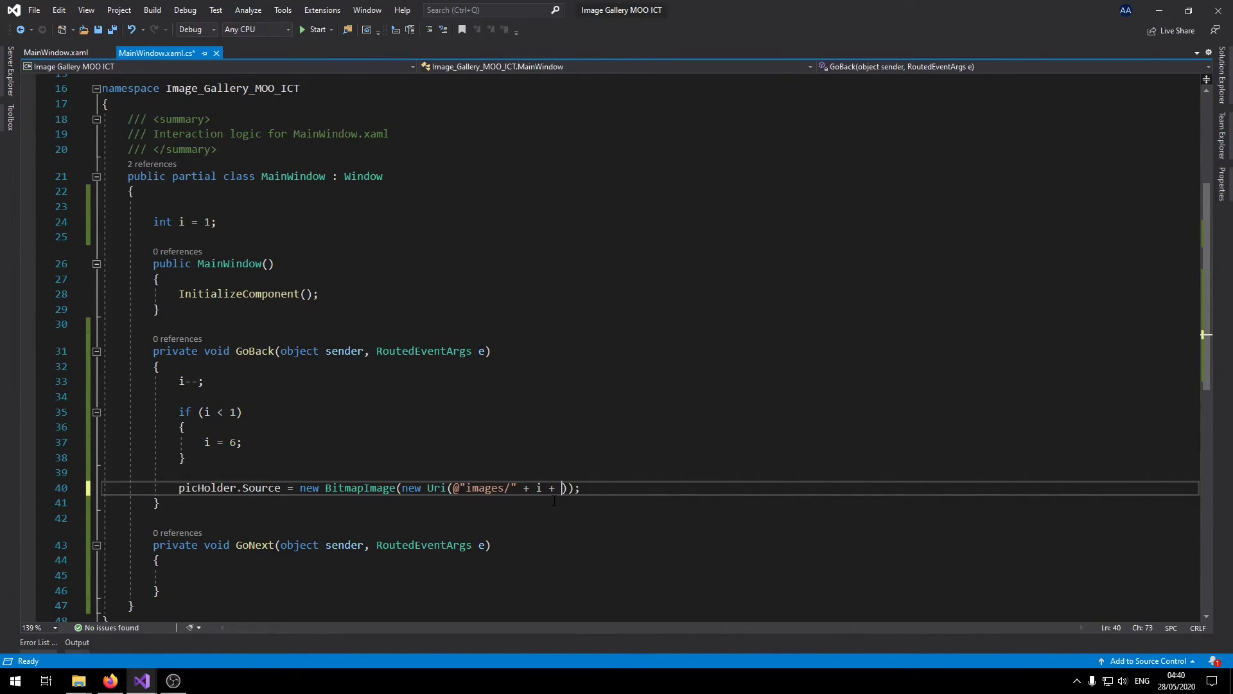
text(".jp")
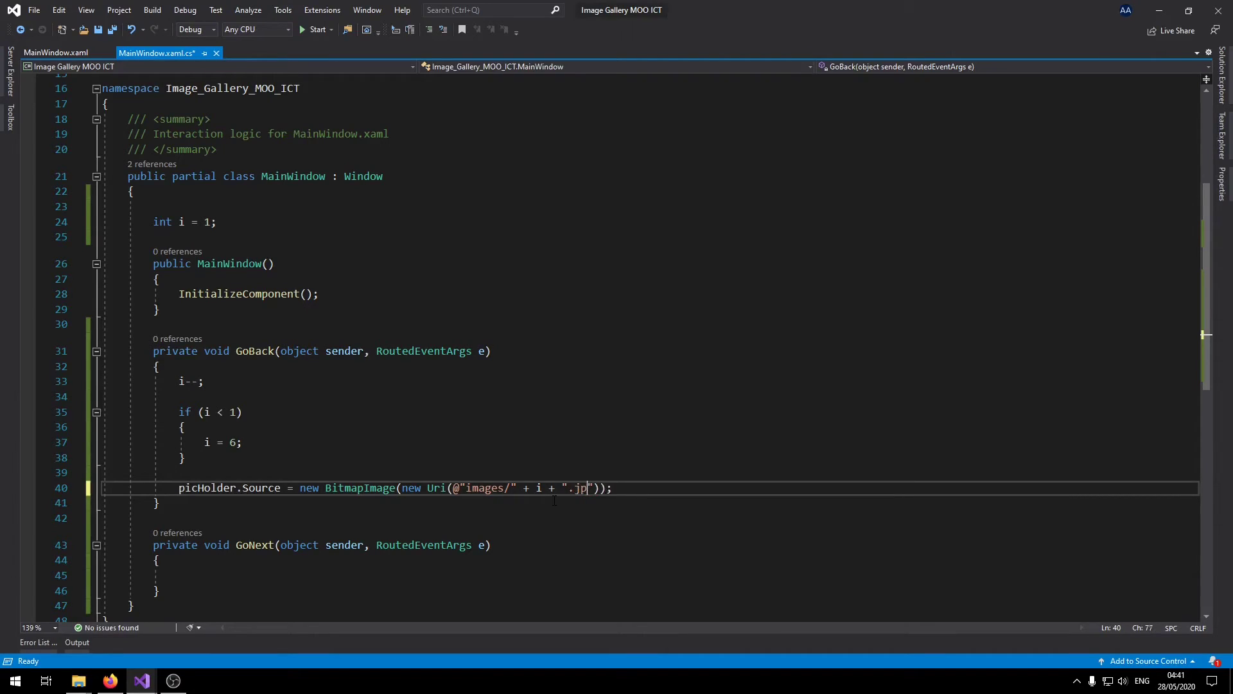
text(g)
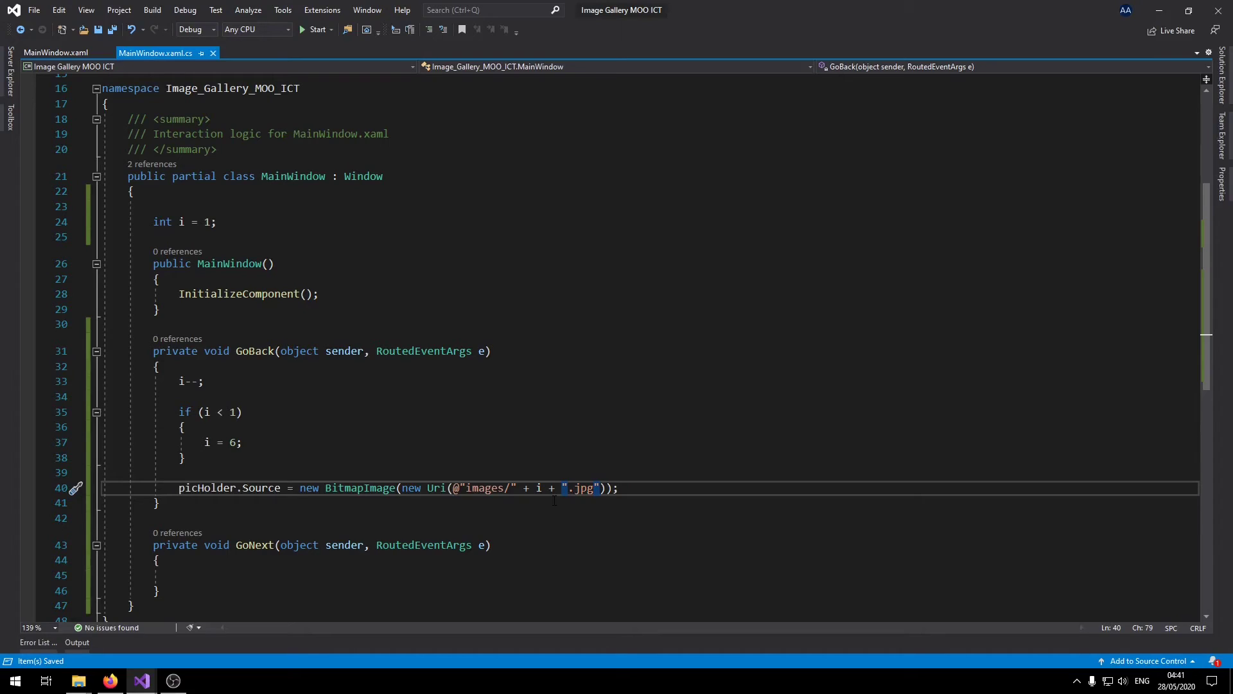
text(,)
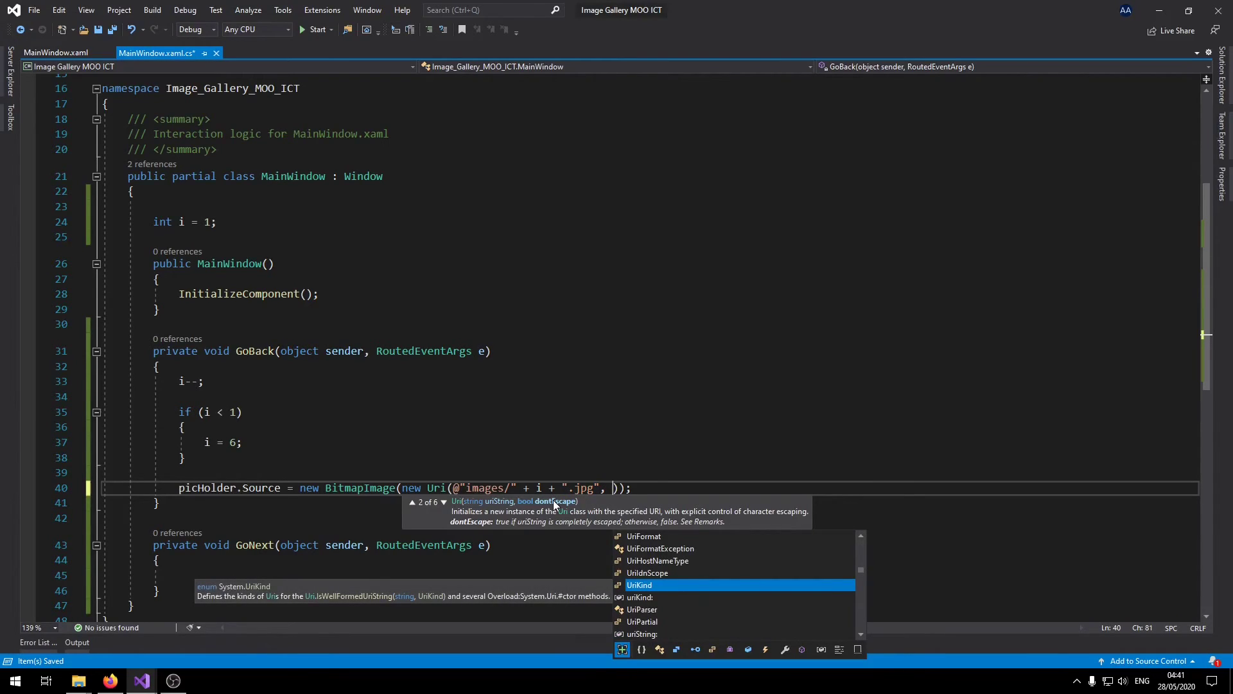
text(UriKind.Relative)
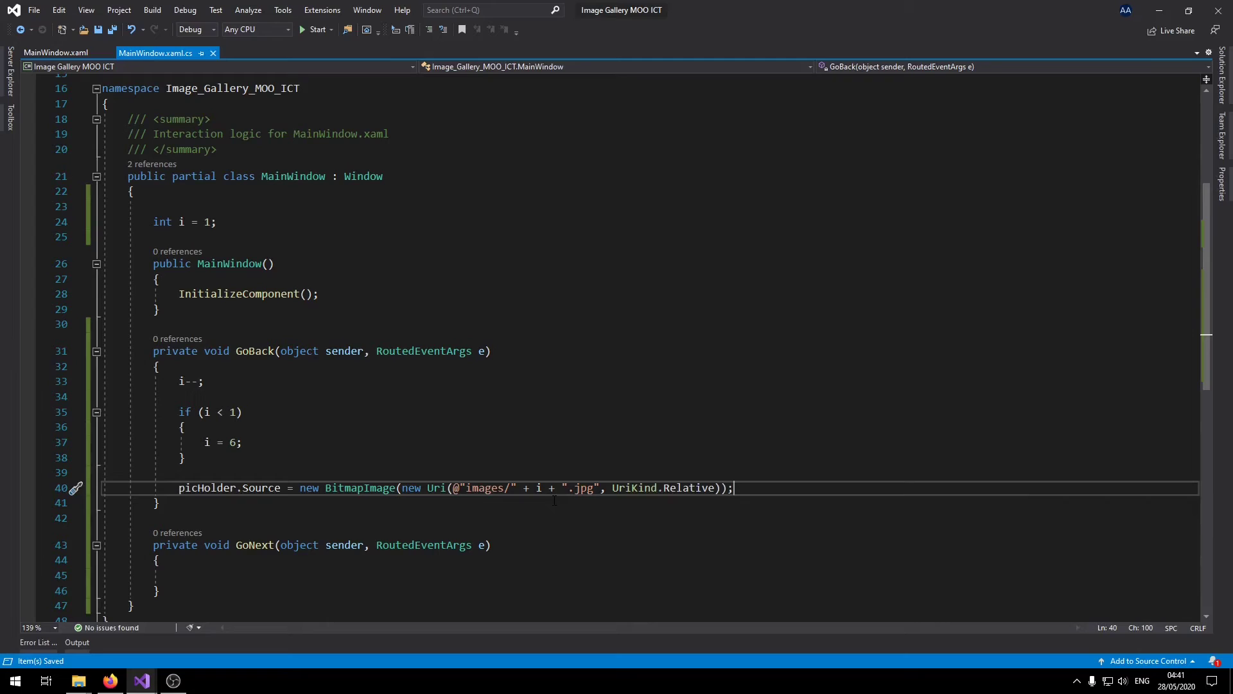
scroll(down, 3)
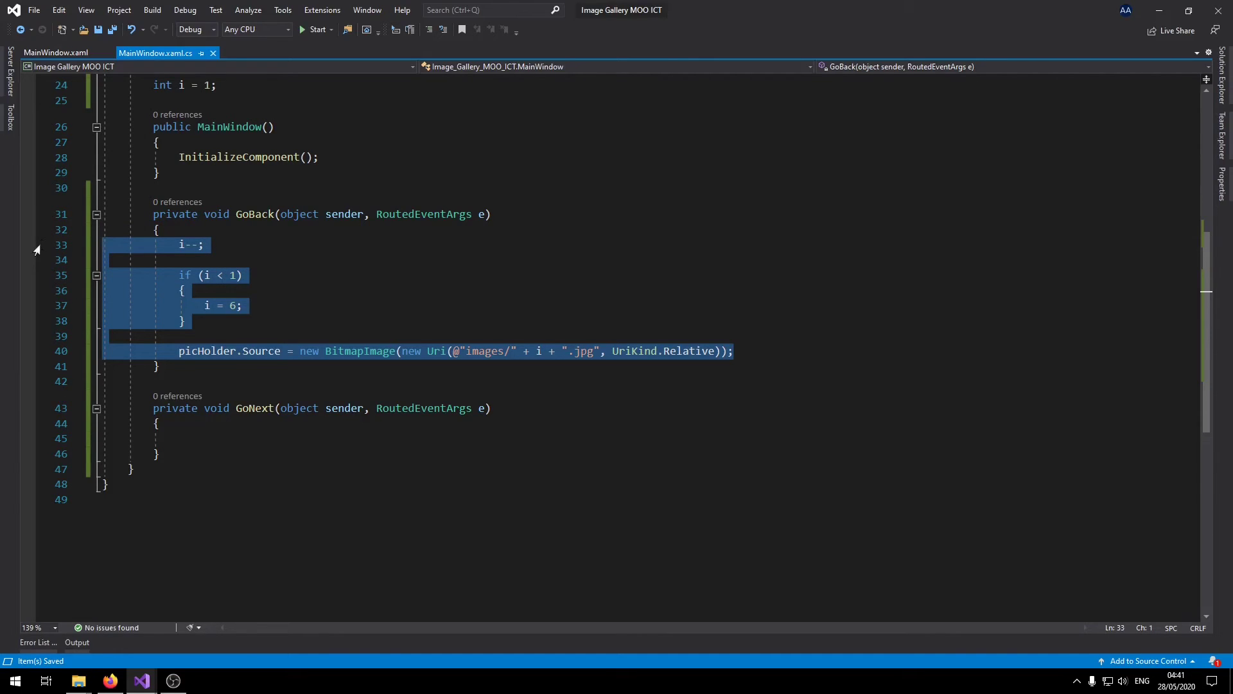
Paste the GoBack body into GoNext and change it to i++; if (i > 6) { i = 1; }.
click(328, 438)
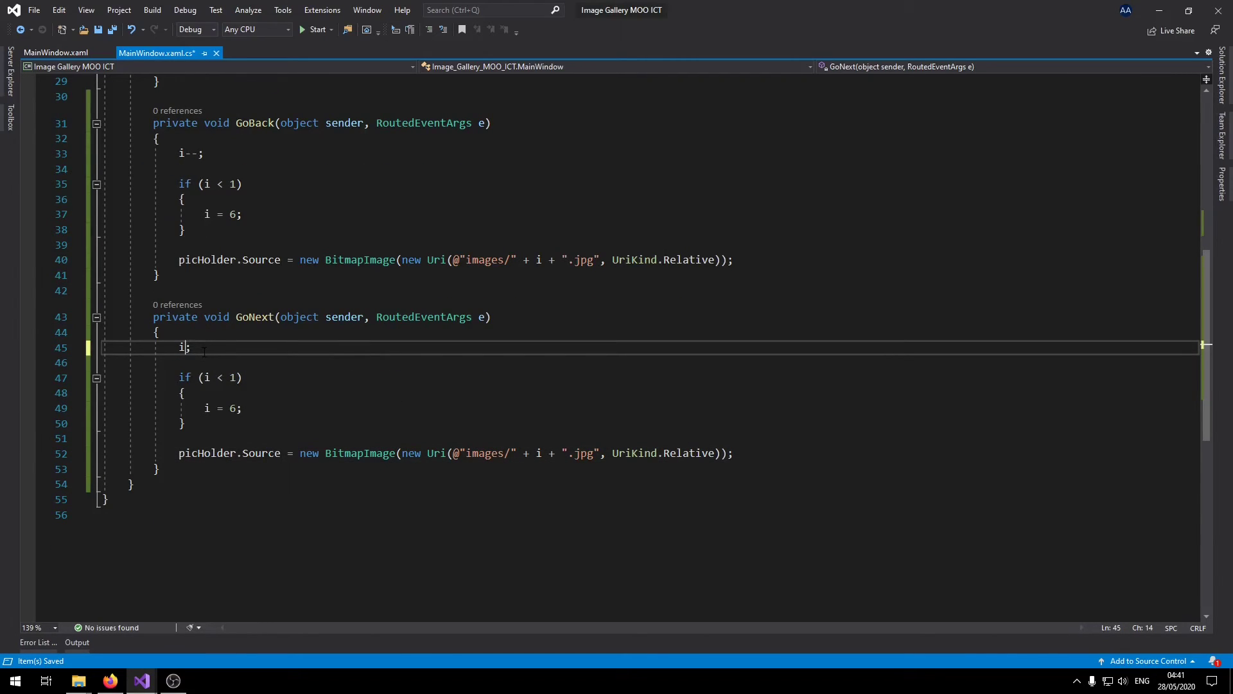
text(++)
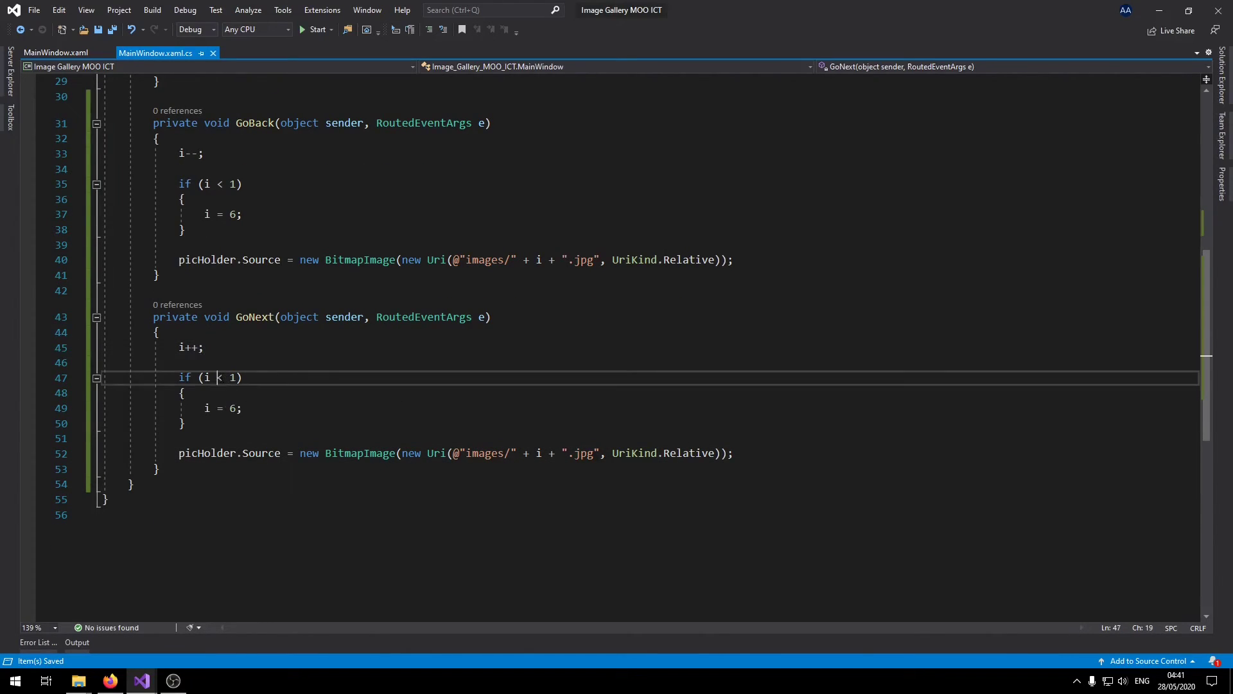
text(>)
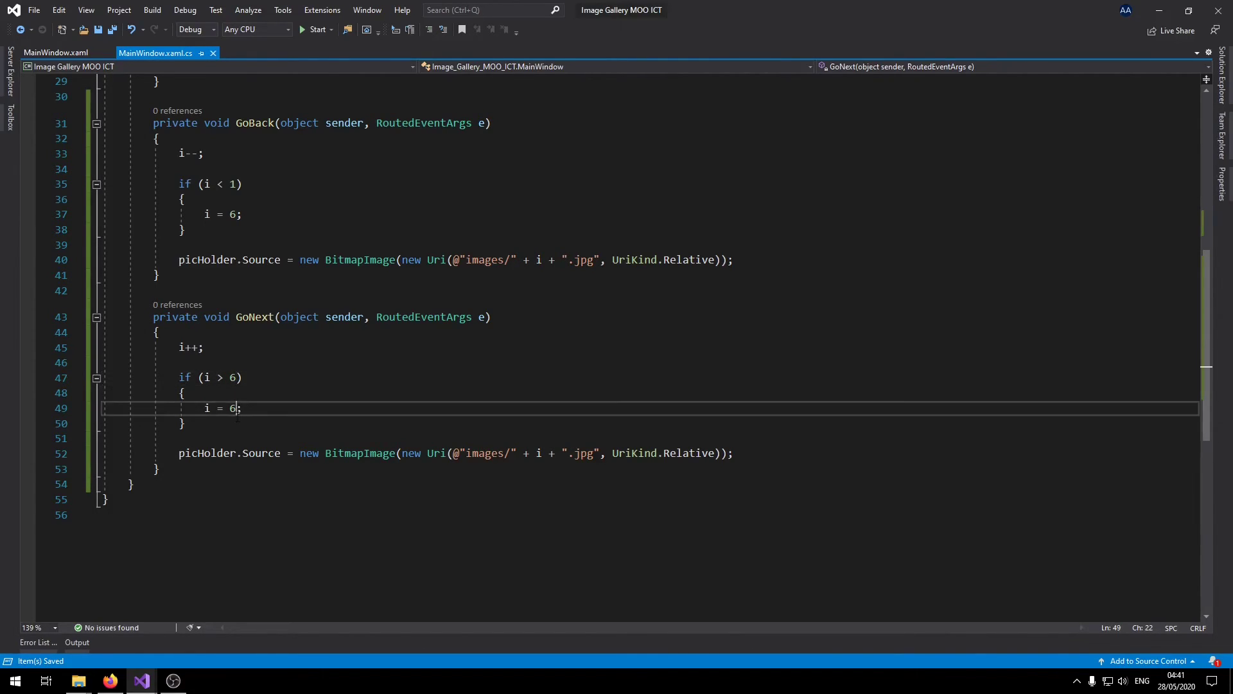
text(1)
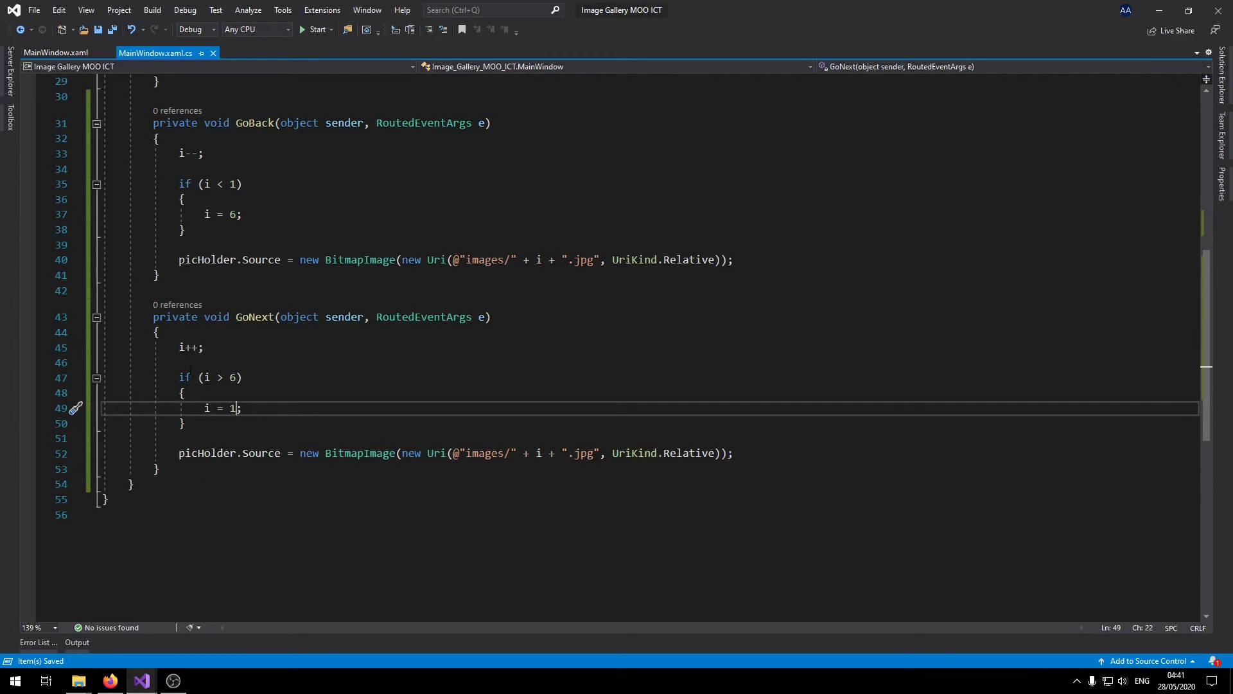
mouse_move(555, 402)
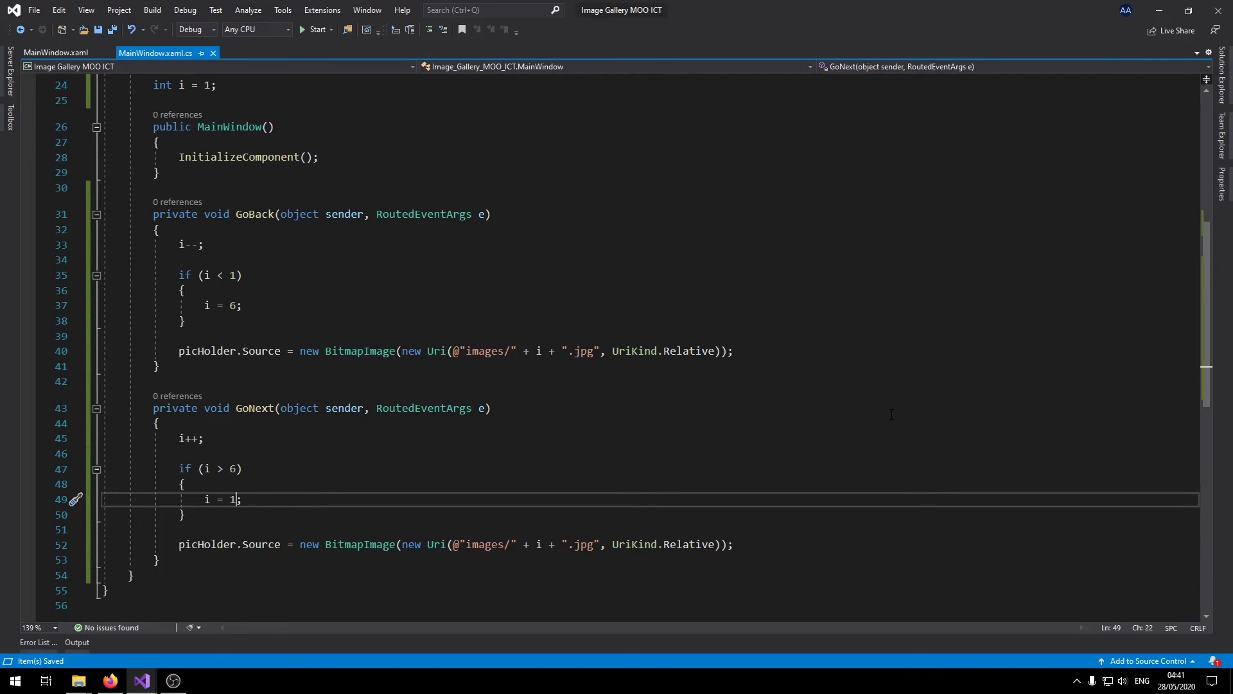
Return to MainWindow.xaml and start the gallery app.
click(56, 53)
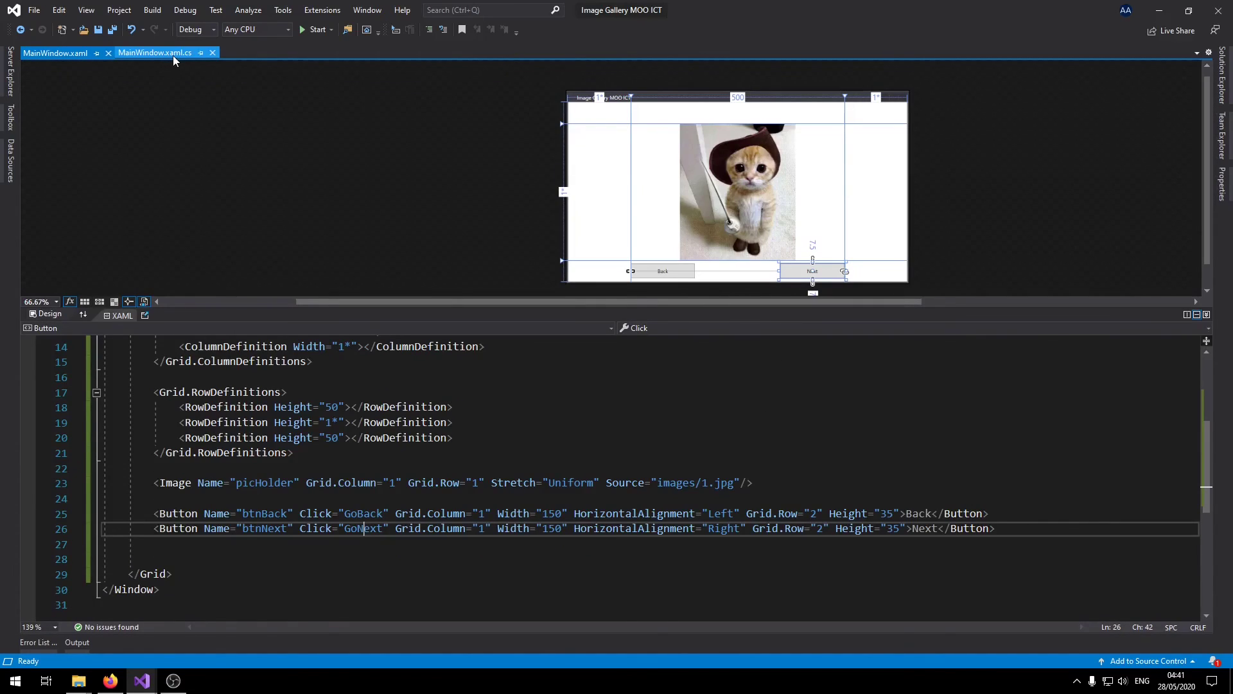
click(318, 30)
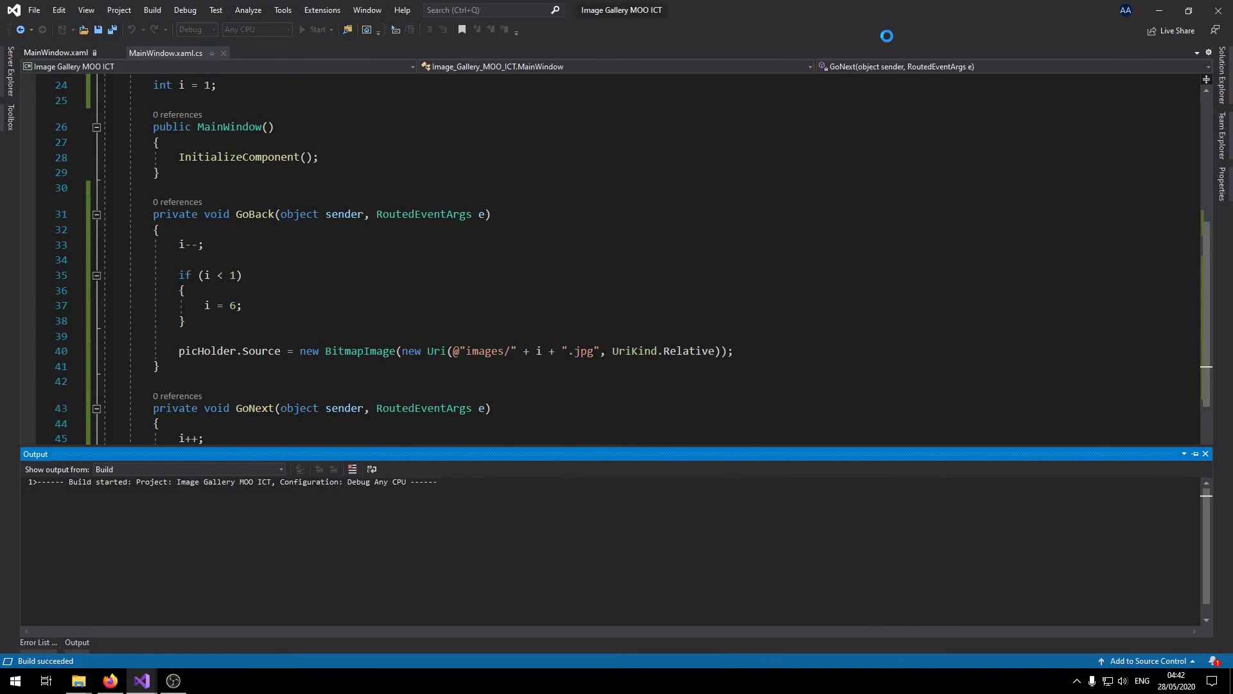
With the app running, step forward four times through the kitten images with Next.
click(313, 30)
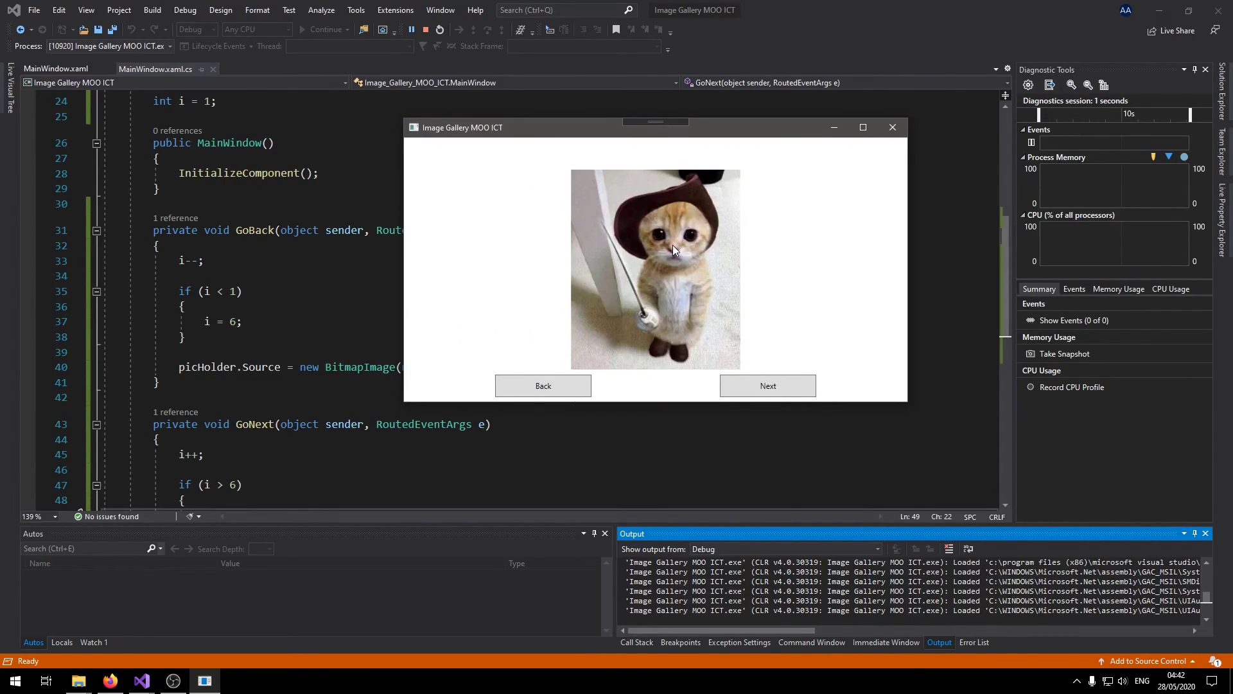
click(767, 385)
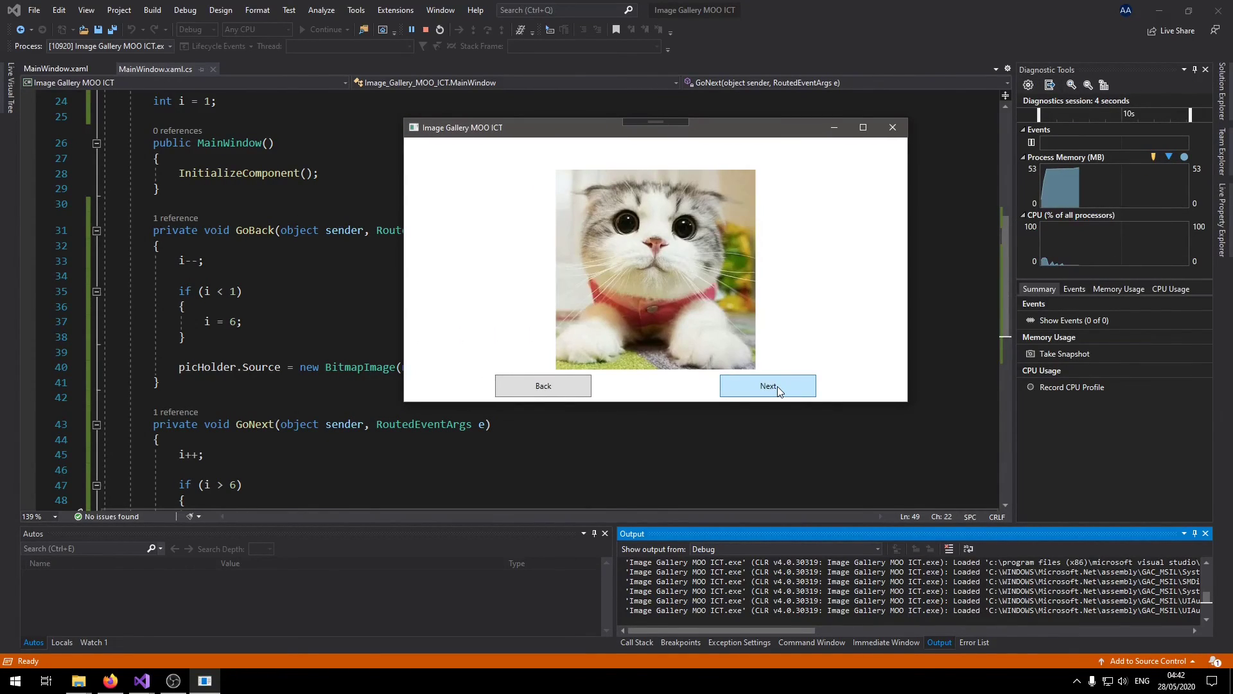
click(767, 385)
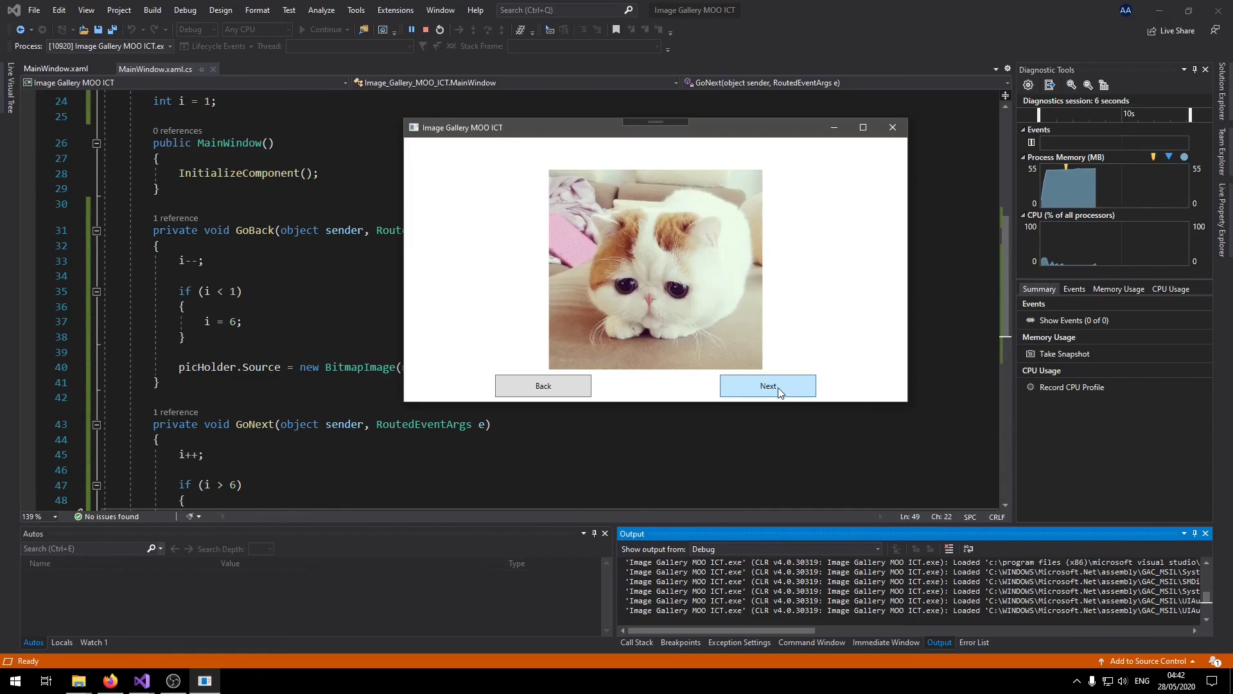
click(767, 385)
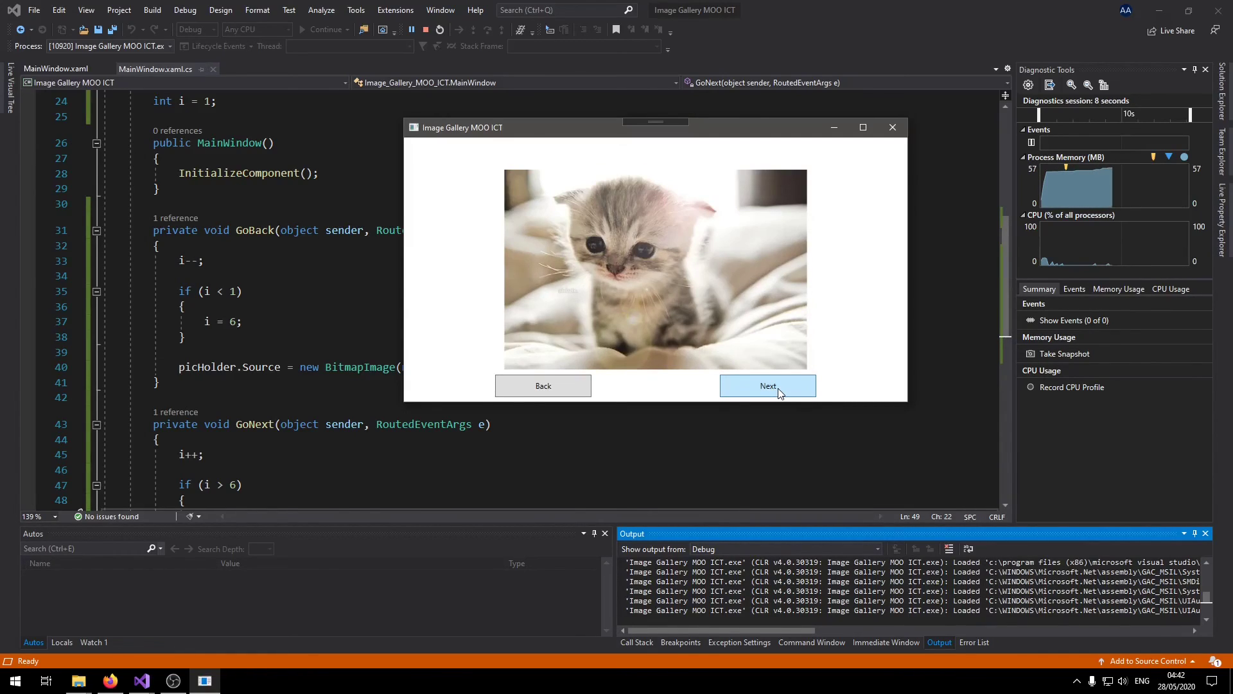
click(767, 385)
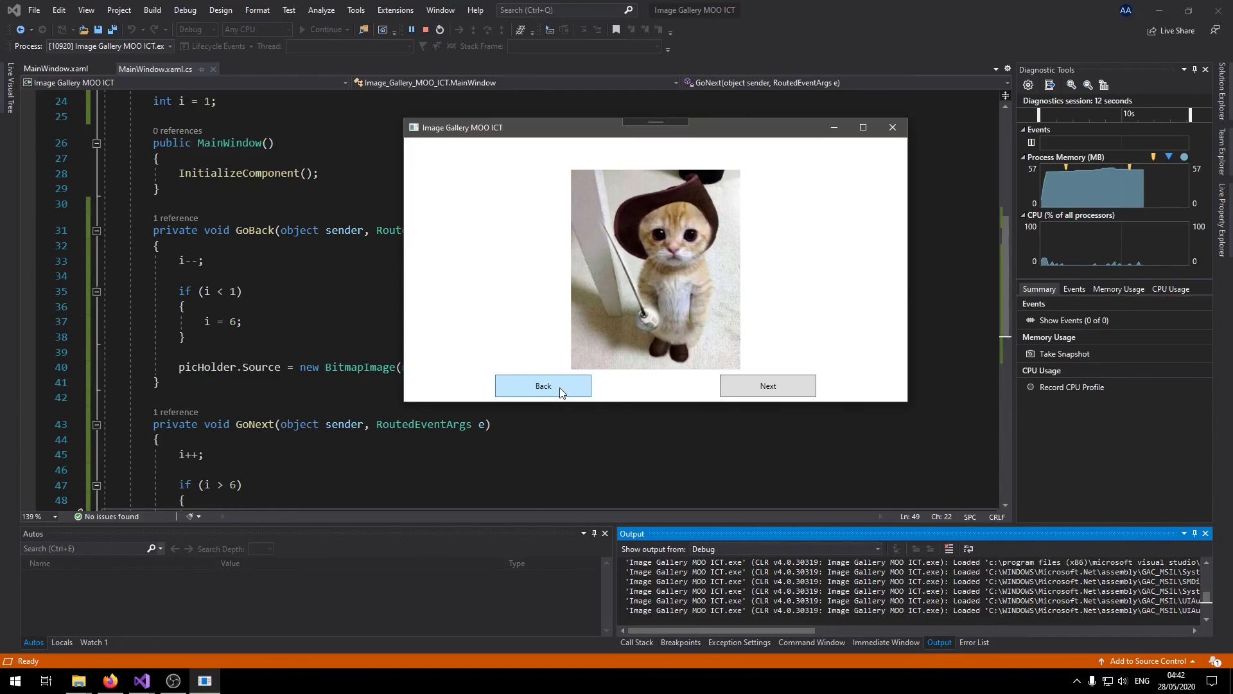
Step back three images with Back, then forward once with Next to confirm cycling.
click(542, 385)
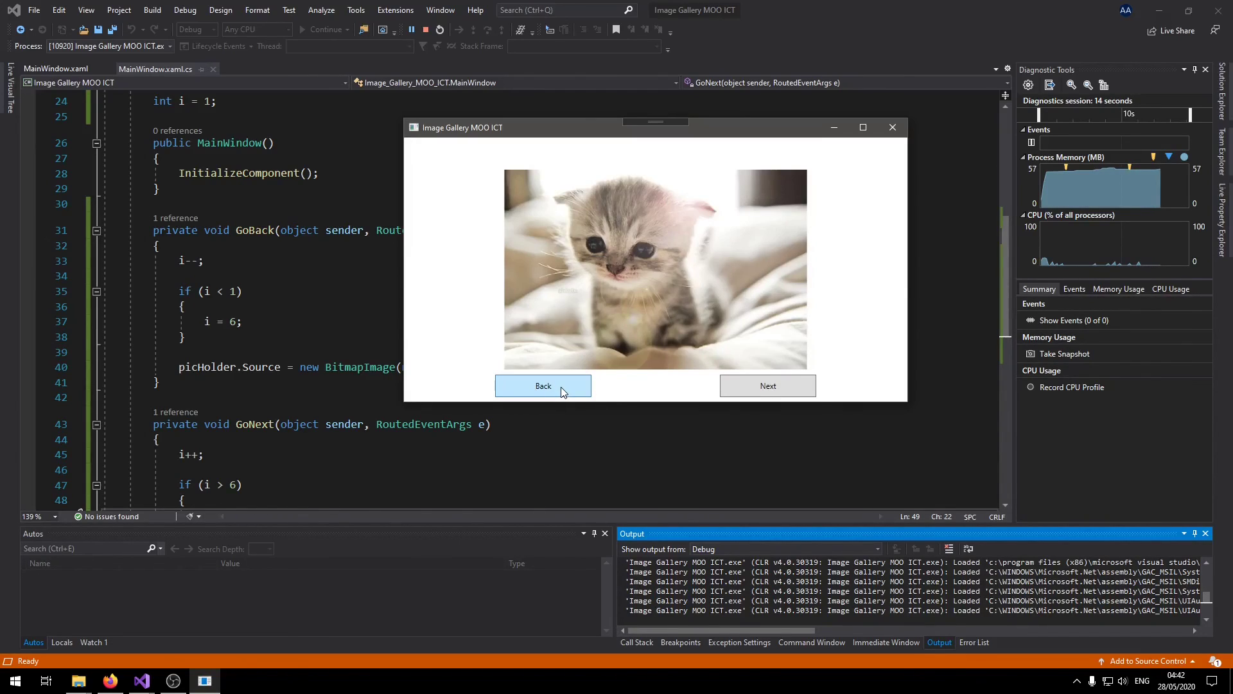
click(542, 385)
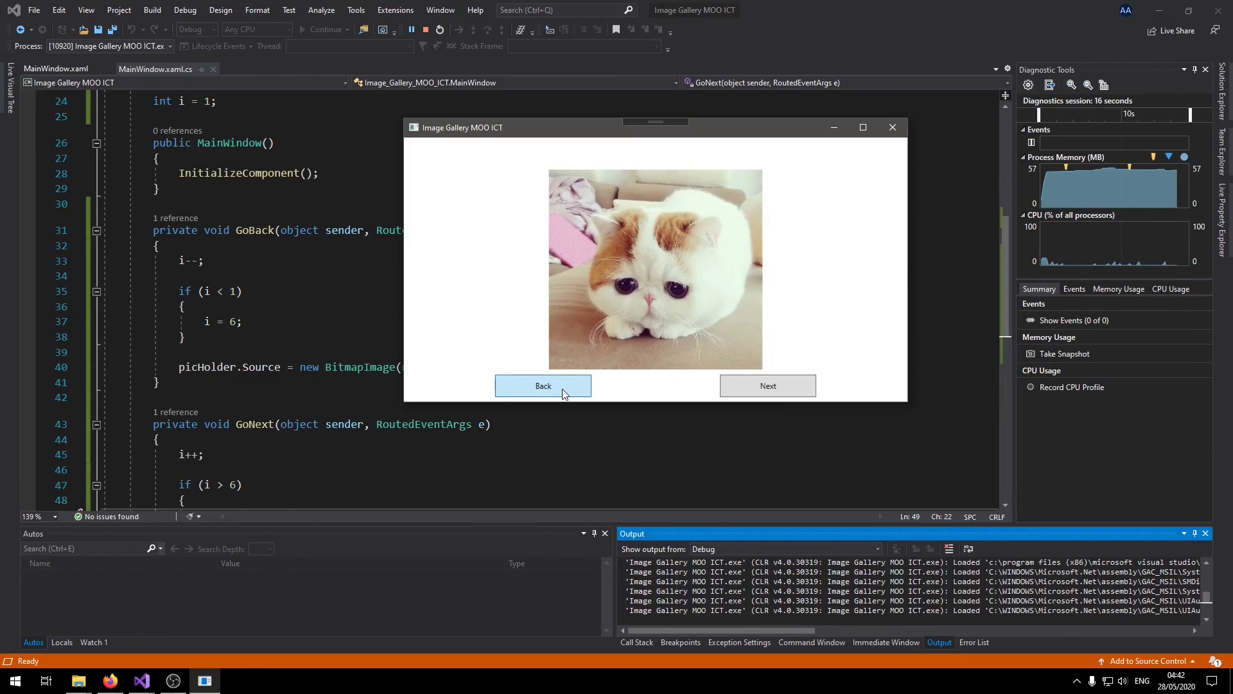
click(542, 386)
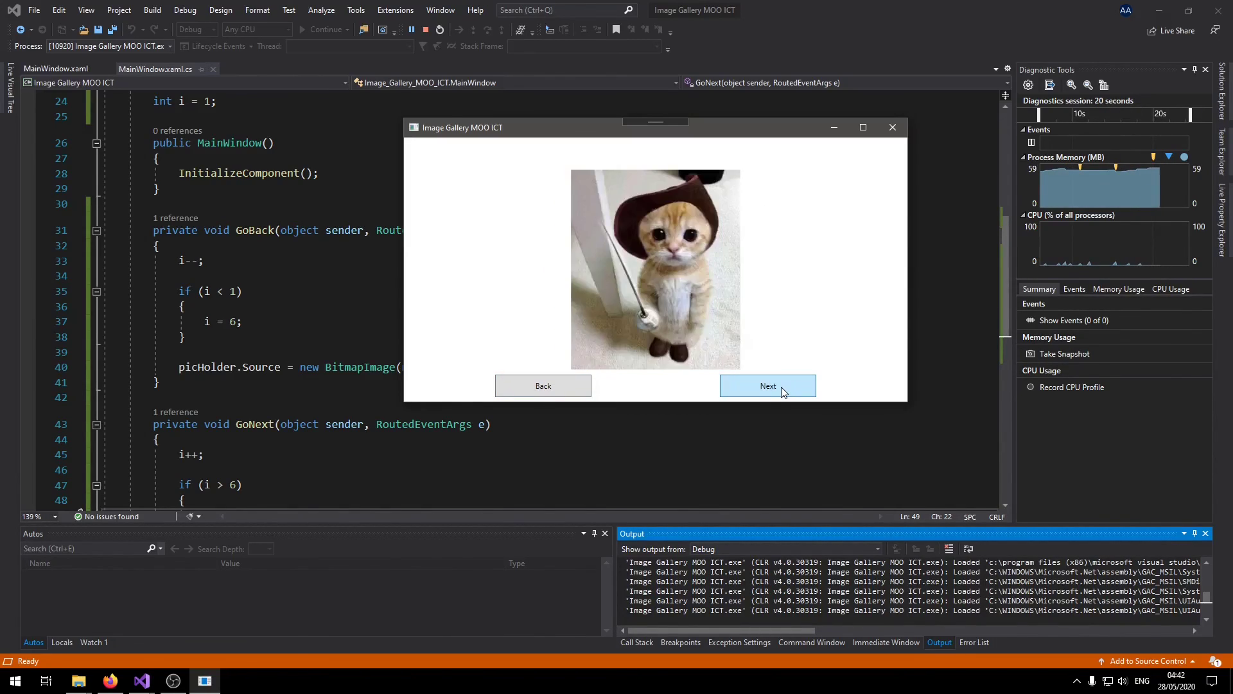
click(767, 385)
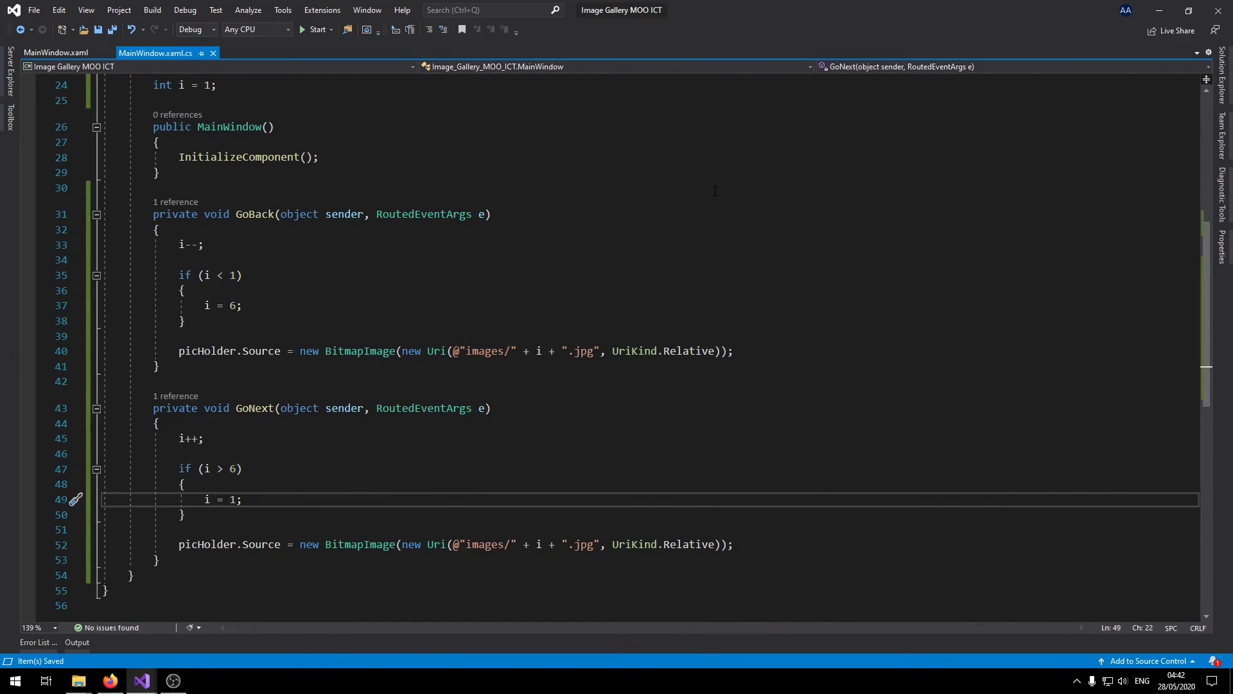
Show the MainWindow.xaml layout and close the running Image Gallery window.
click(55, 52)
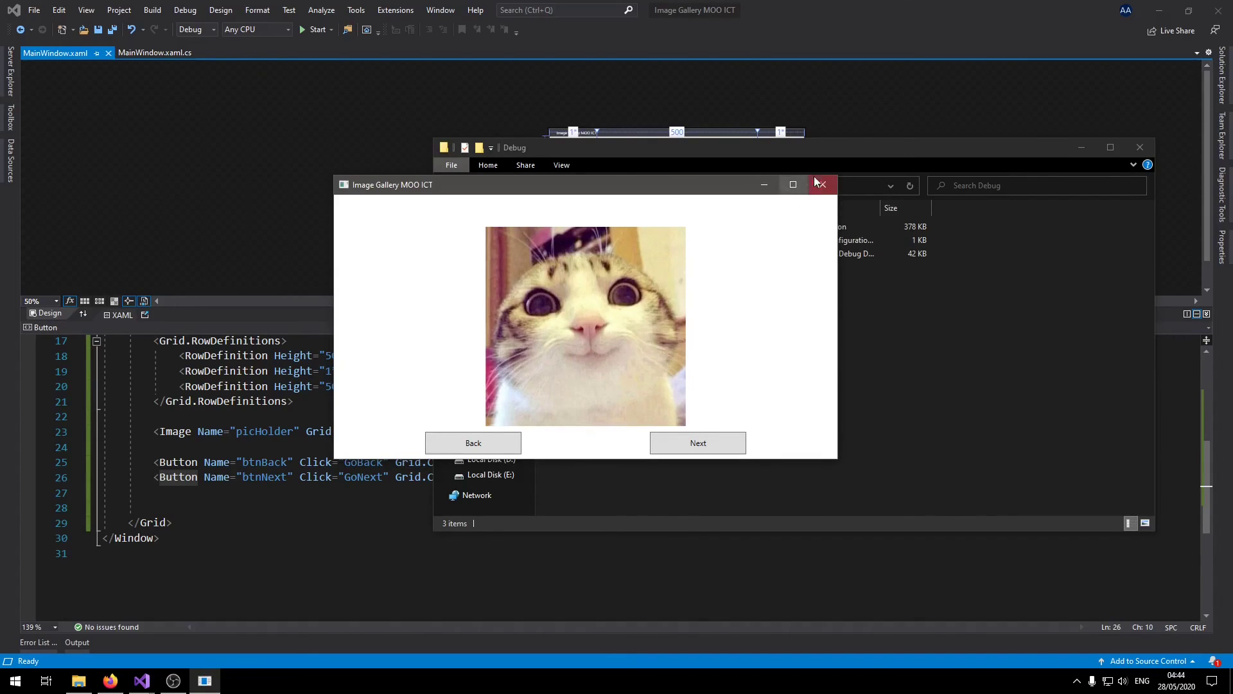
click(821, 184)
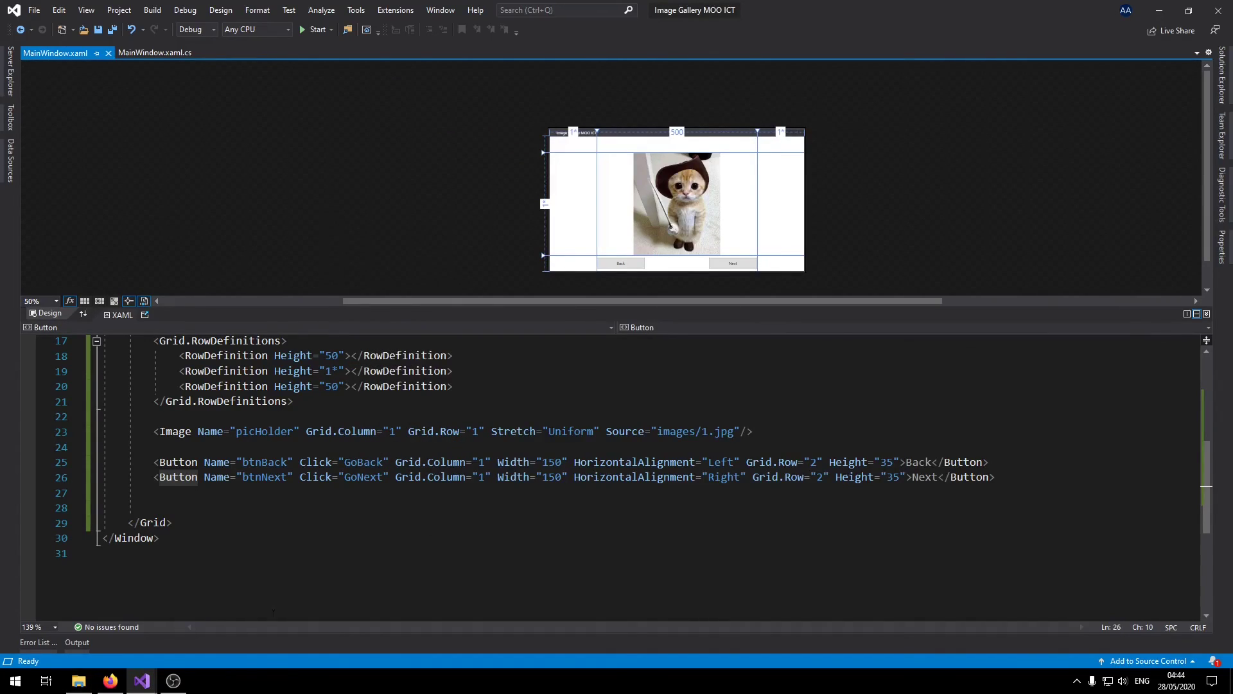